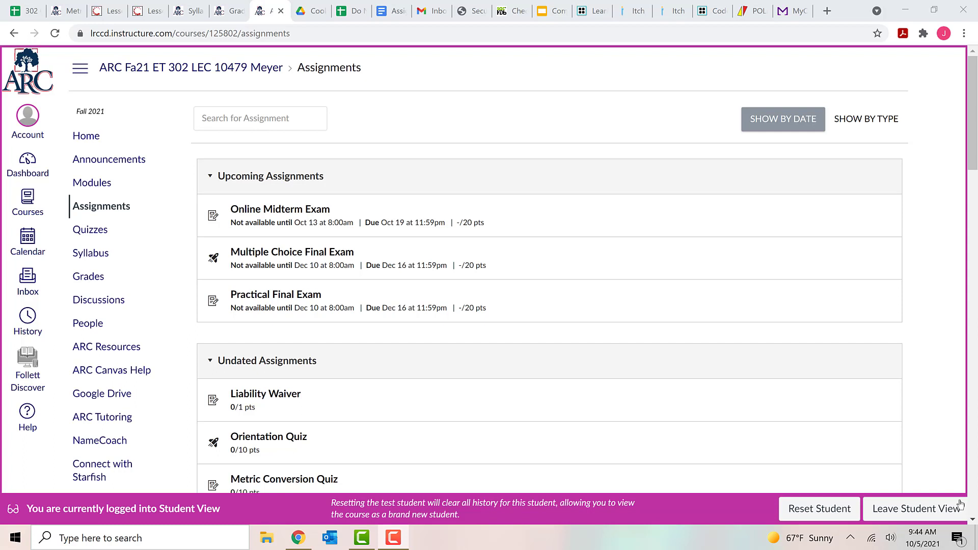
pyautogui.moveTo(580, 381)
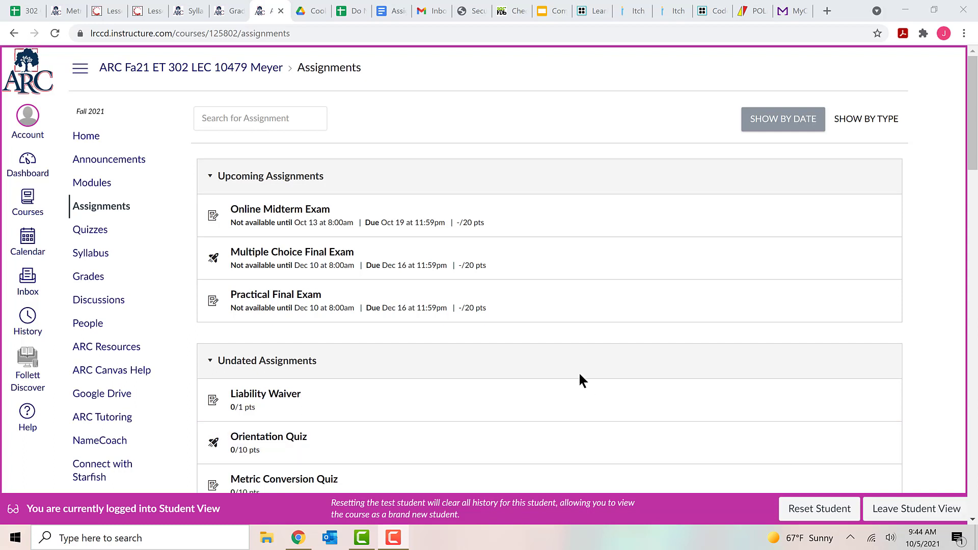
pyautogui.moveTo(100, 206)
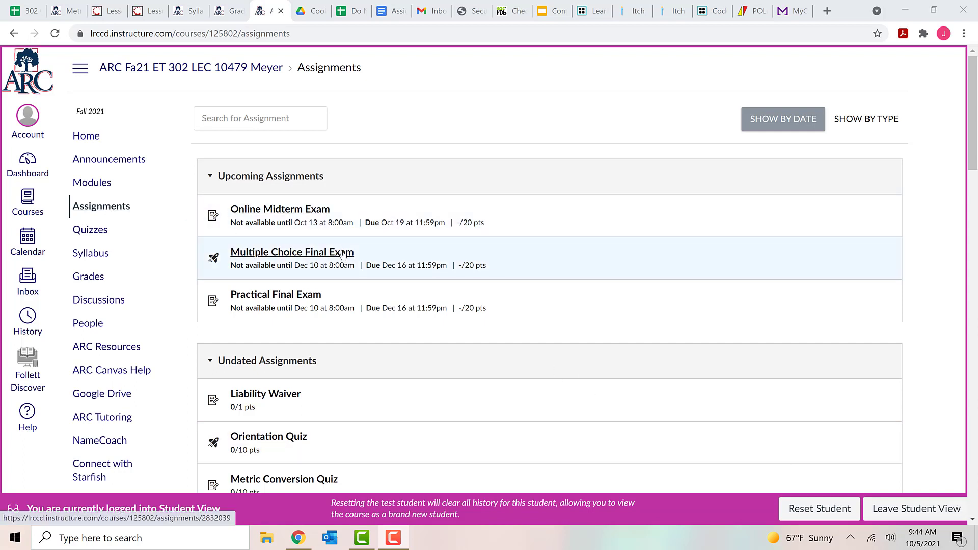
pyautogui.moveTo(783, 130)
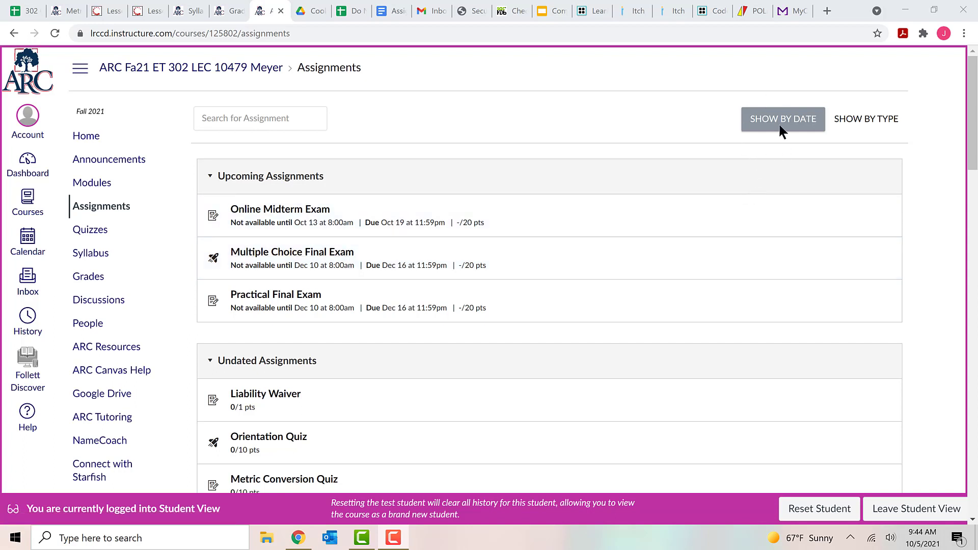
pyautogui.moveTo(301, 242)
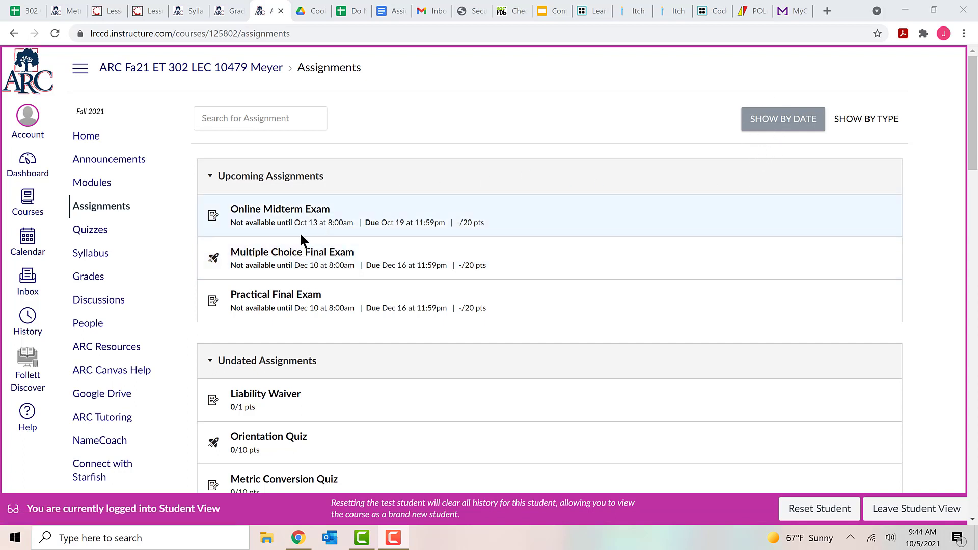
pyautogui.moveTo(279, 209)
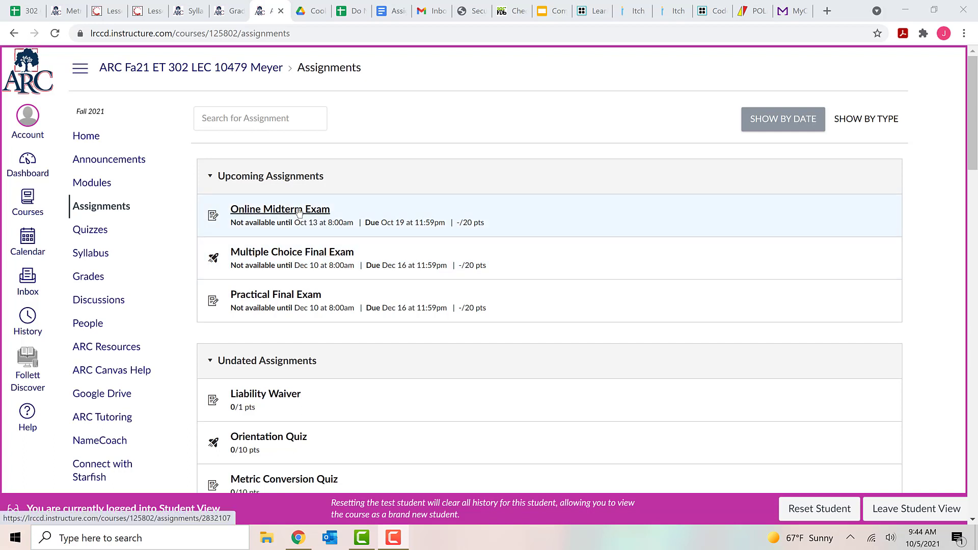
pyautogui.moveTo(300, 248)
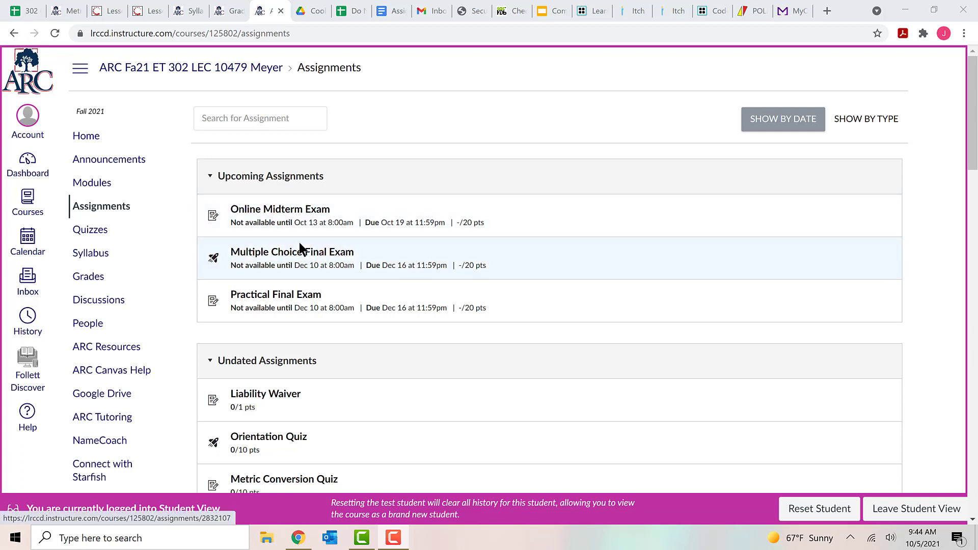
pyautogui.moveTo(275, 294)
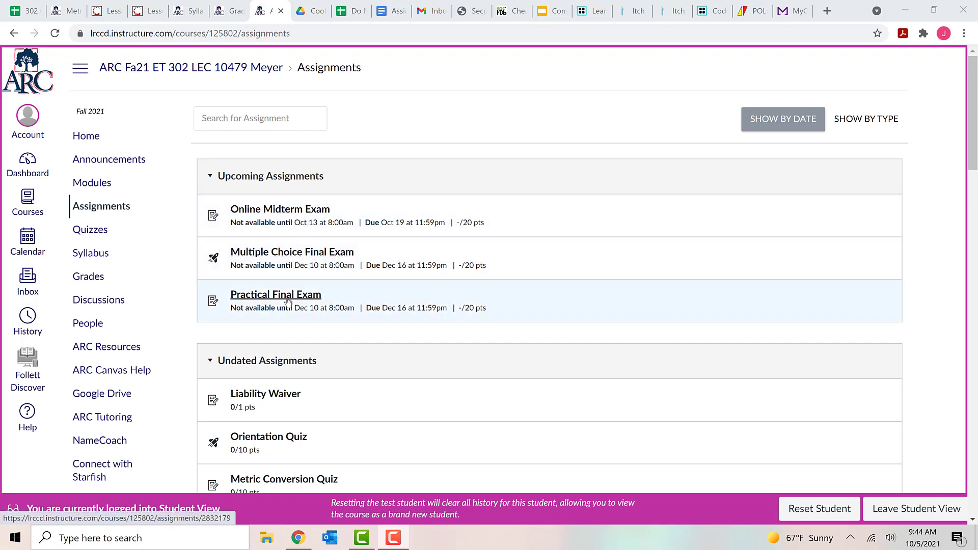
# Switch assignments to Show By Type, collapse Safety Tests and Waivers, and reach the Tests group.
pyautogui.scroll(-3)
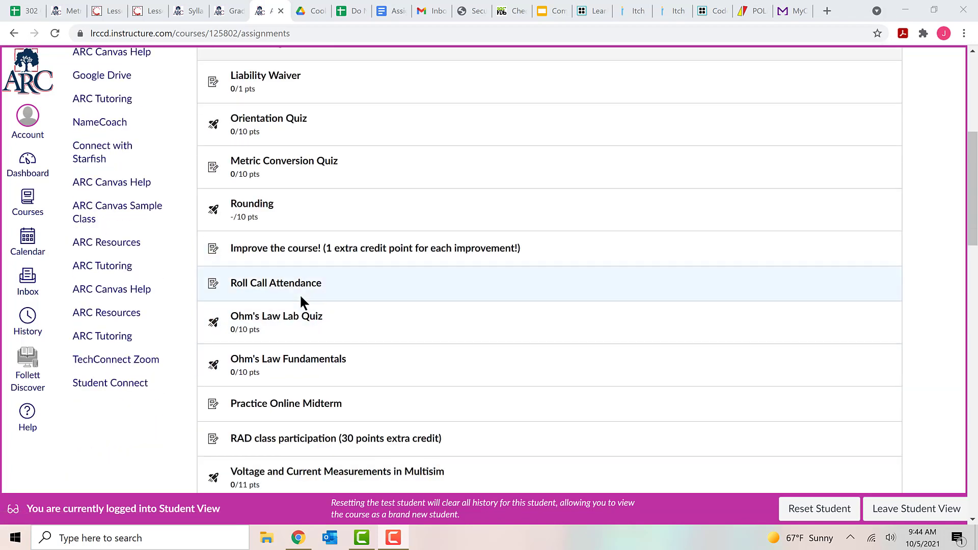
pyautogui.scroll(-3)
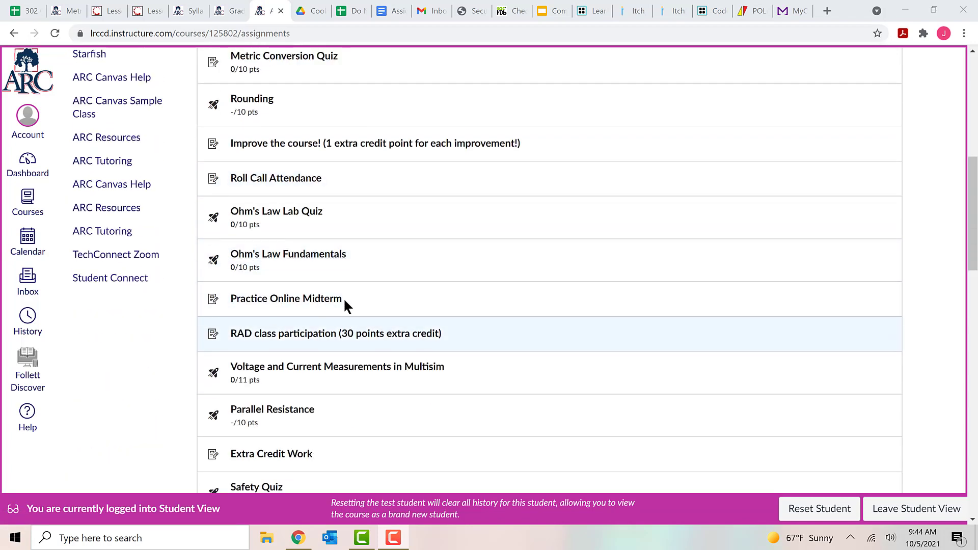
pyautogui.scroll(3)
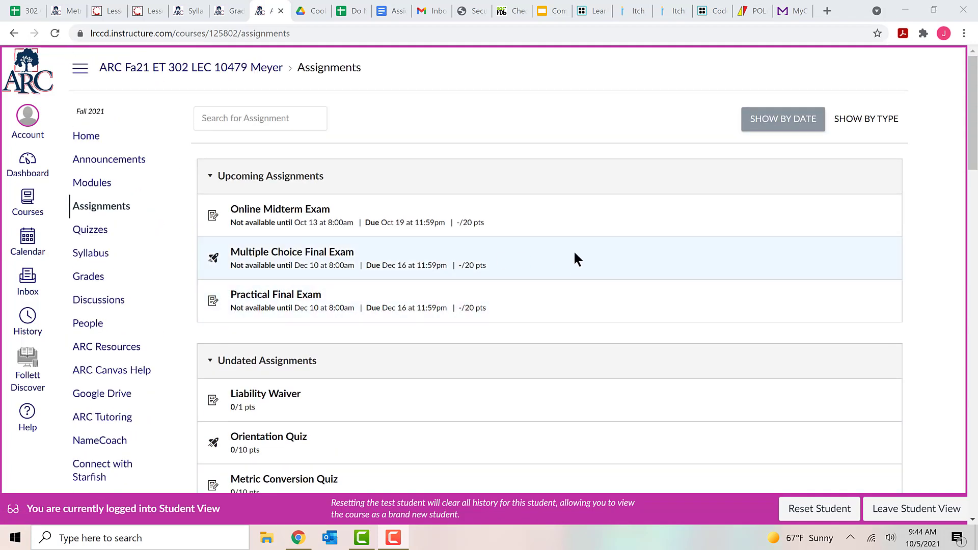
pyautogui.moveTo(866, 119)
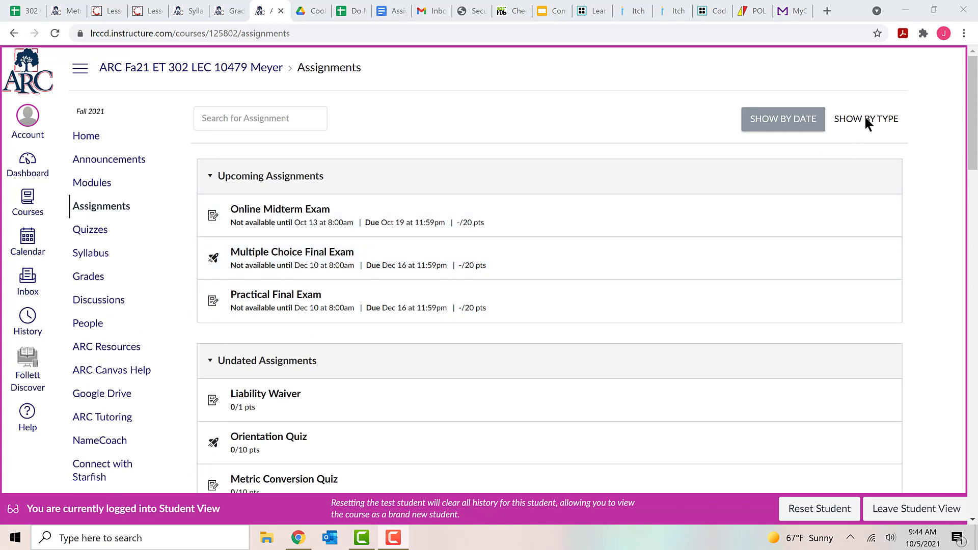
pyautogui.click(866, 118)
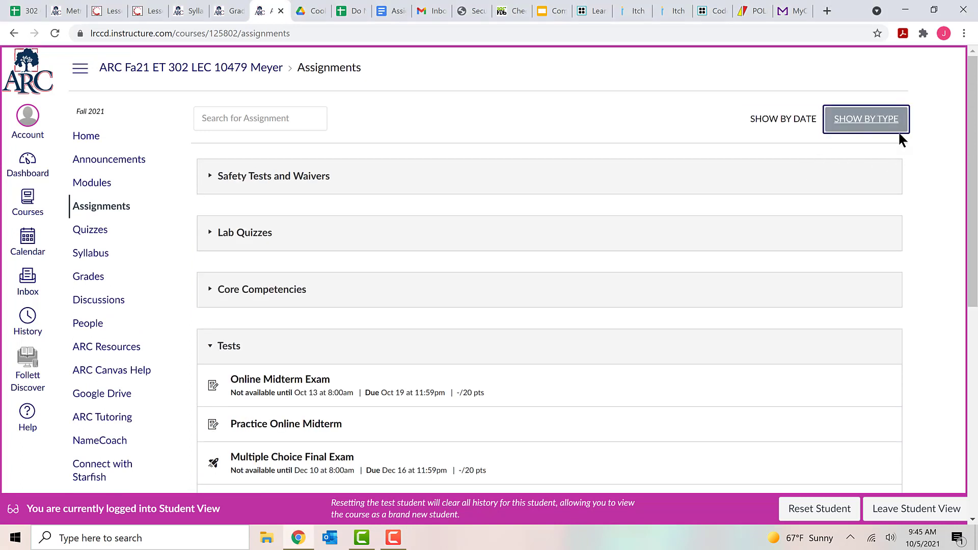
pyautogui.moveTo(759, 164)
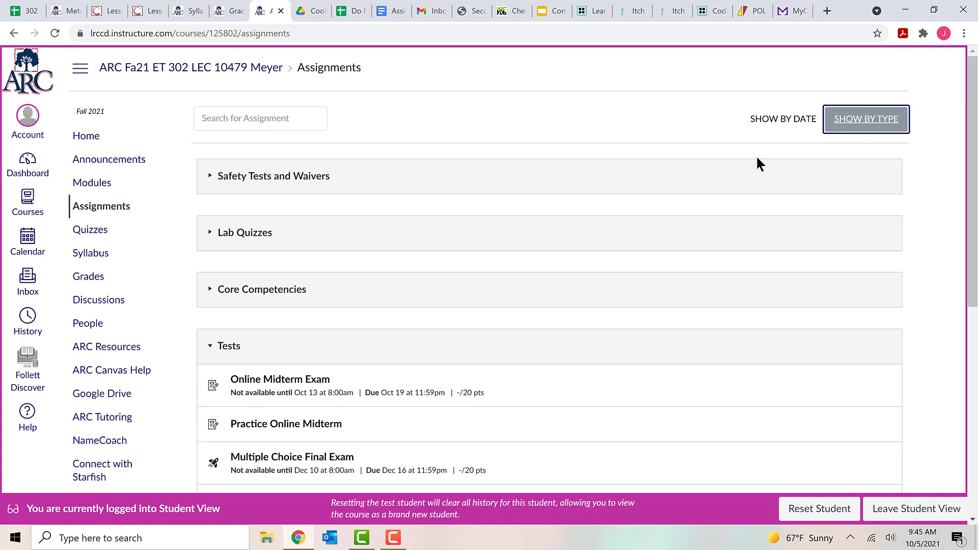
pyautogui.moveTo(255, 208)
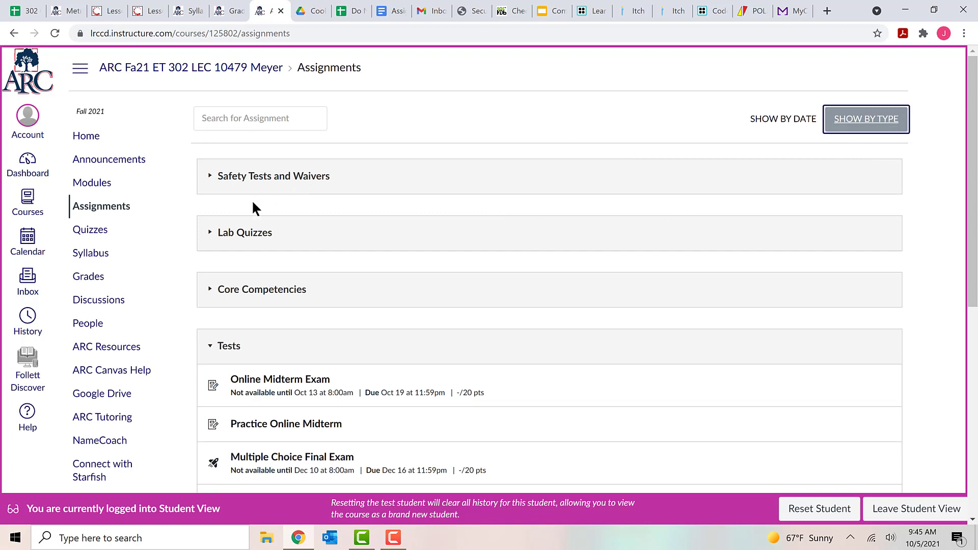
pyautogui.moveTo(311, 210)
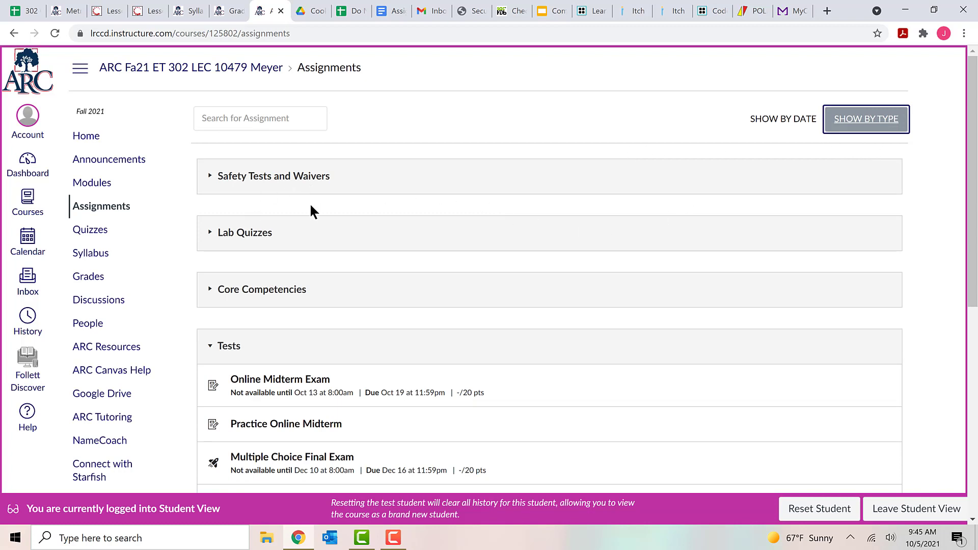
pyautogui.moveTo(211, 181)
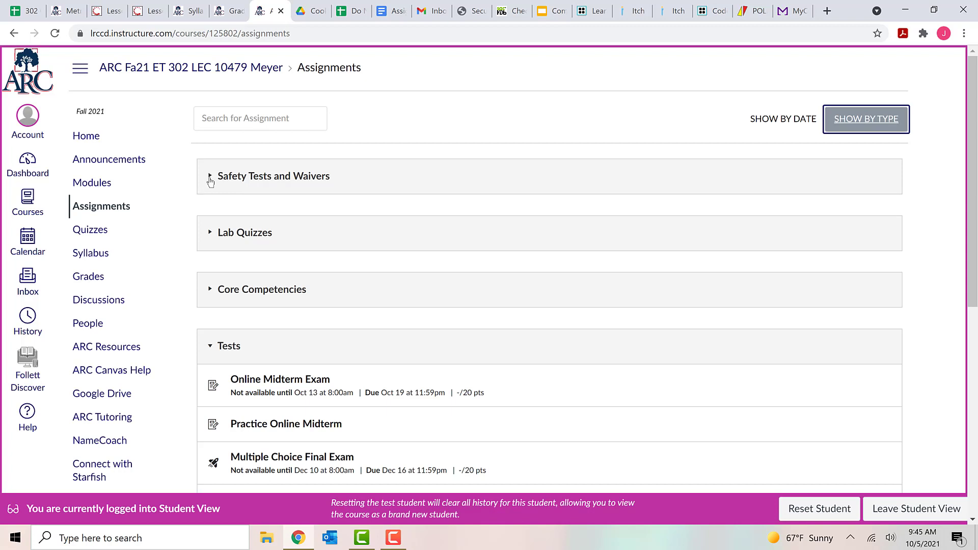
pyautogui.moveTo(211, 184)
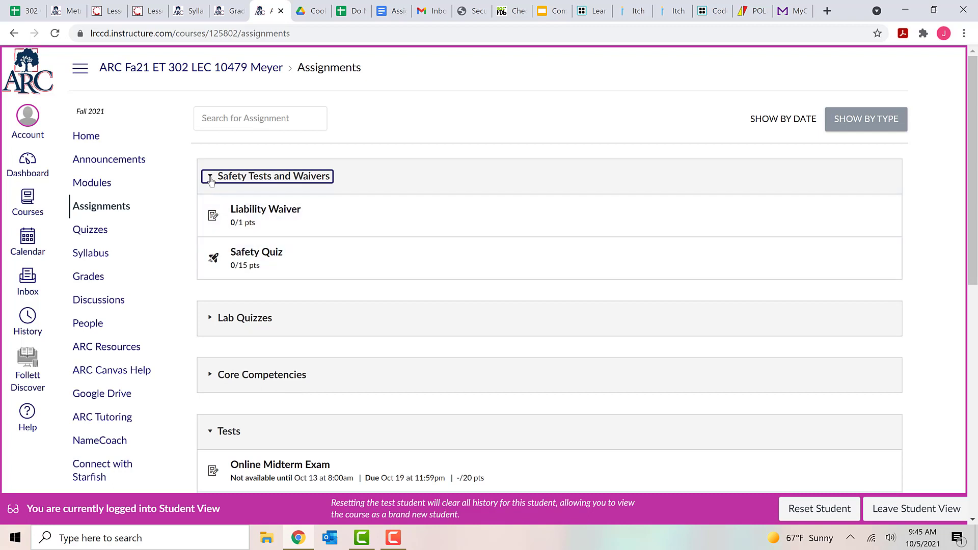
pyautogui.click(212, 176)
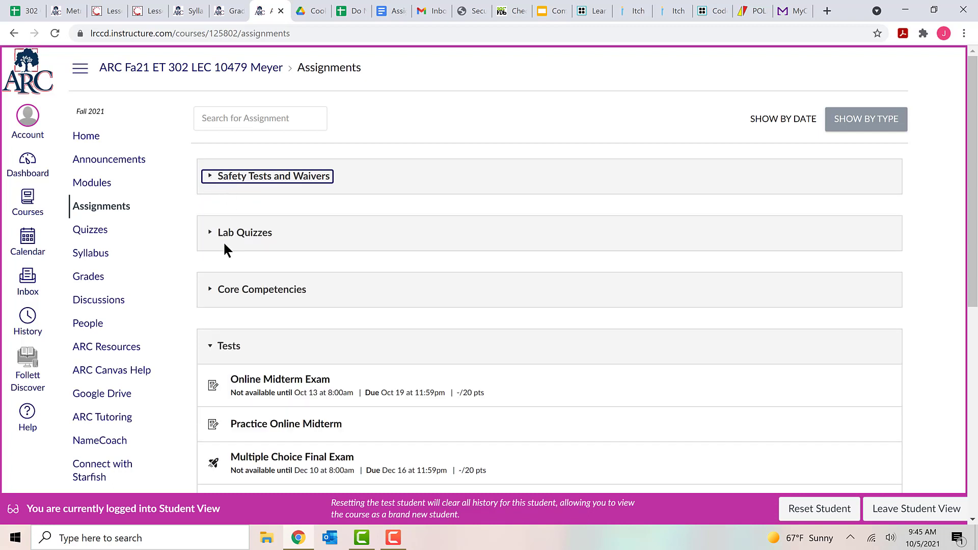
pyautogui.moveTo(259, 353)
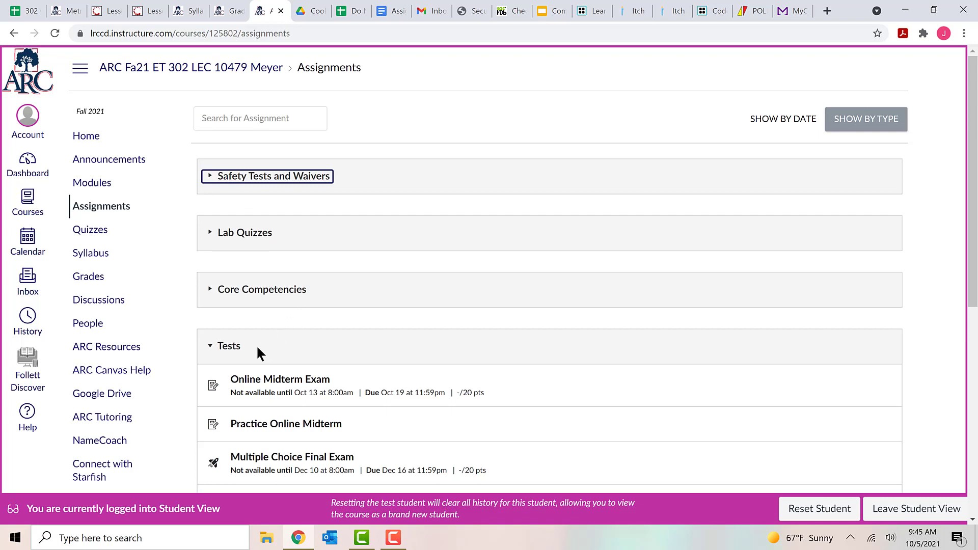
pyautogui.scroll(-3)
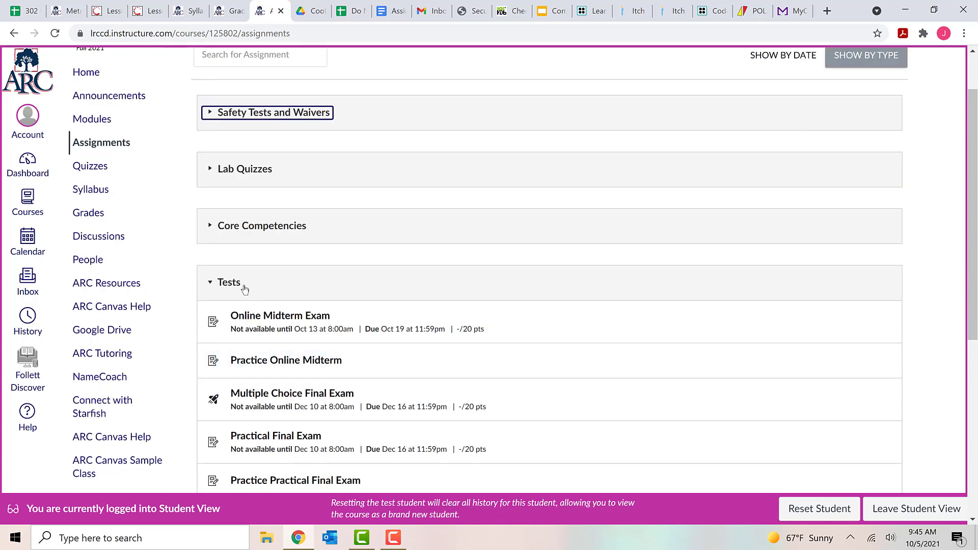
pyautogui.moveTo(236, 306)
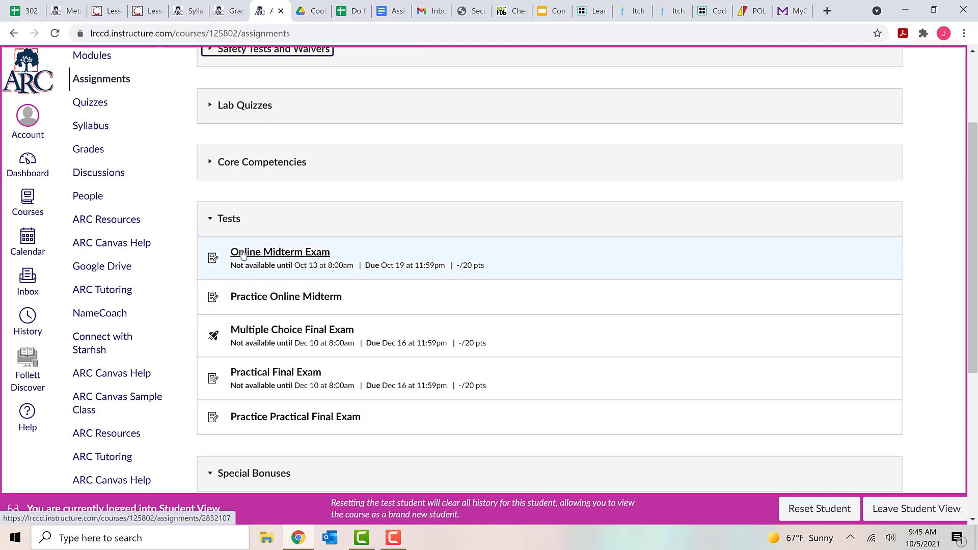
pyautogui.moveTo(297, 261)
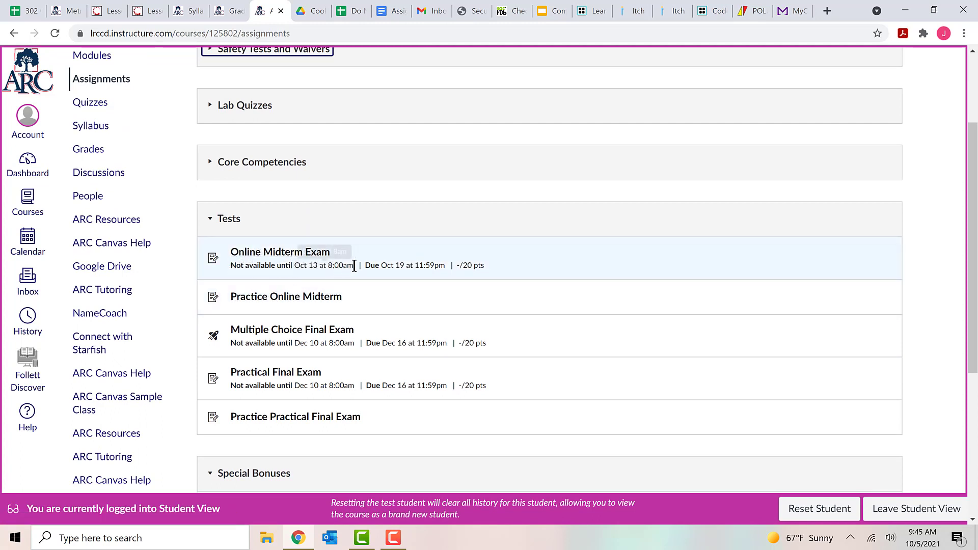
pyautogui.moveTo(287, 305)
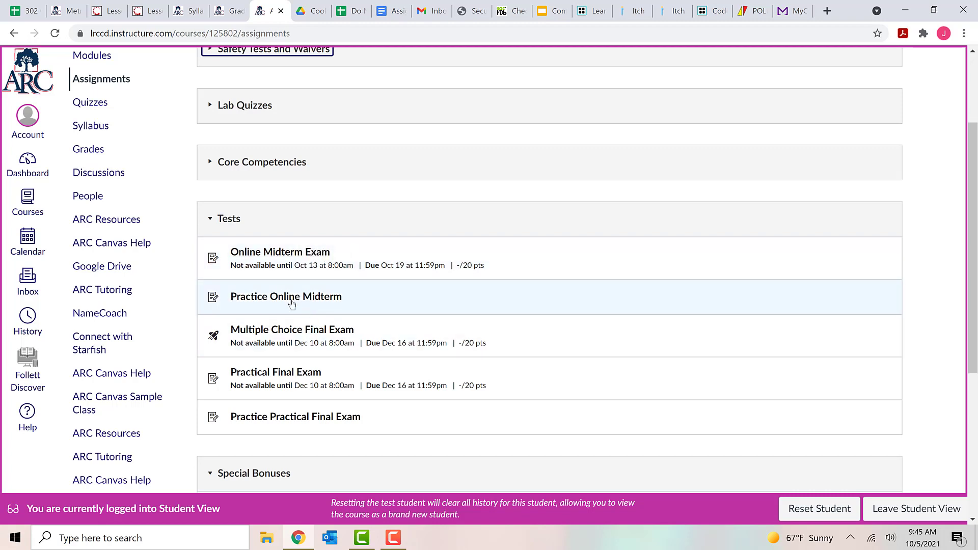
pyautogui.moveTo(286, 297)
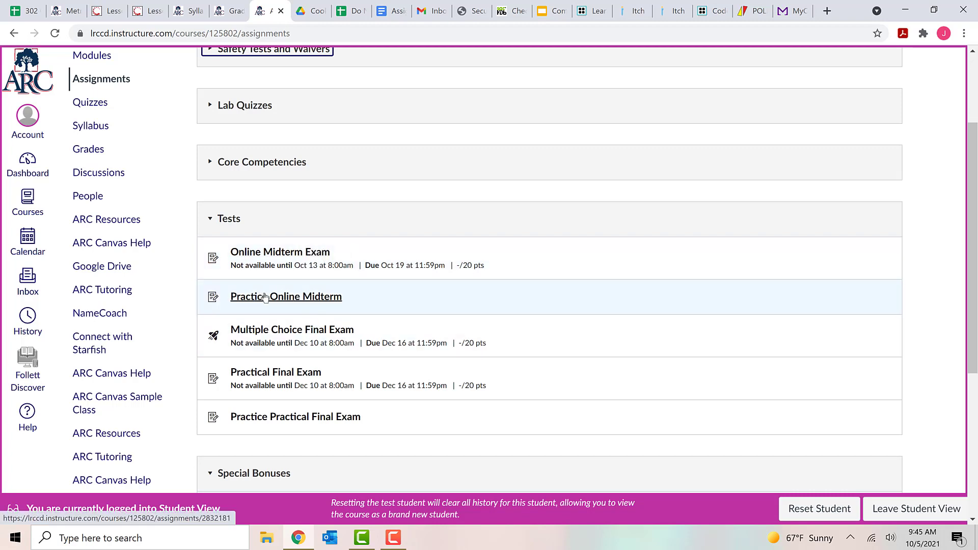
# Open the Practice Online Midterm assignment and scroll to its Online Midterm Exam Rules.
pyautogui.click(286, 297)
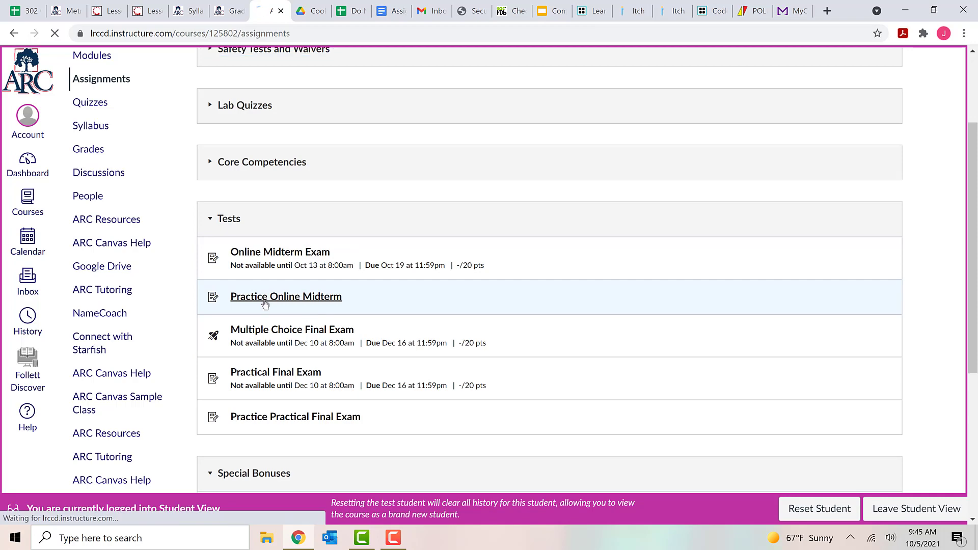
pyautogui.click(285, 296)
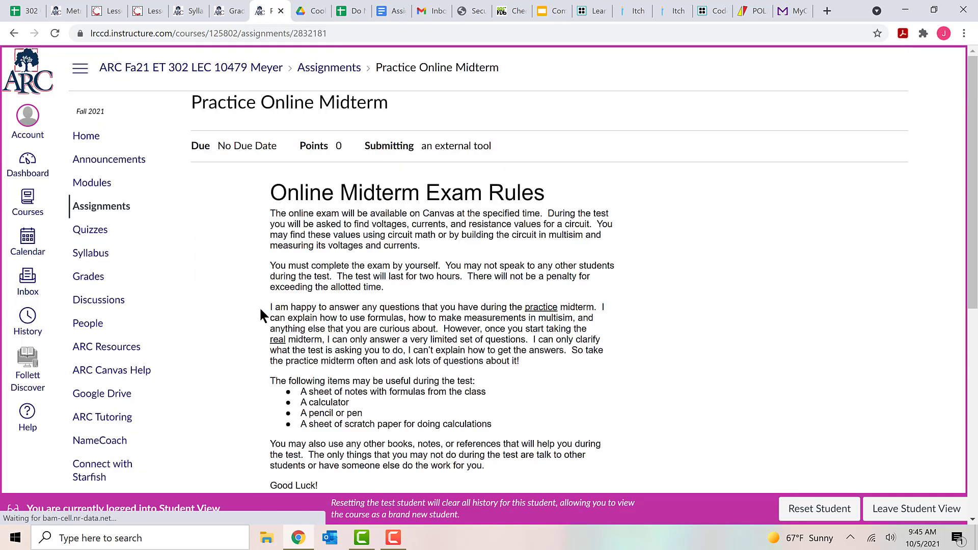
pyautogui.moveTo(431, 314)
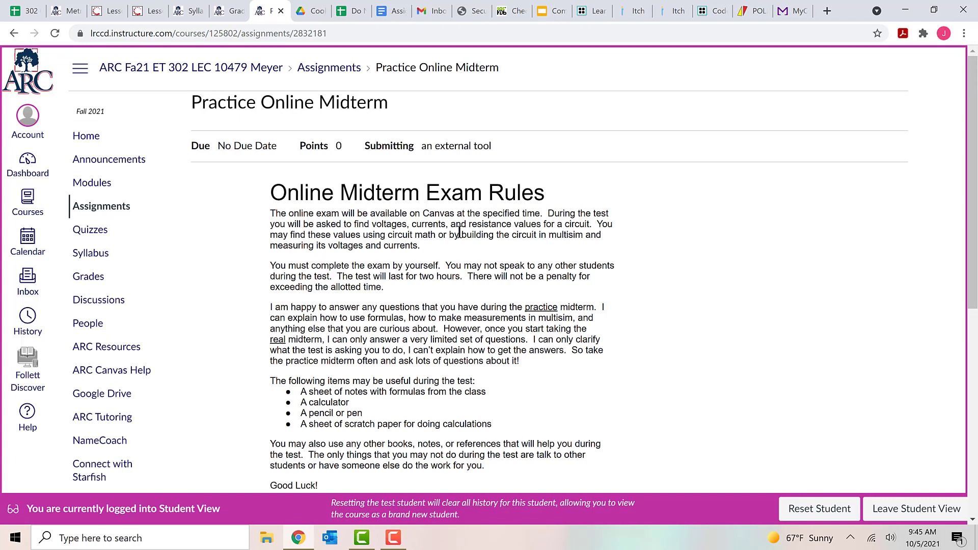
pyautogui.scroll(-3)
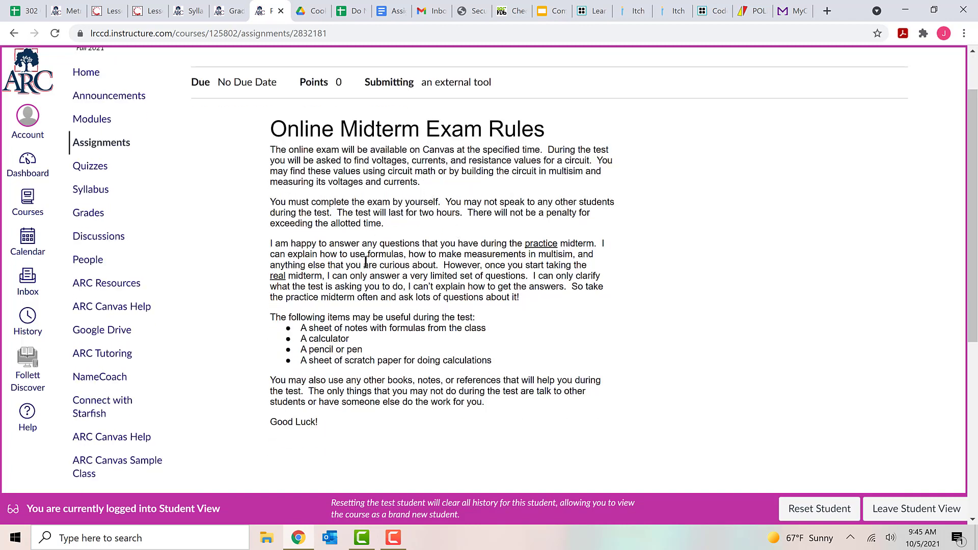
pyautogui.moveTo(574, 337)
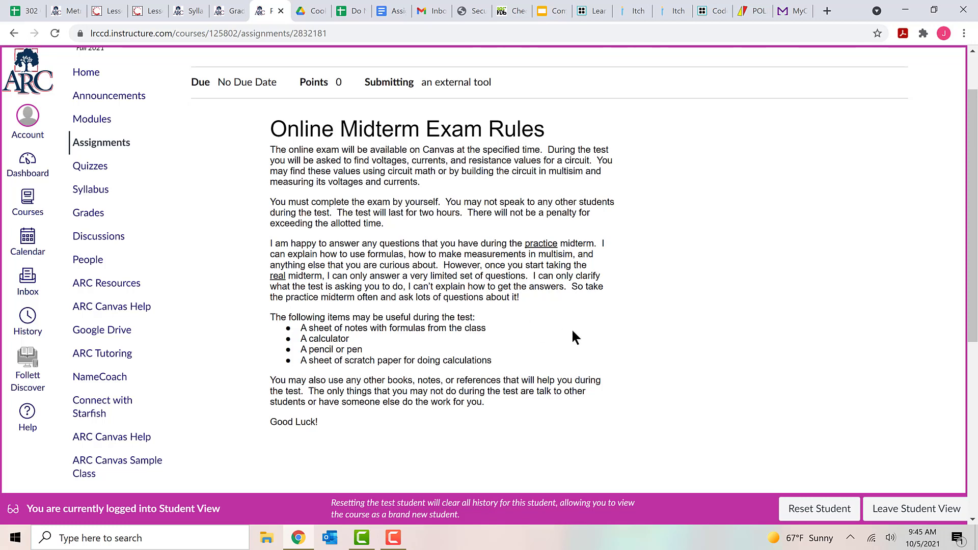
pyautogui.moveTo(356, 150)
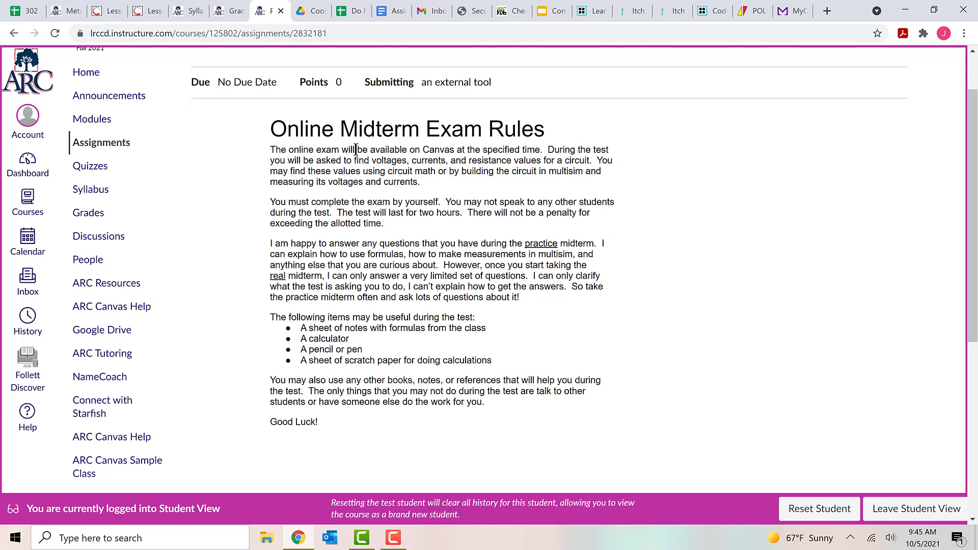
pyautogui.moveTo(331, 253)
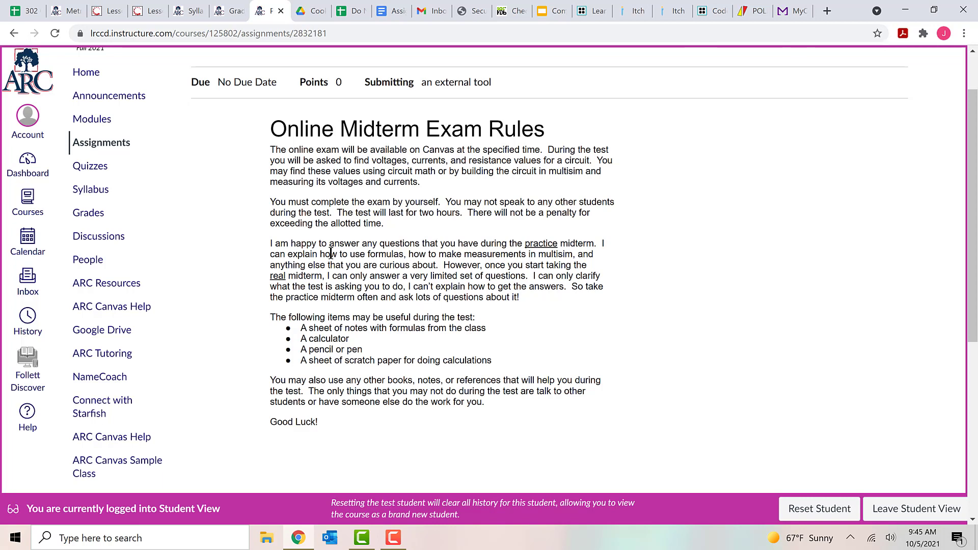
pyautogui.moveTo(381, 329)
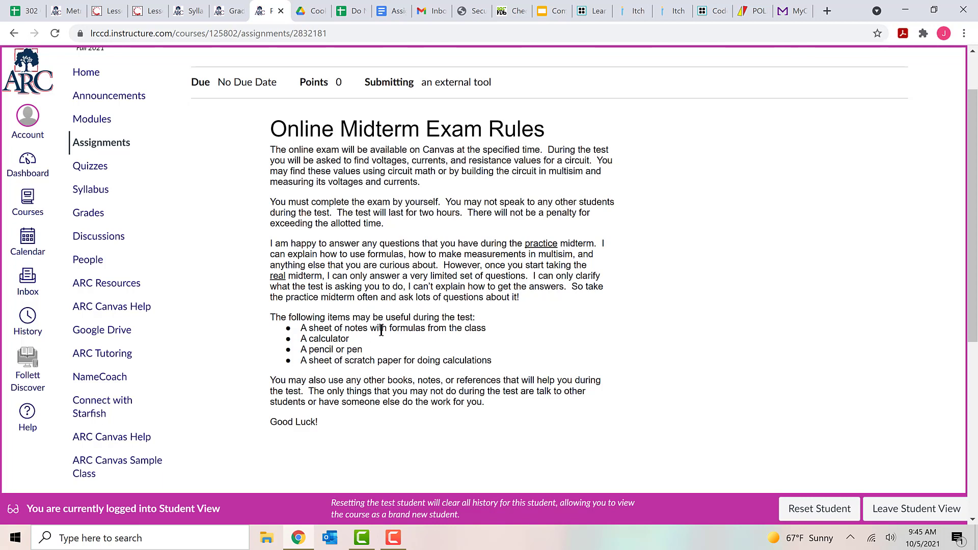
# Scroll to the Previous Attempts panel showing the 0% score and 99 retakes left.
pyautogui.scroll(-3)
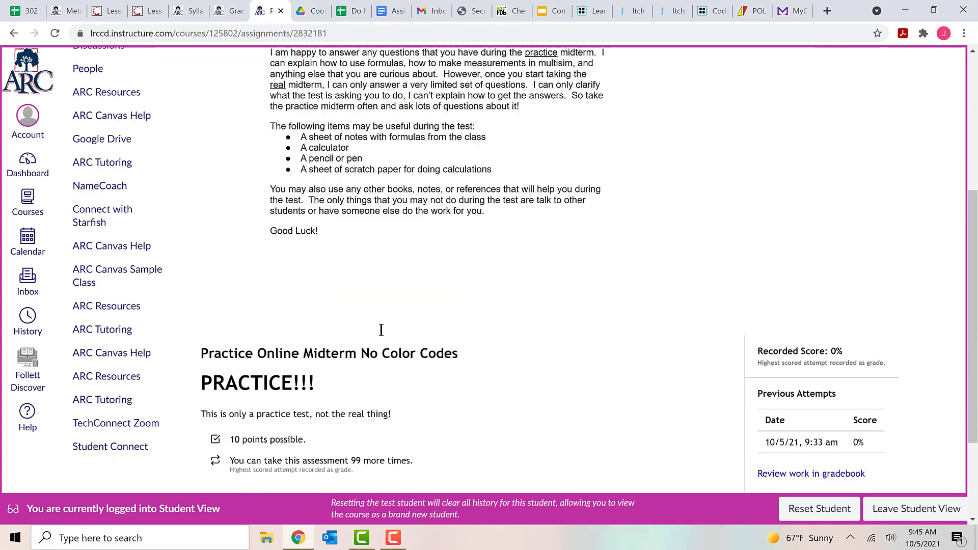
pyautogui.scroll(-3)
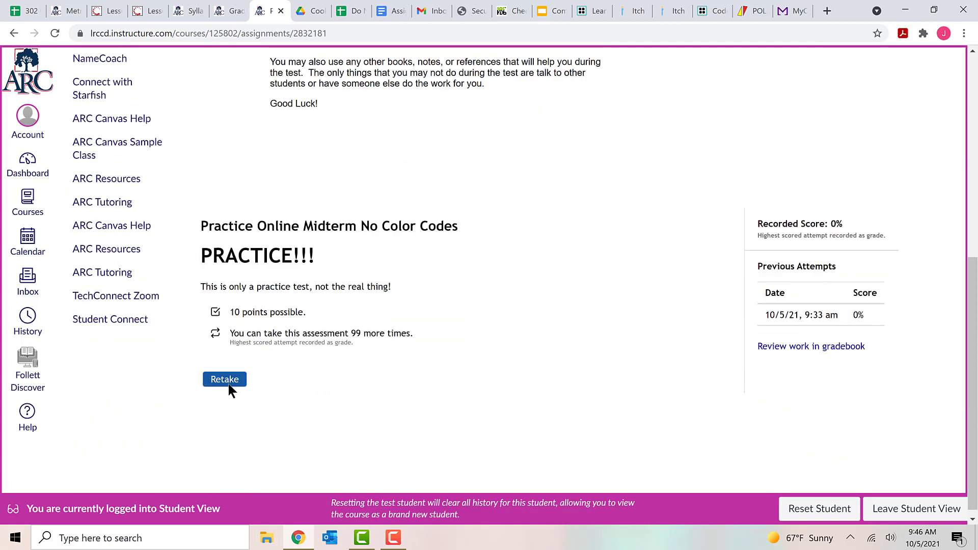
pyautogui.moveTo(227, 398)
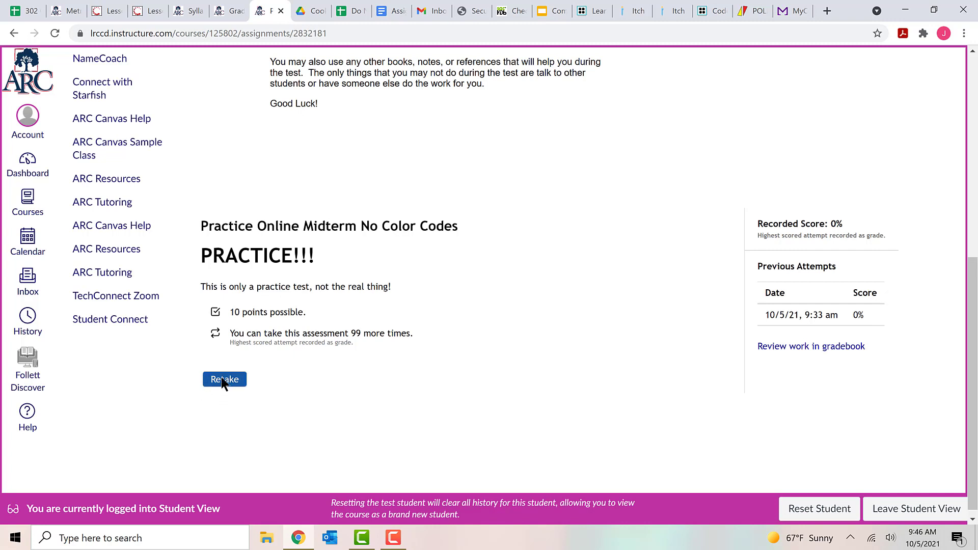
pyautogui.moveTo(227, 385)
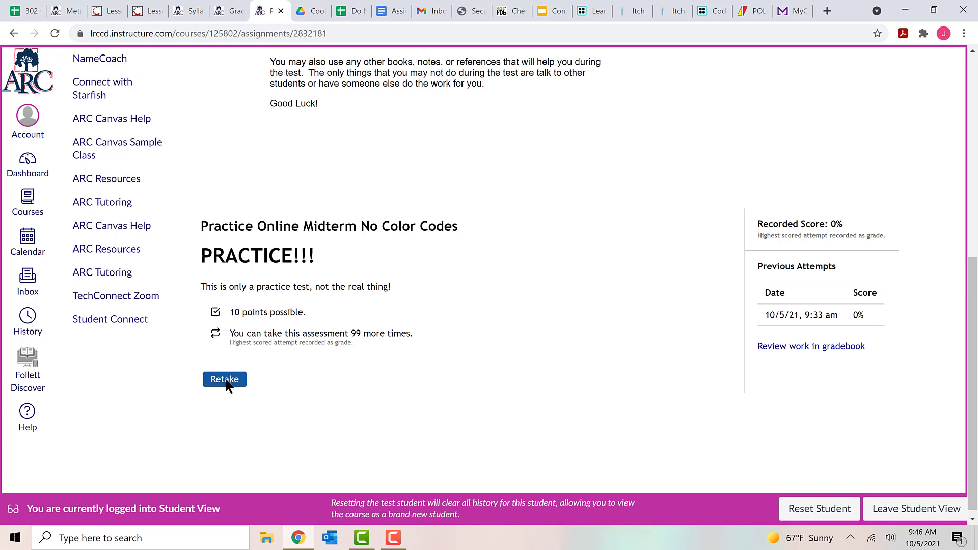
# Retake the practice midterm and view Question 1's resistor circuit.
pyautogui.click(224, 379)
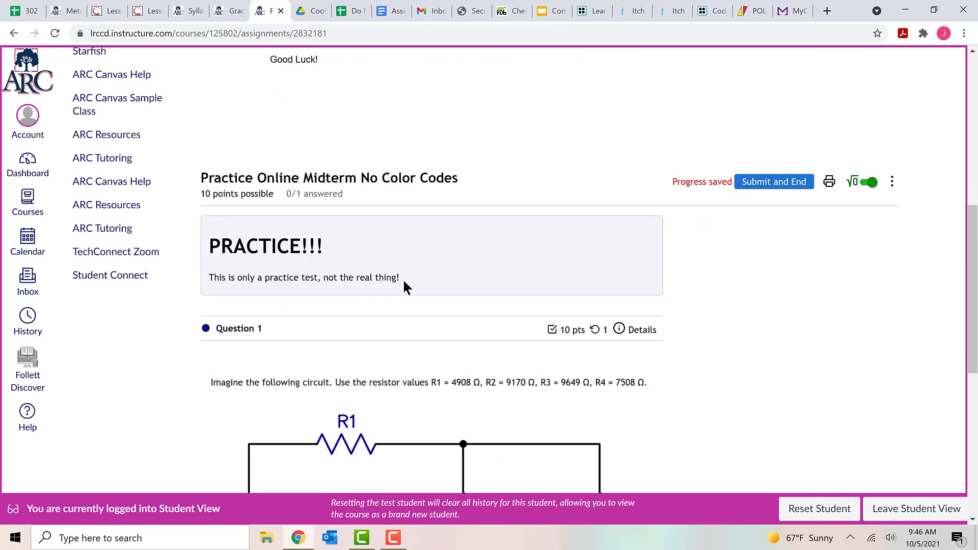
pyautogui.scroll(-3)
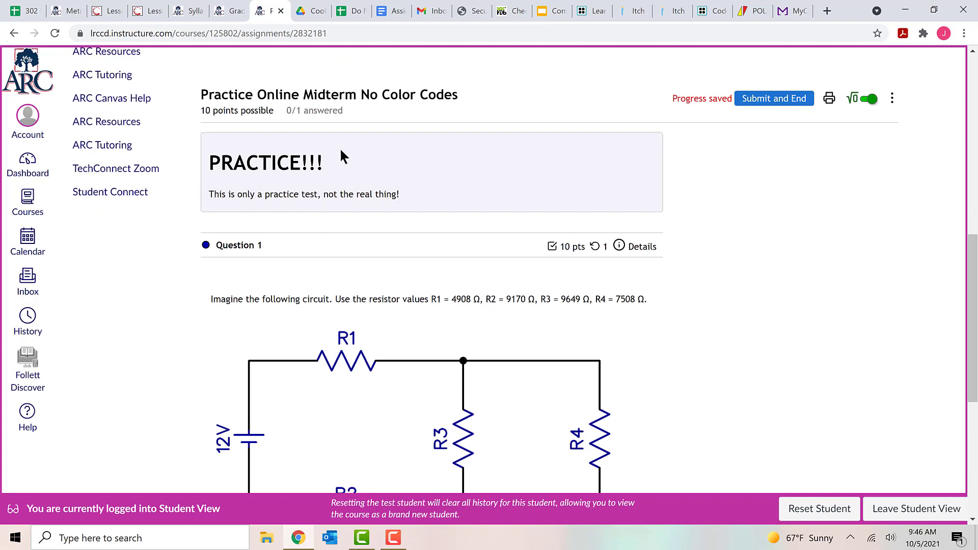
pyautogui.moveTo(295, 226)
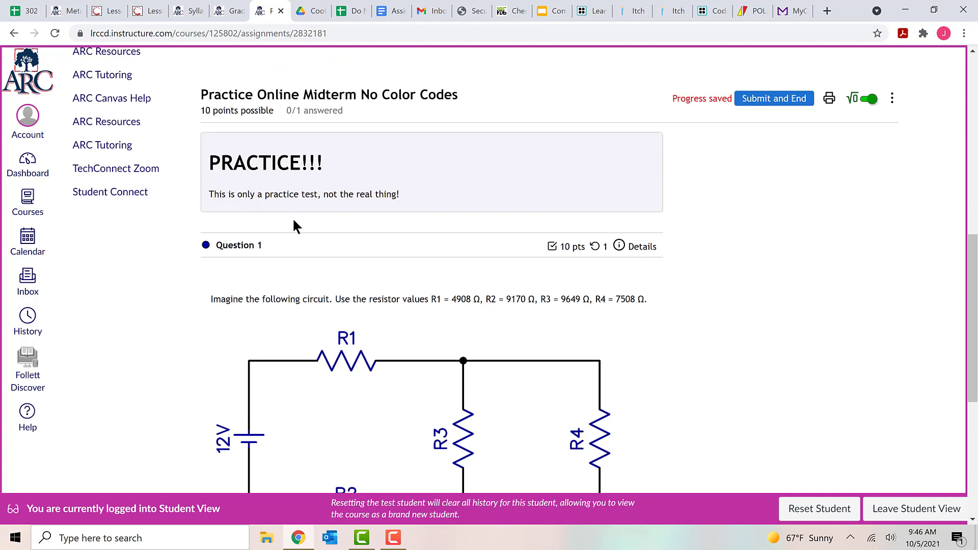
pyautogui.moveTo(416, 175)
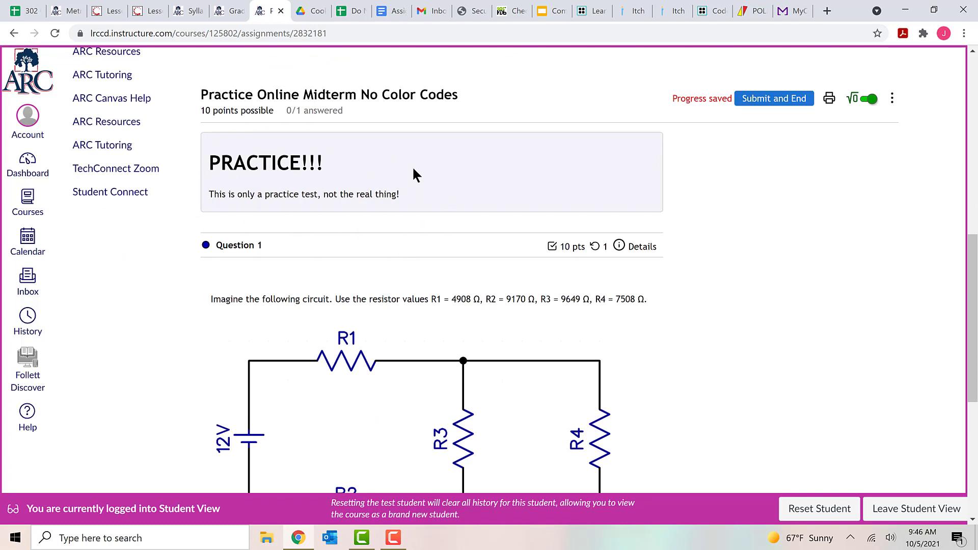
pyautogui.moveTo(396, 198)
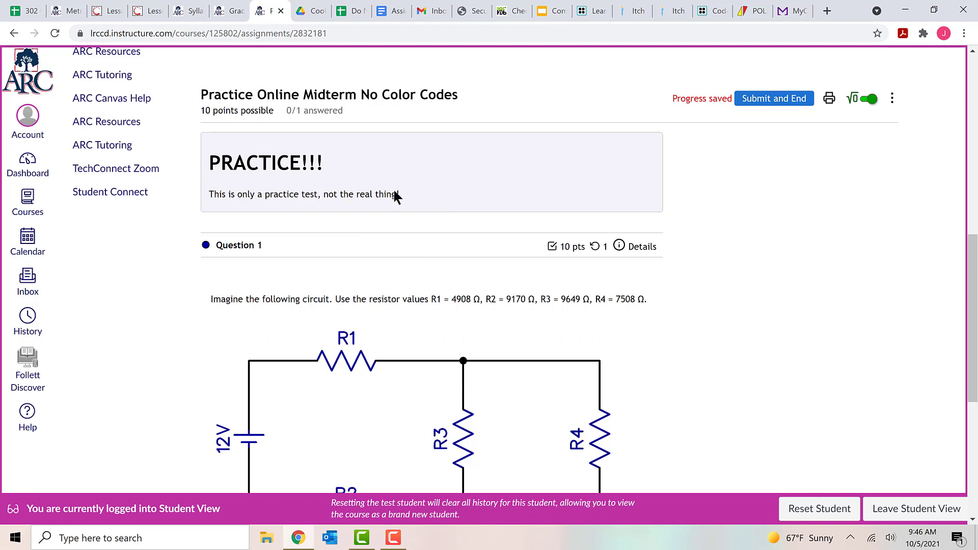
pyautogui.moveTo(383, 201)
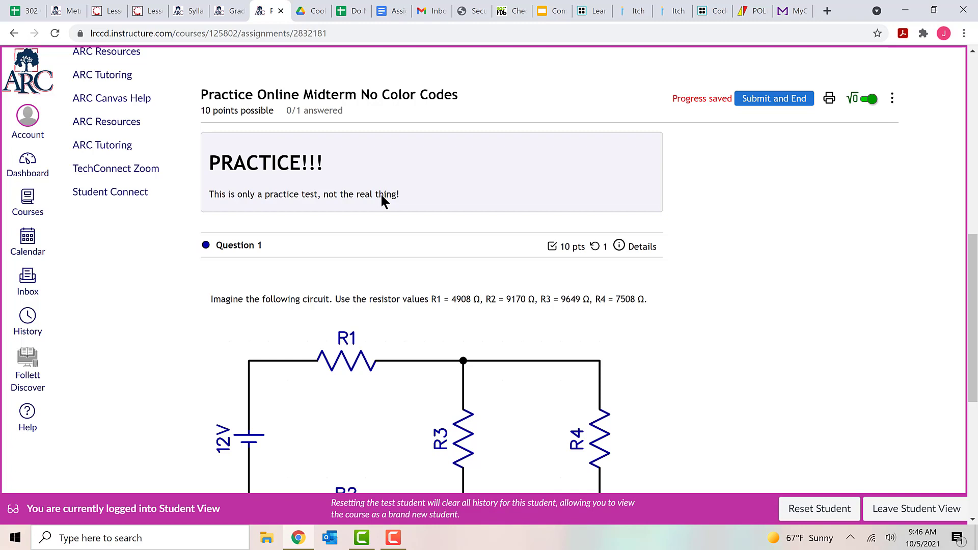
pyautogui.moveTo(312, 180)
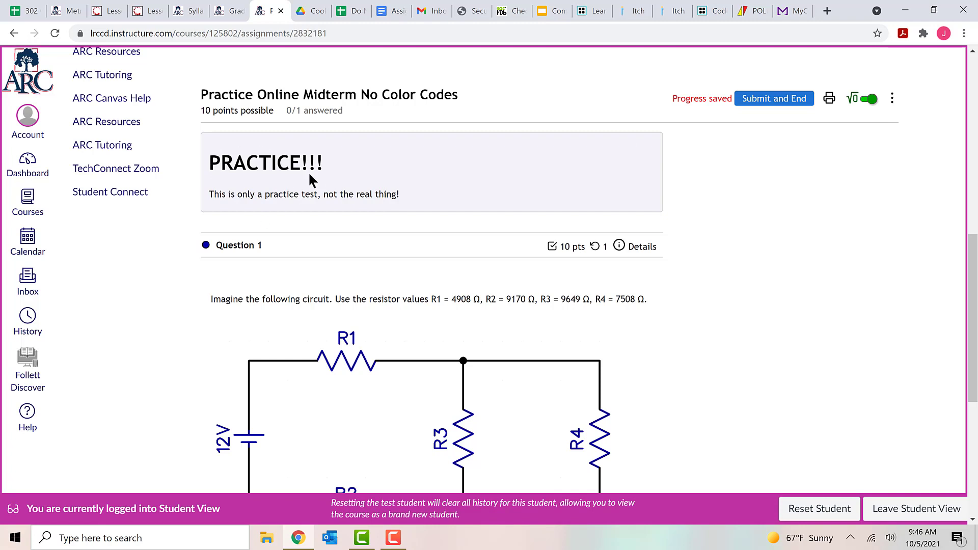
pyautogui.moveTo(376, 177)
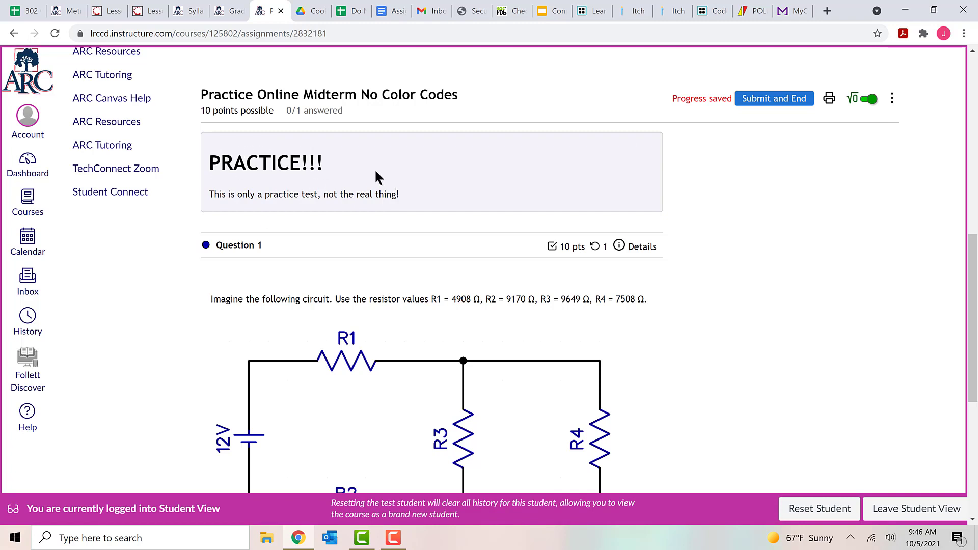
pyautogui.moveTo(267, 149)
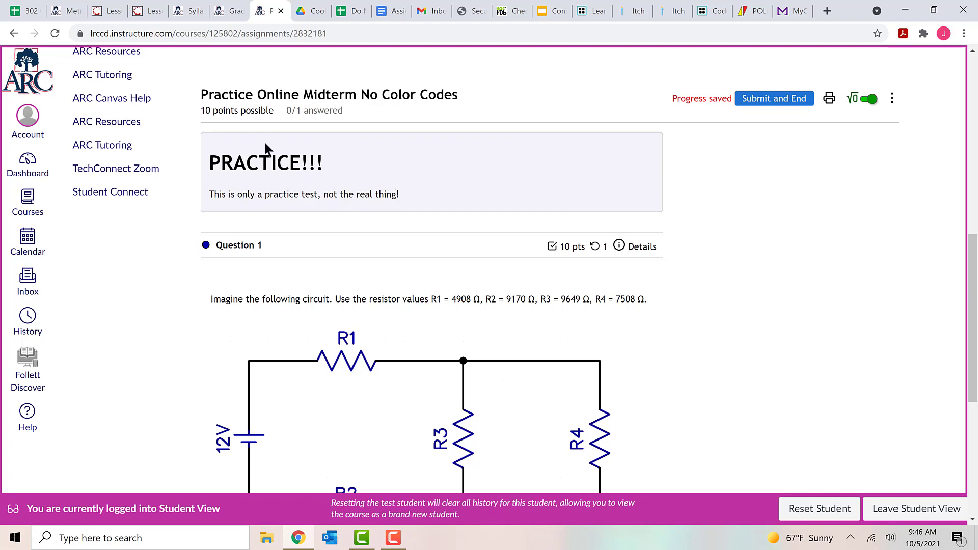
pyautogui.moveTo(374, 226)
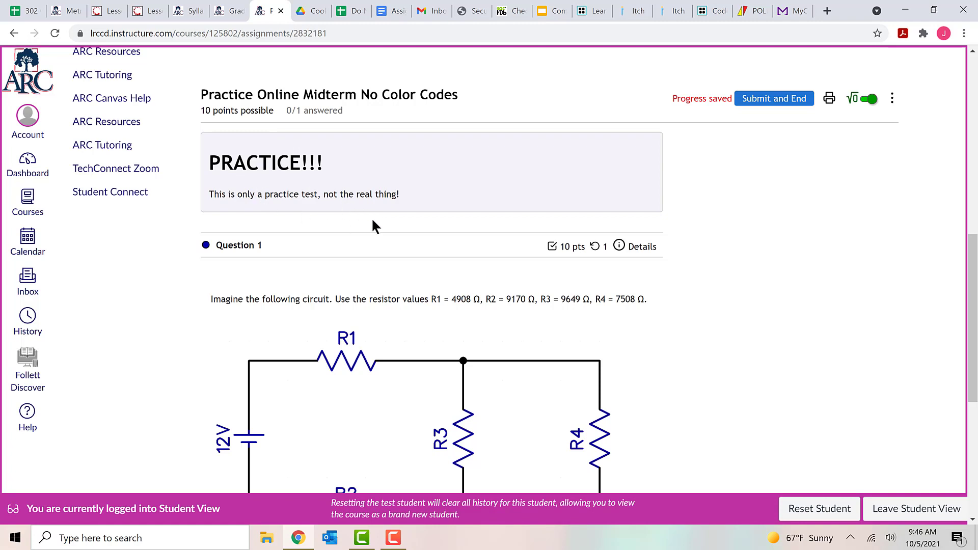
pyautogui.moveTo(542, 249)
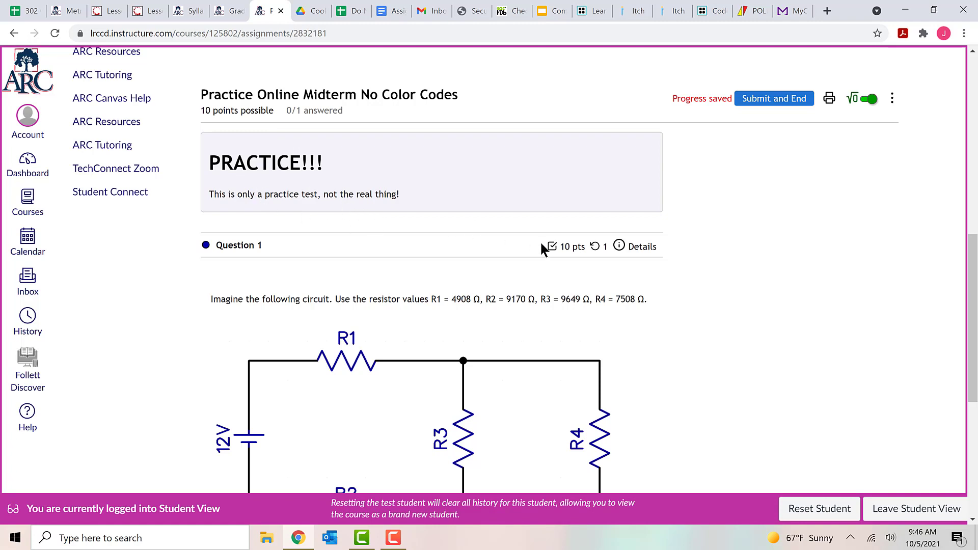
pyautogui.scroll(-3)
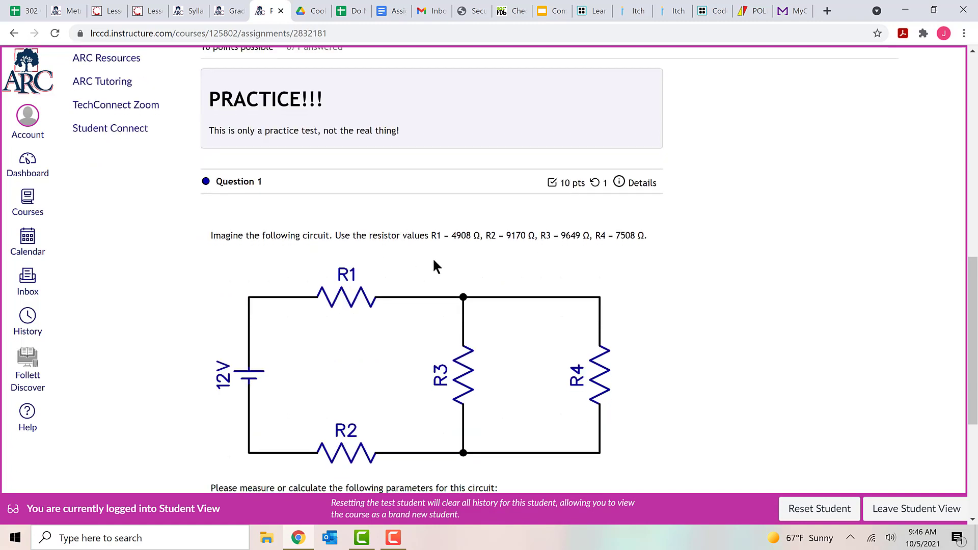
pyautogui.scroll(-3)
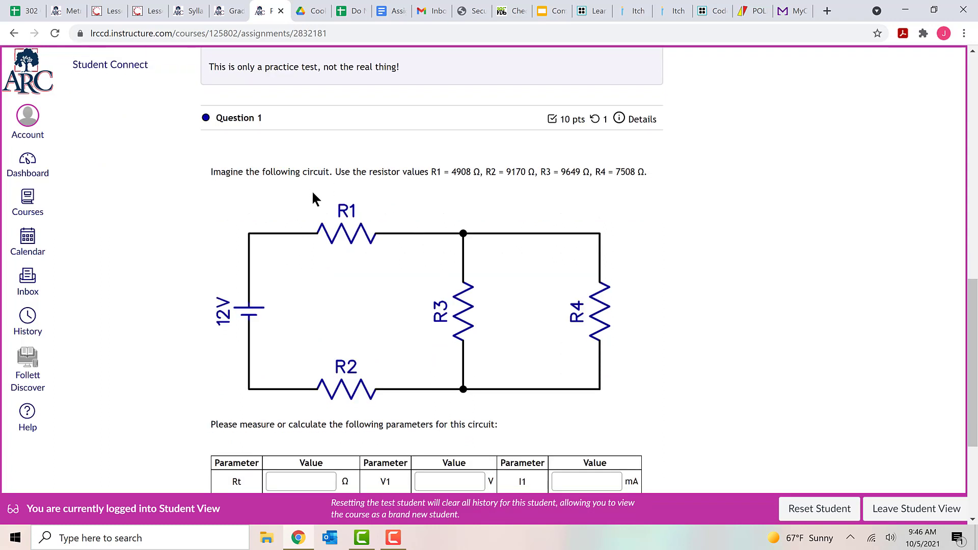
pyautogui.moveTo(351, 258)
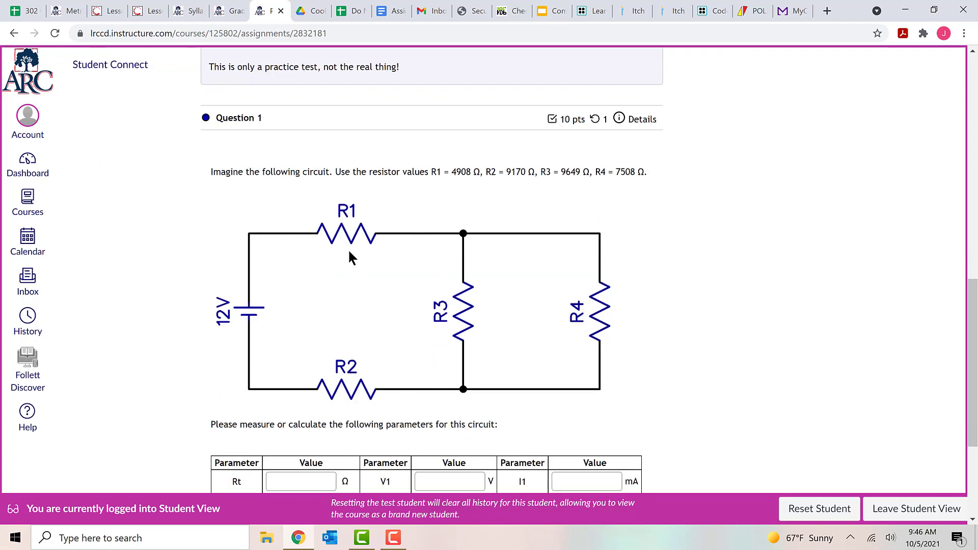
pyautogui.moveTo(269, 297)
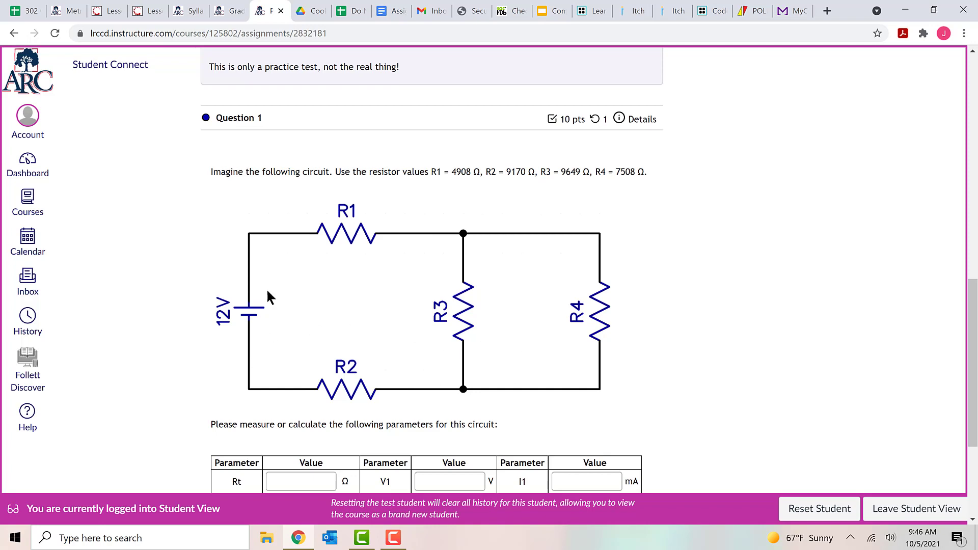
pyautogui.moveTo(248, 325)
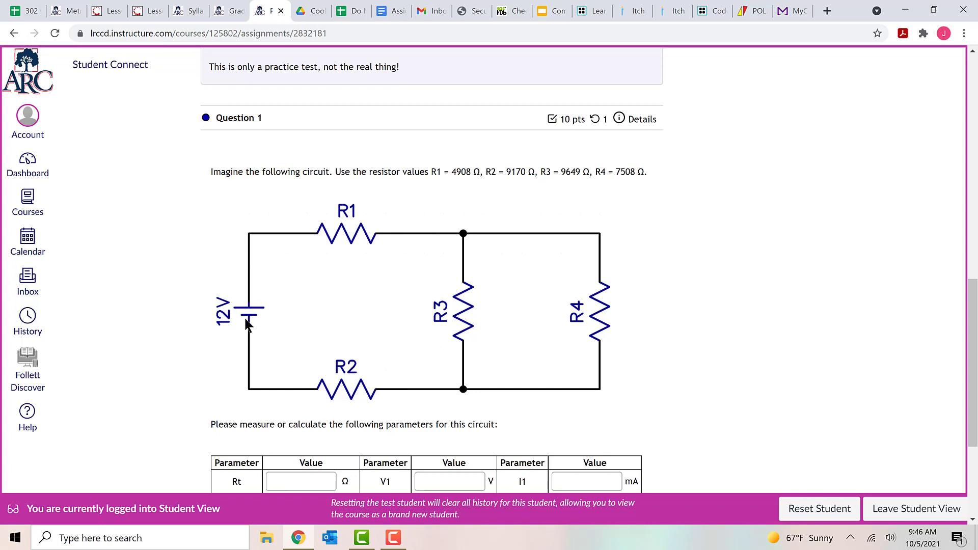
pyautogui.moveTo(394, 188)
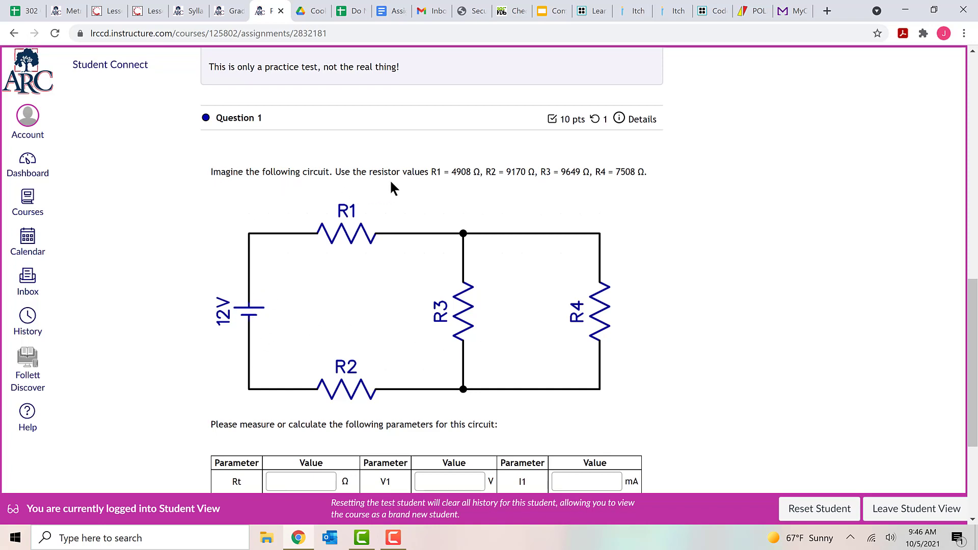
pyautogui.moveTo(458, 190)
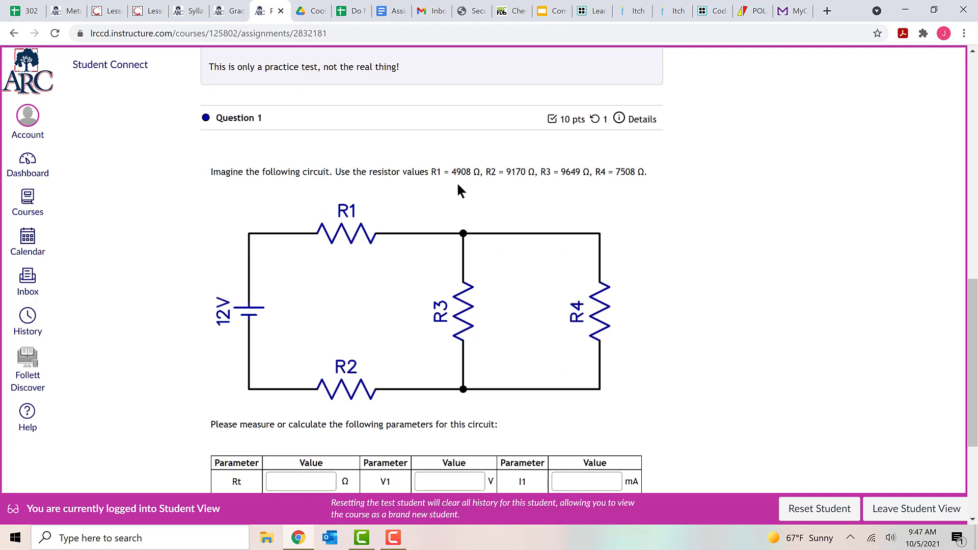
pyautogui.moveTo(451, 189)
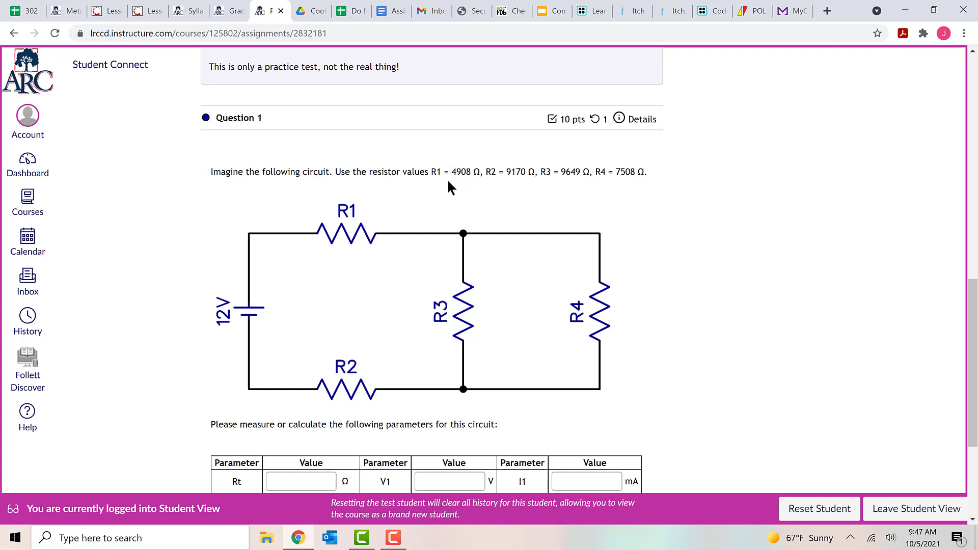
pyautogui.moveTo(460, 187)
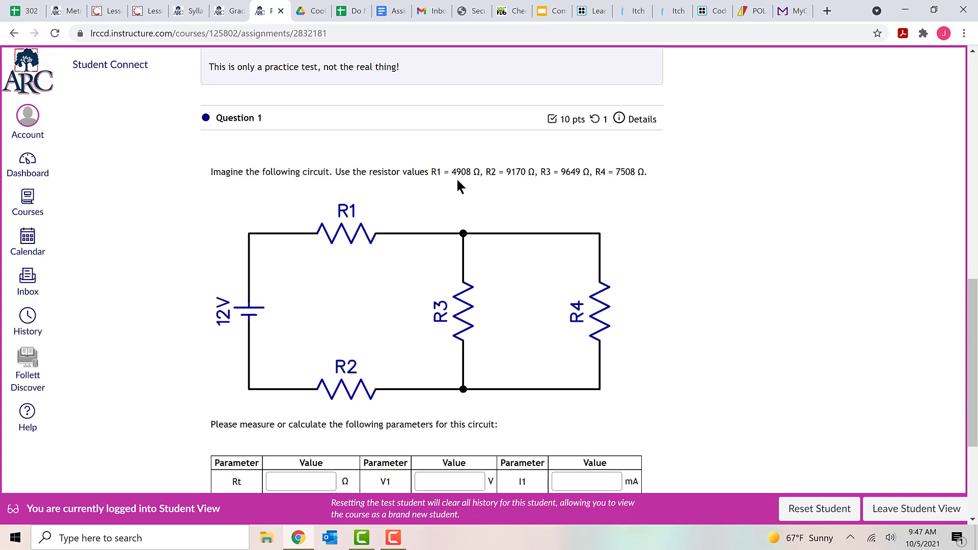
pyautogui.moveTo(453, 210)
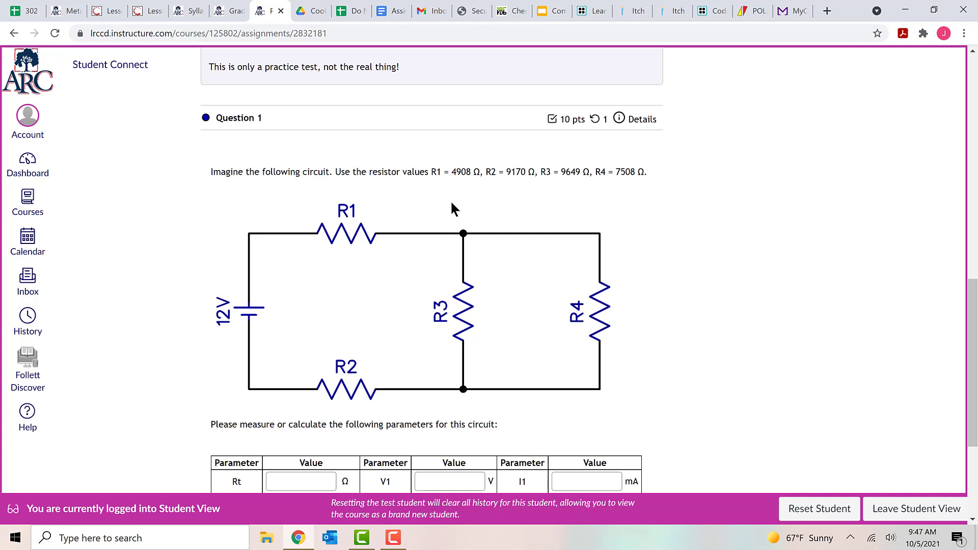
pyautogui.moveTo(461, 175)
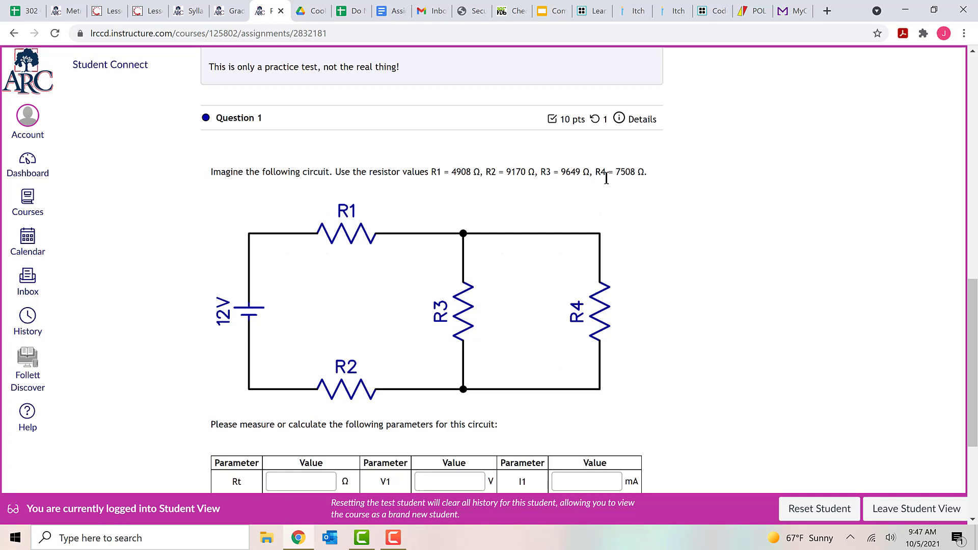
pyautogui.moveTo(673, 188)
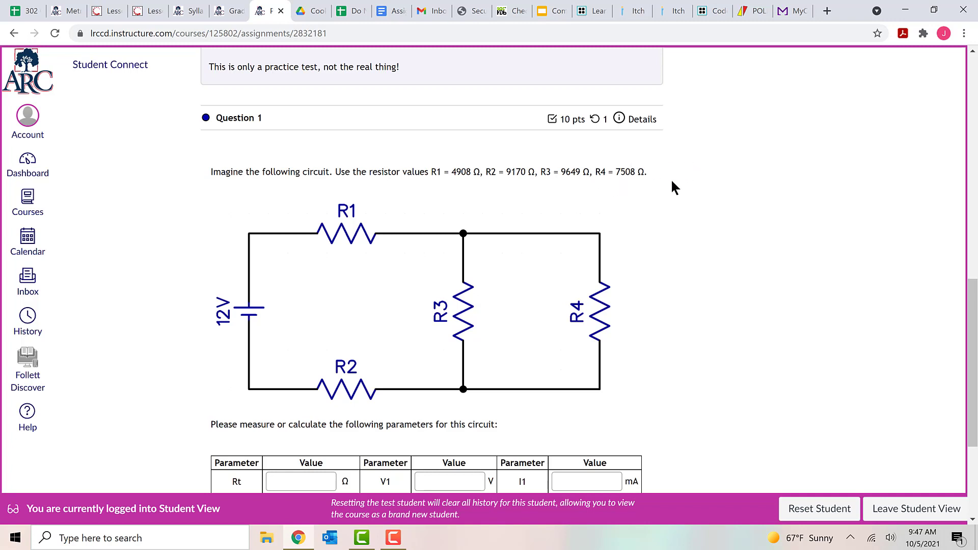
pyautogui.moveTo(660, 238)
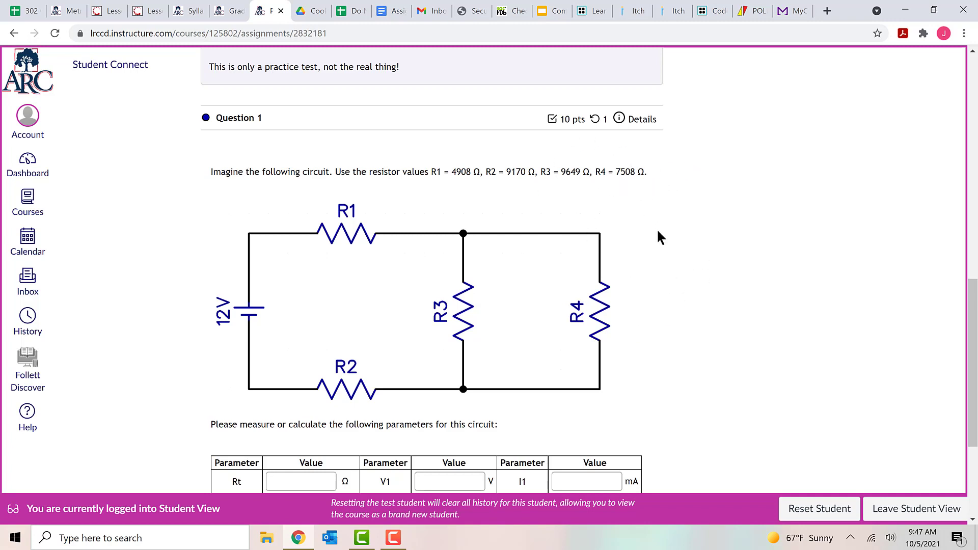
pyautogui.moveTo(418, 416)
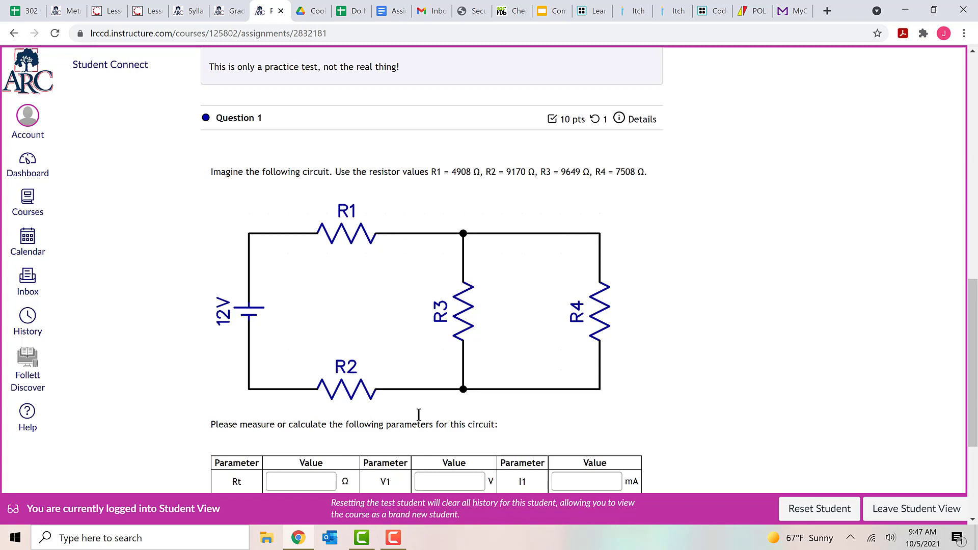
pyautogui.scroll(-3)
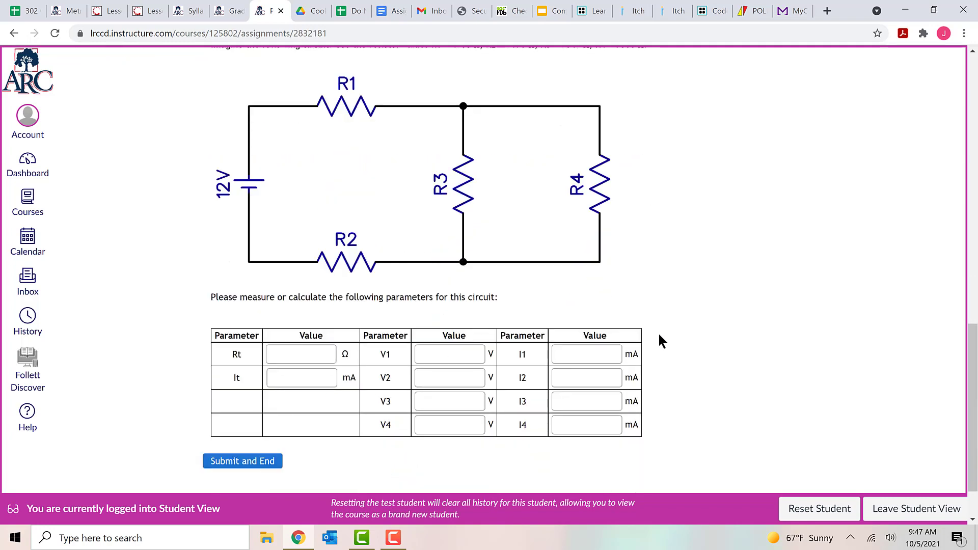
pyautogui.moveTo(426, 150)
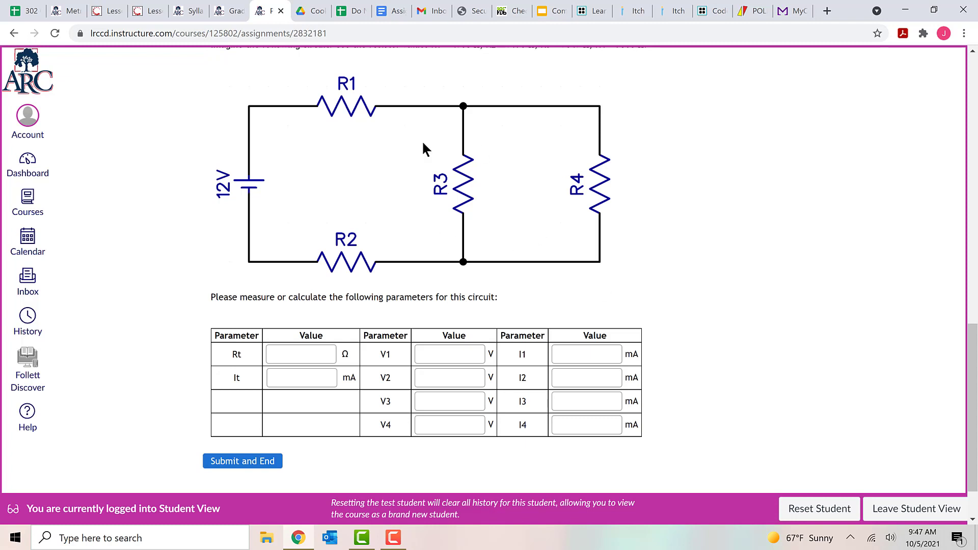
pyautogui.moveTo(406, 232)
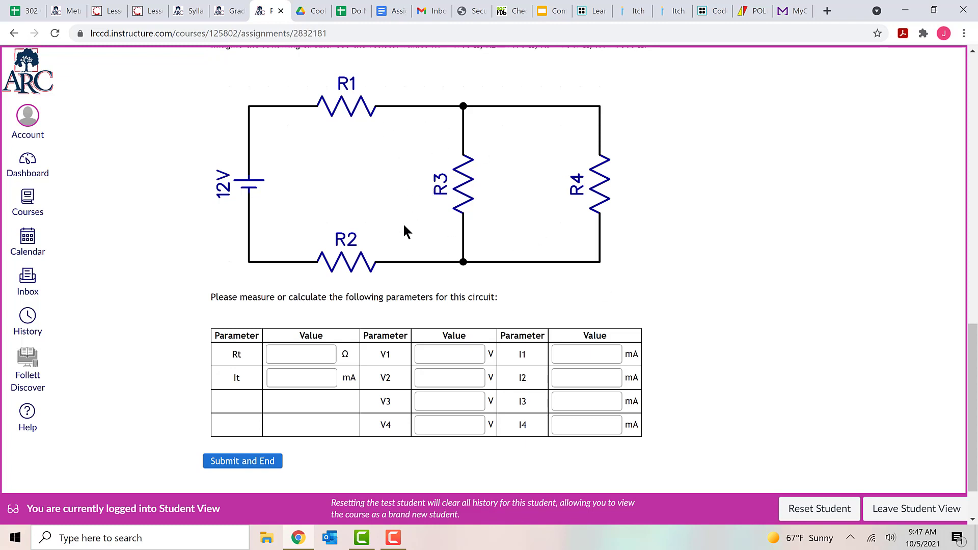
pyautogui.moveTo(305, 373)
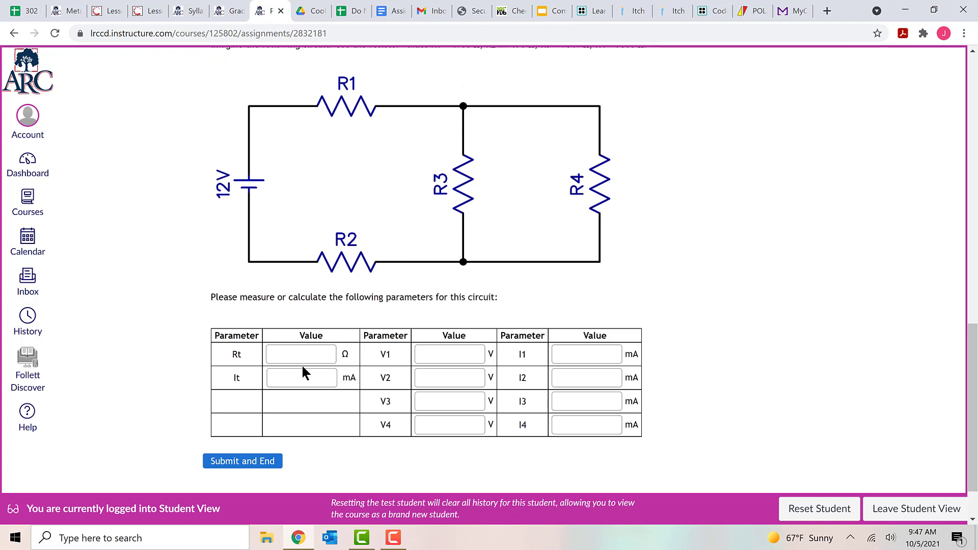
pyautogui.click(301, 377)
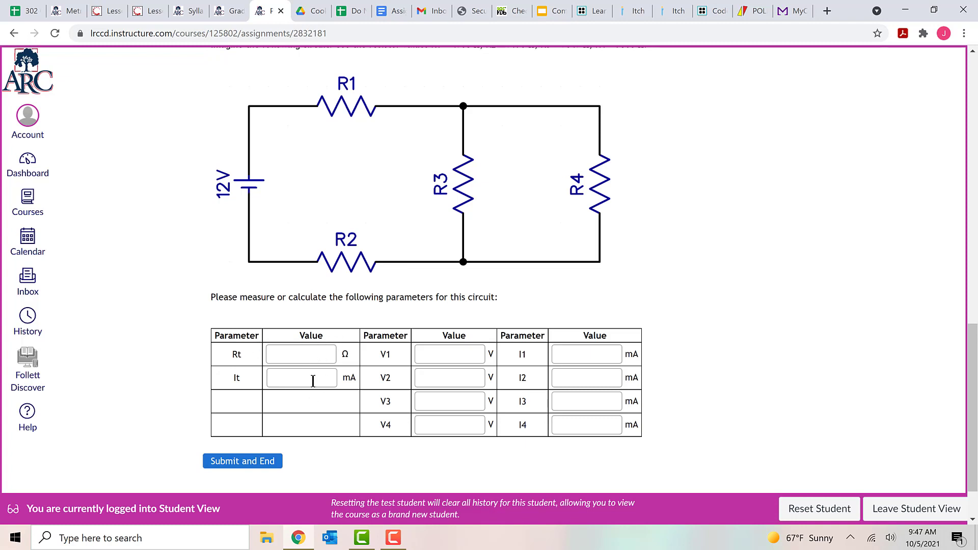
pyautogui.moveTo(539, 206)
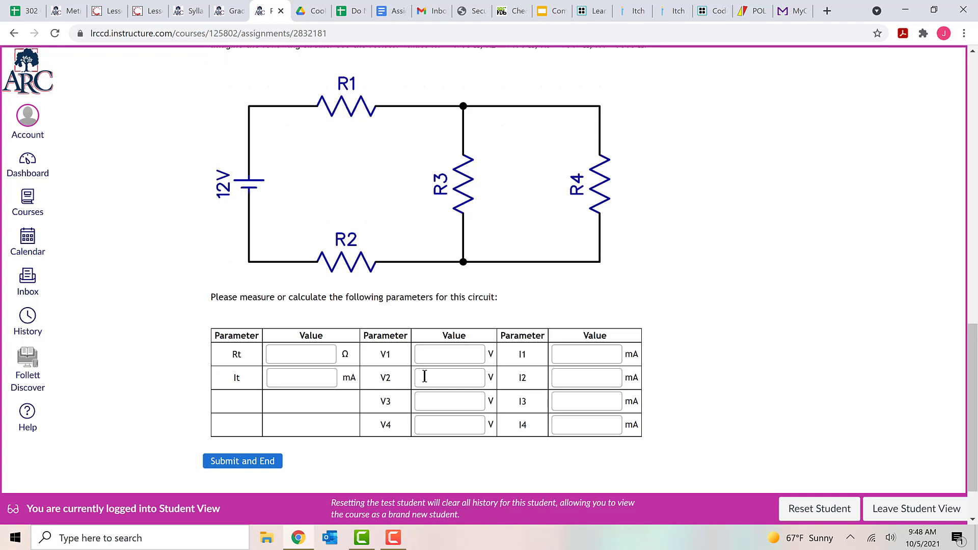
pyautogui.moveTo(331, 416)
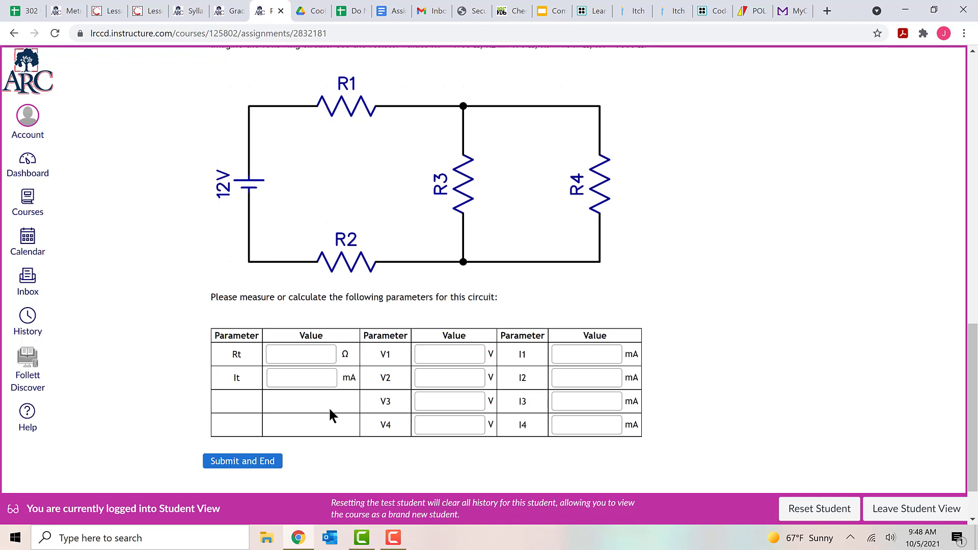
pyautogui.moveTo(356, 318)
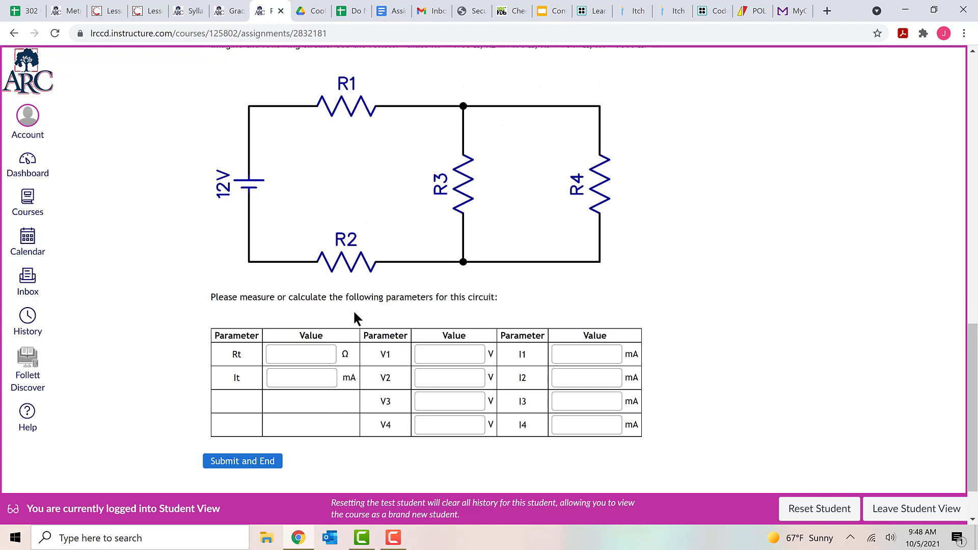
pyautogui.click(301, 355)
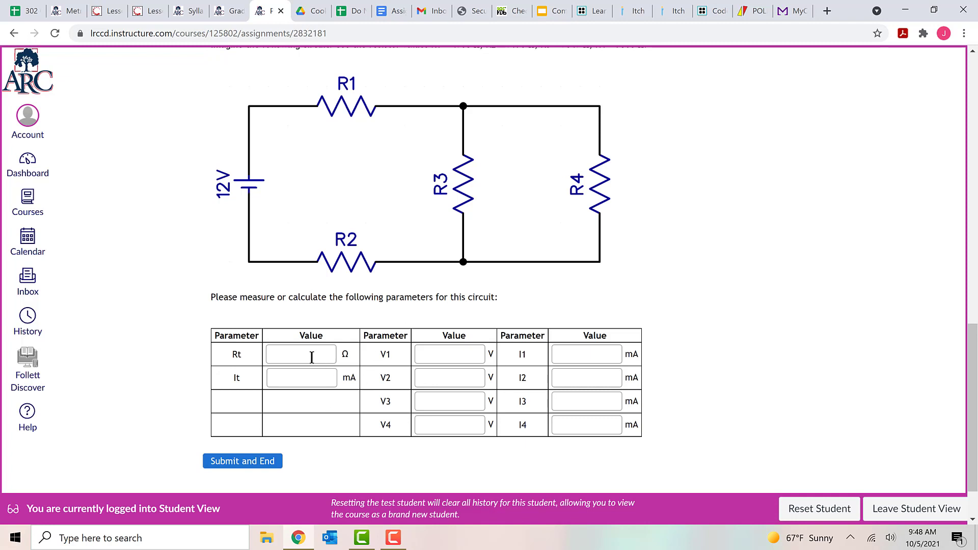
pyautogui.moveTo(391, 176)
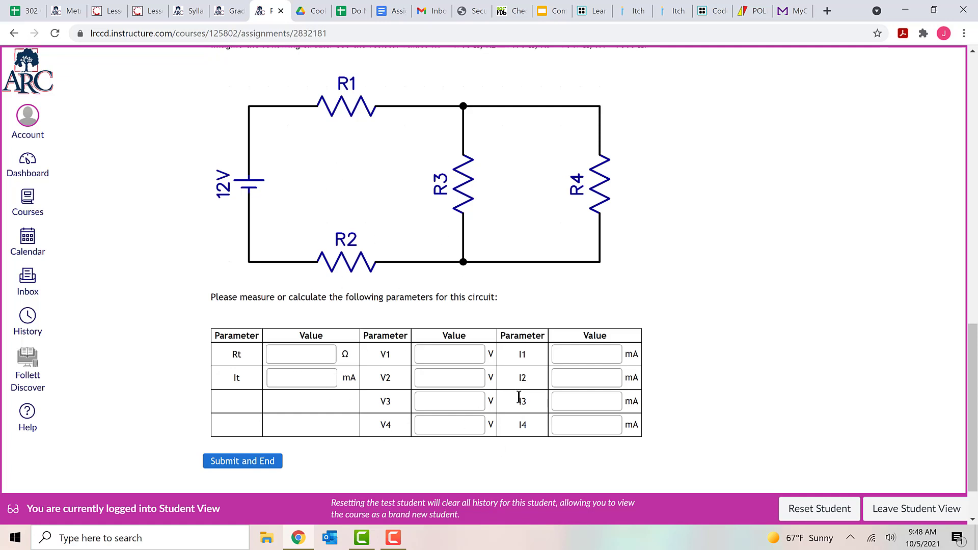
pyautogui.moveTo(393, 413)
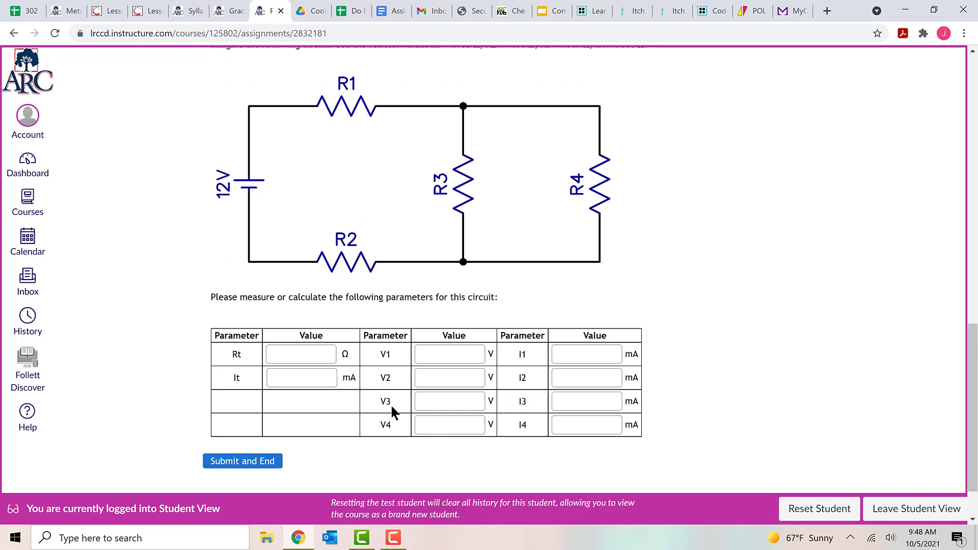
pyautogui.moveTo(372, 418)
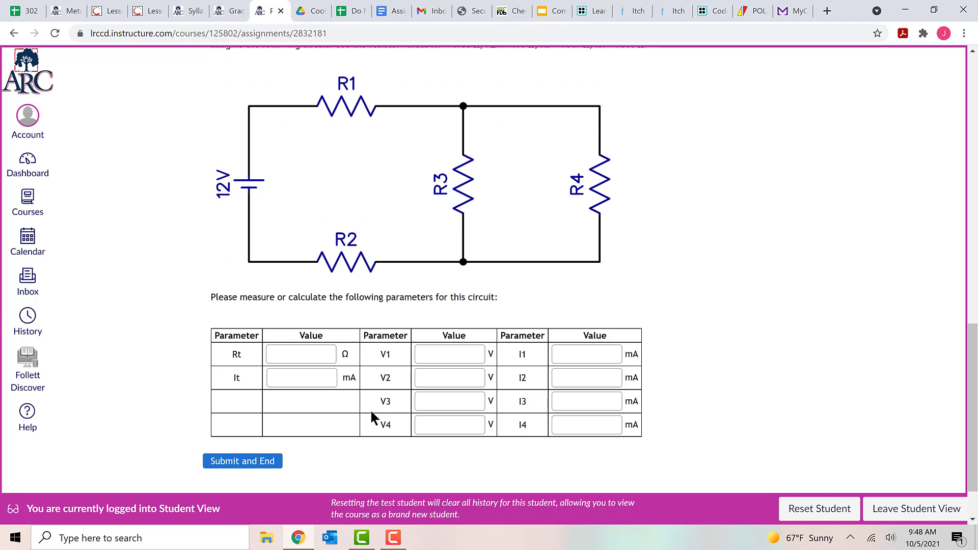
pyautogui.moveTo(312, 398)
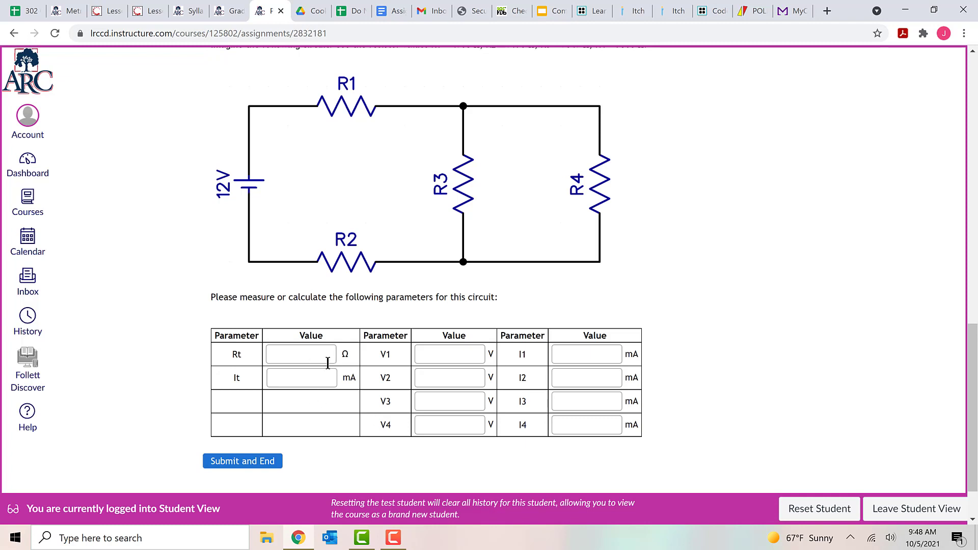
pyautogui.moveTo(342, 377)
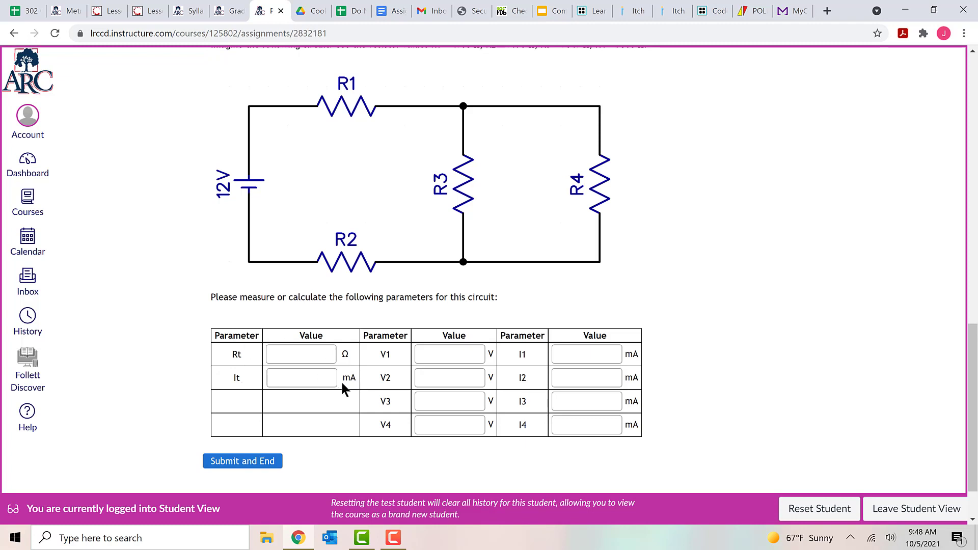
pyautogui.moveTo(240, 353)
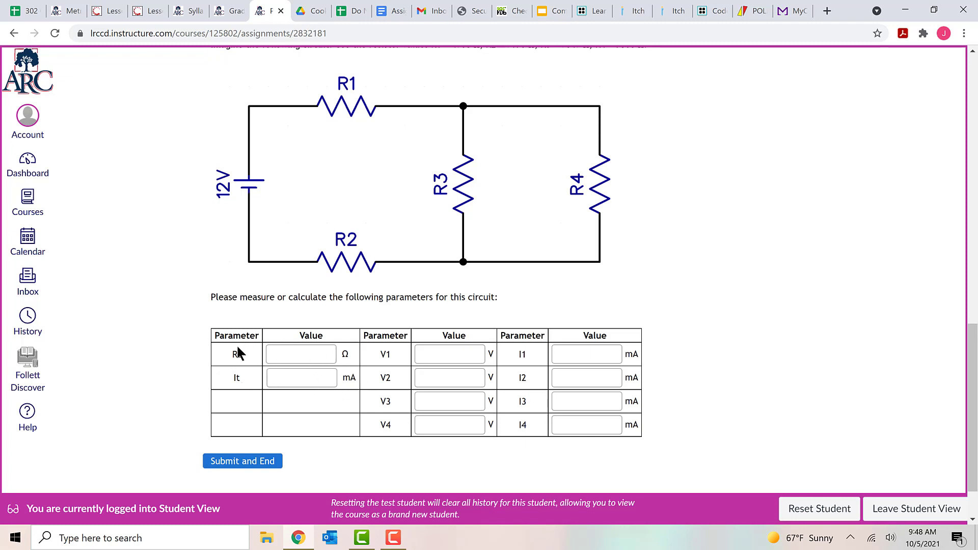
pyautogui.moveTo(369, 369)
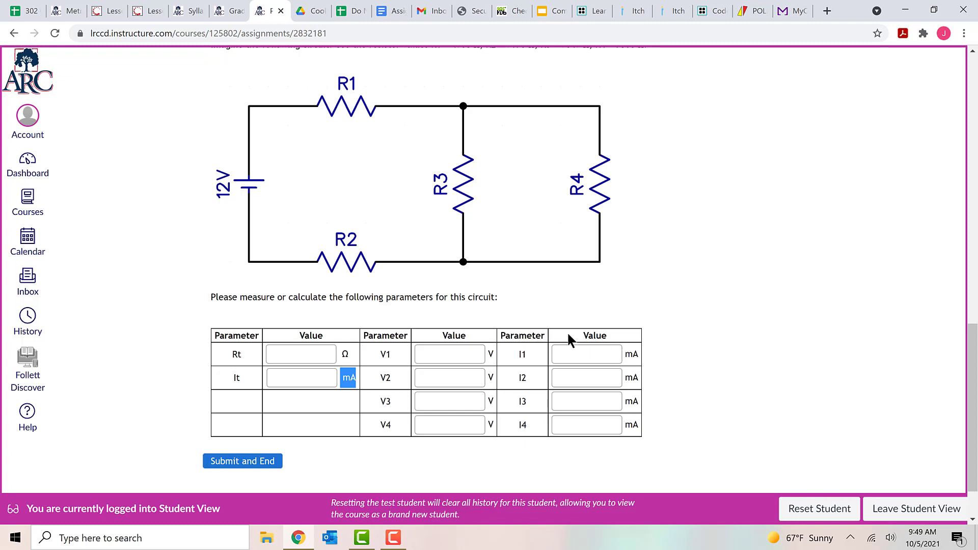
pyautogui.click(300, 353)
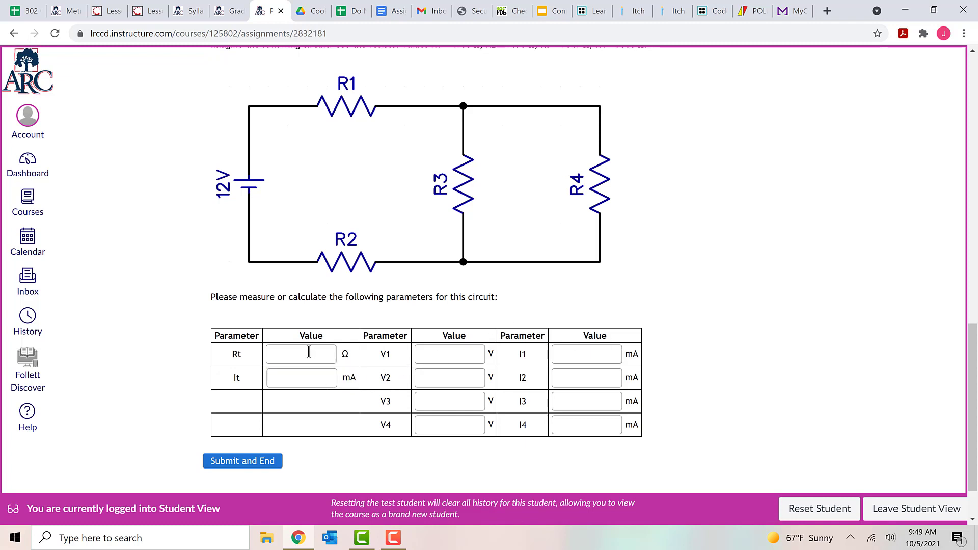
pyautogui.moveTo(341, 324)
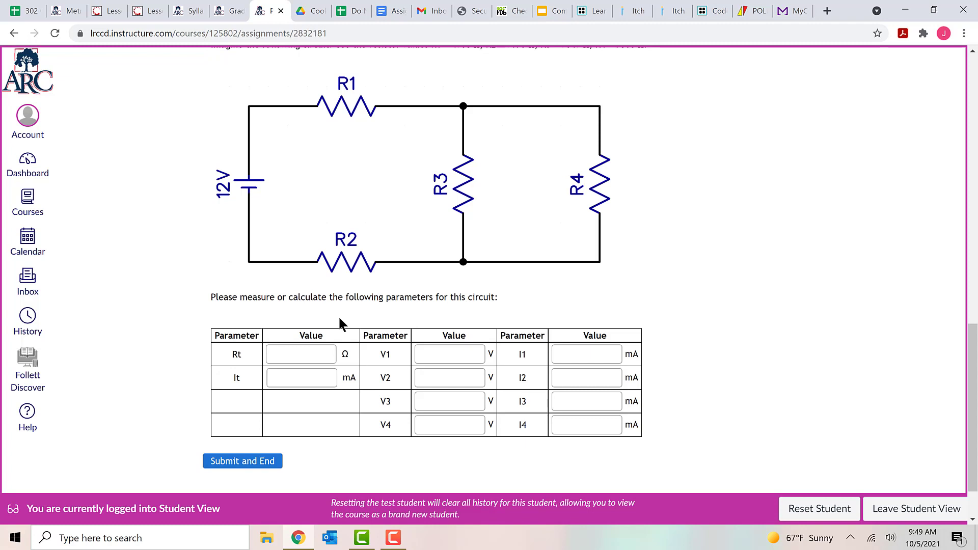
pyautogui.moveTo(381, 331)
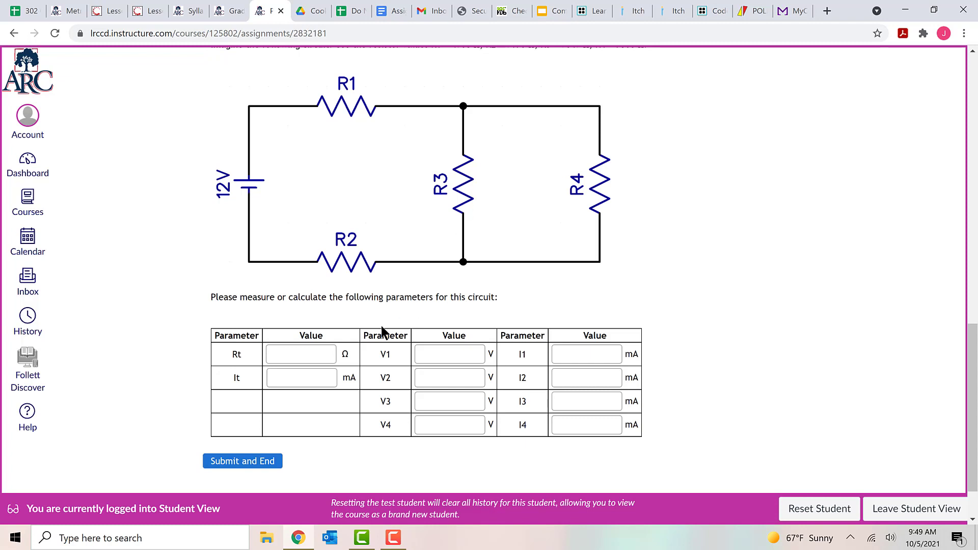
pyautogui.moveTo(333, 351)
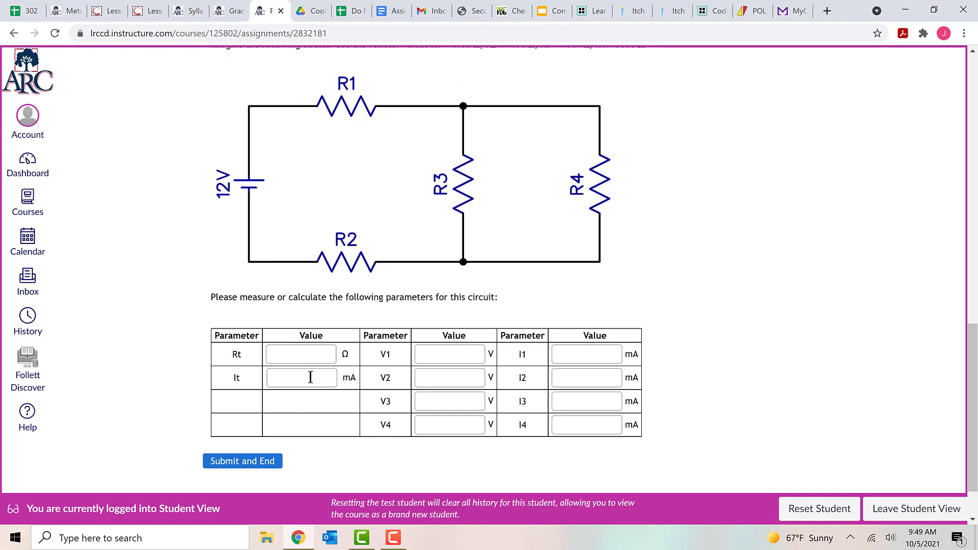
pyautogui.moveTo(510, 305)
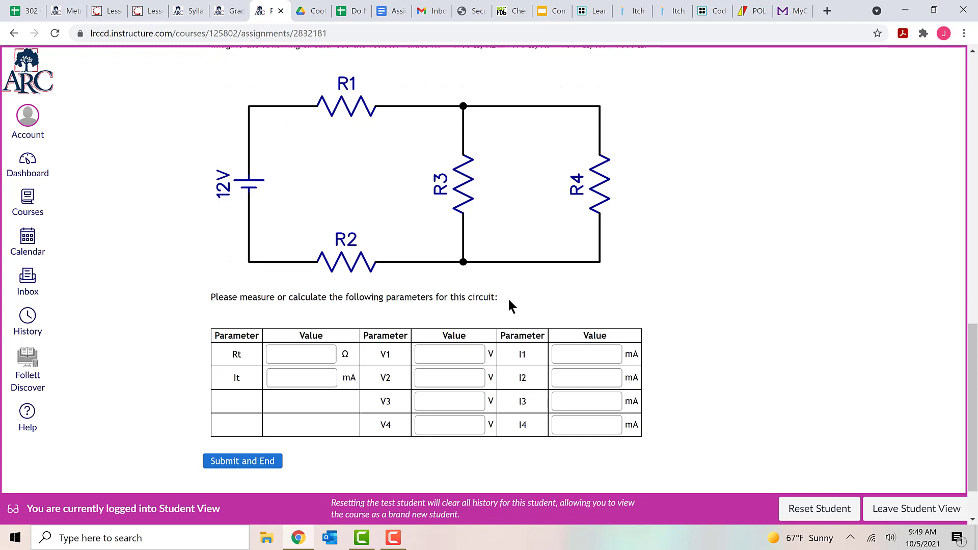
pyautogui.moveTo(315, 413)
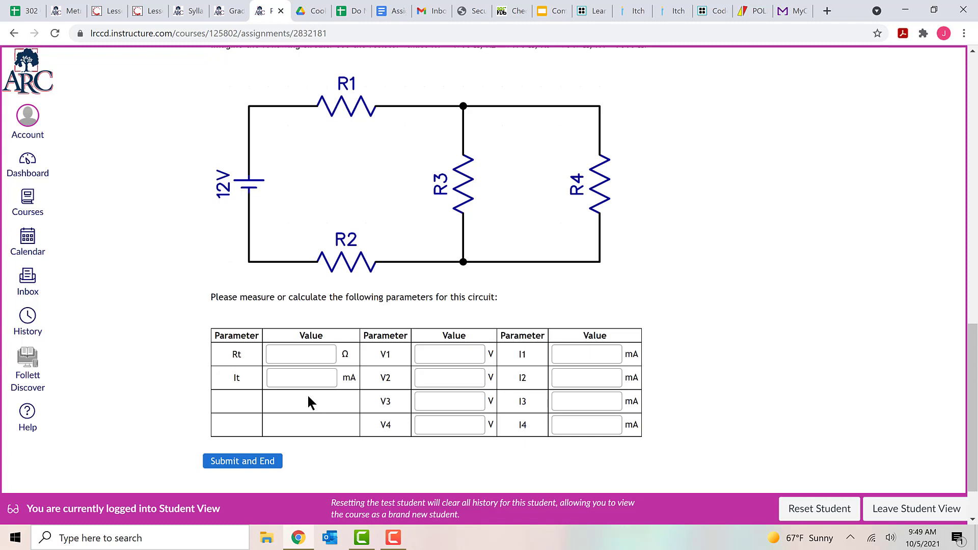
pyautogui.moveTo(306, 398)
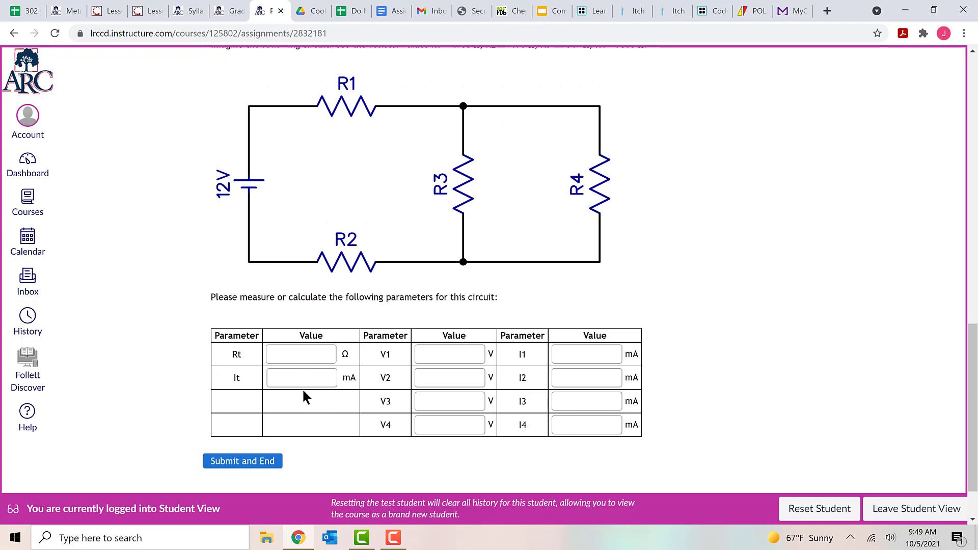
pyautogui.click(301, 378)
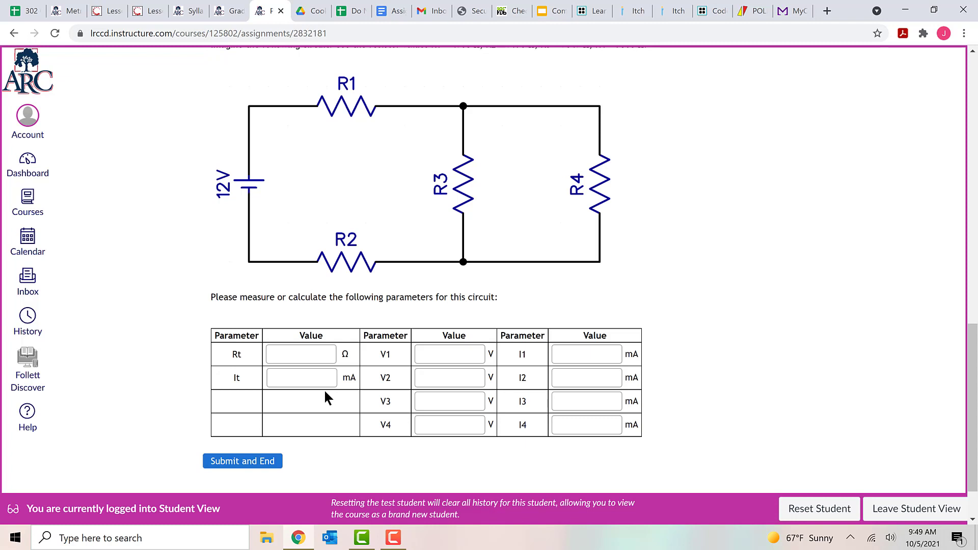
# Enter Rt 123, It 456, V1–V4 as 1–4 and I1–I4 as 5–8 in Question 1's table.
pyautogui.click(301, 353)
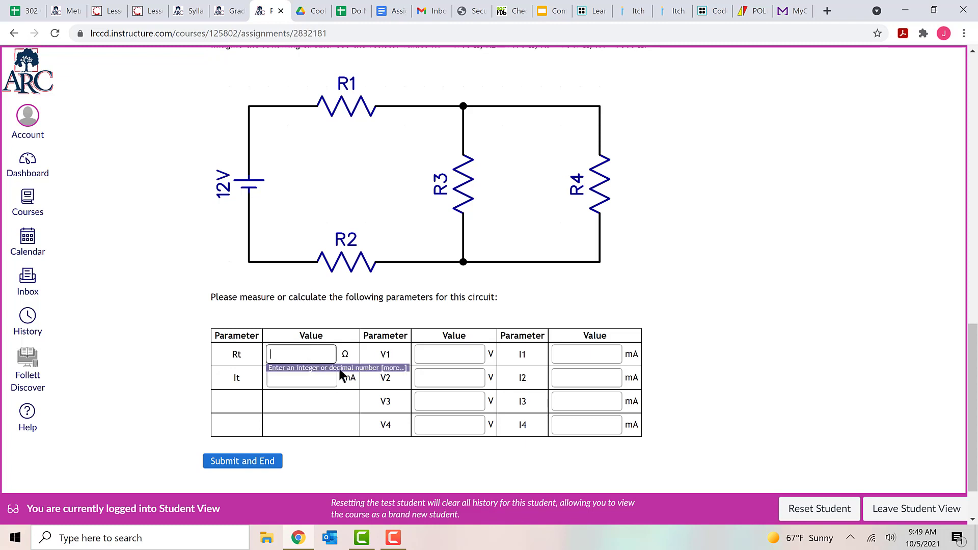
pyautogui.moveTo(399, 377)
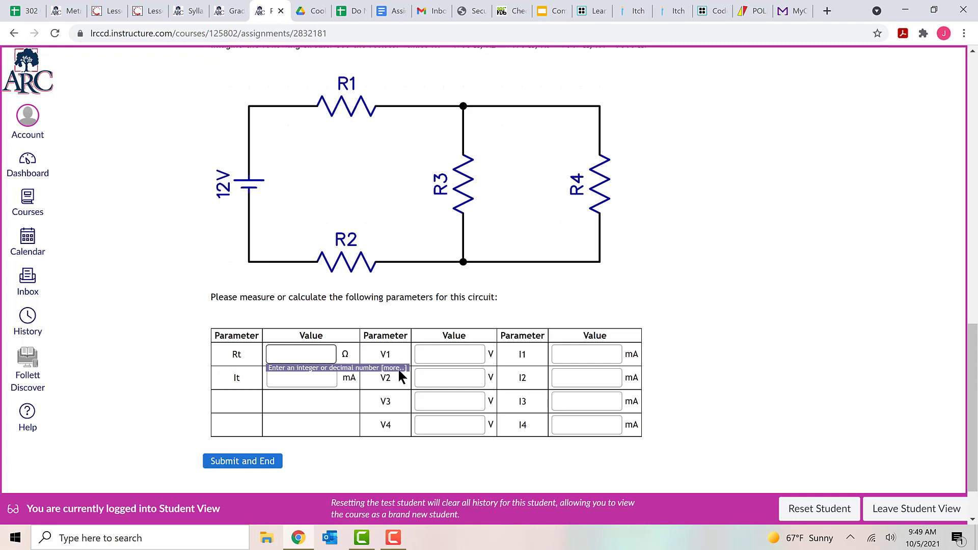
pyautogui.write('123')
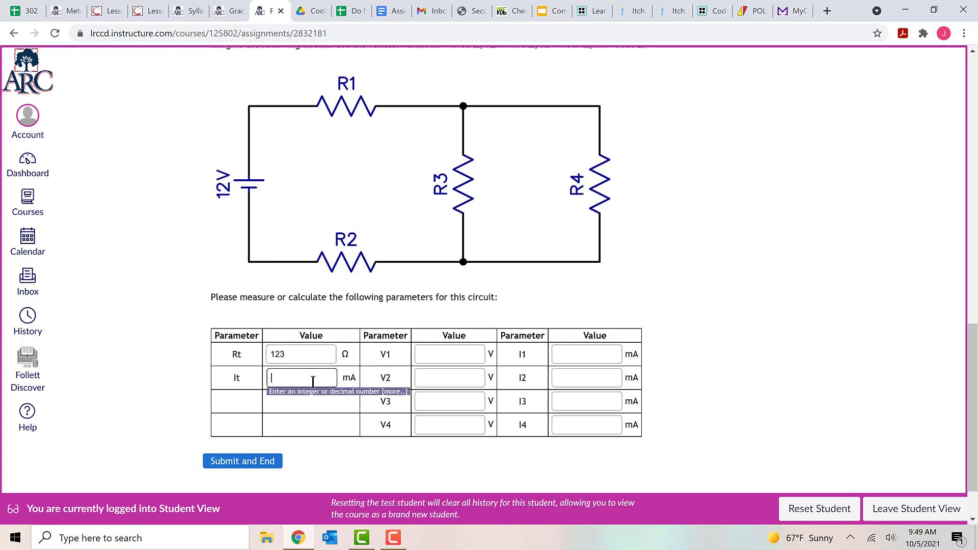
pyautogui.write('456')
pyautogui.click(450, 354)
pyautogui.write('1')
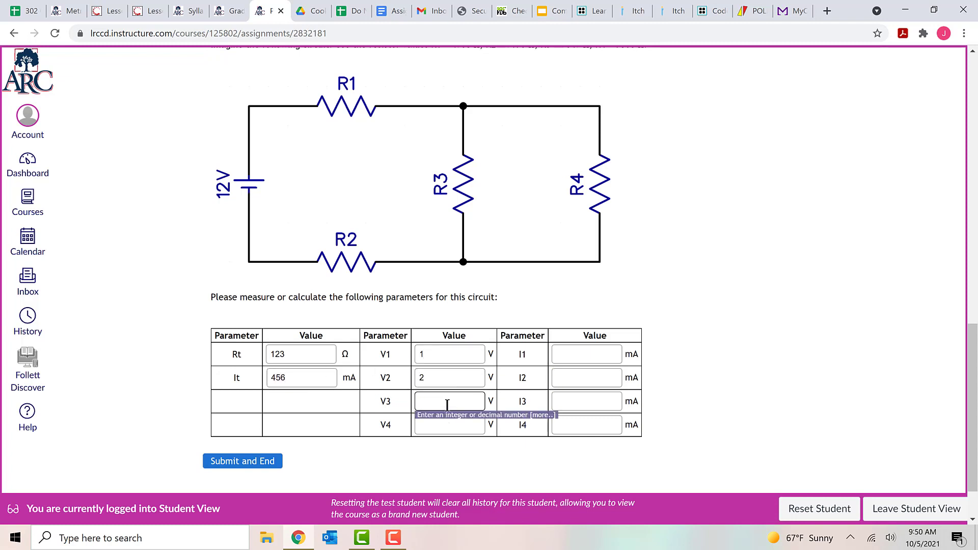
pyautogui.write('4')
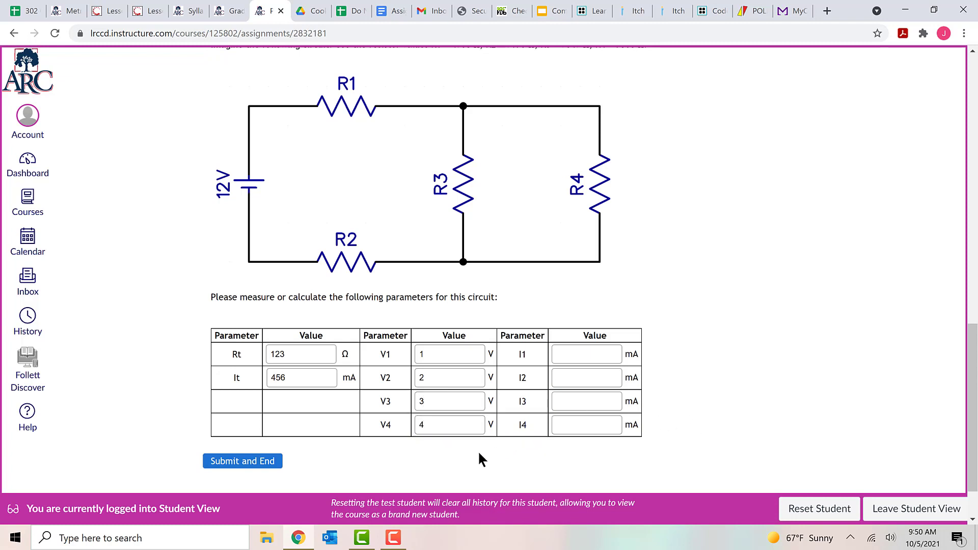
pyautogui.moveTo(470, 468)
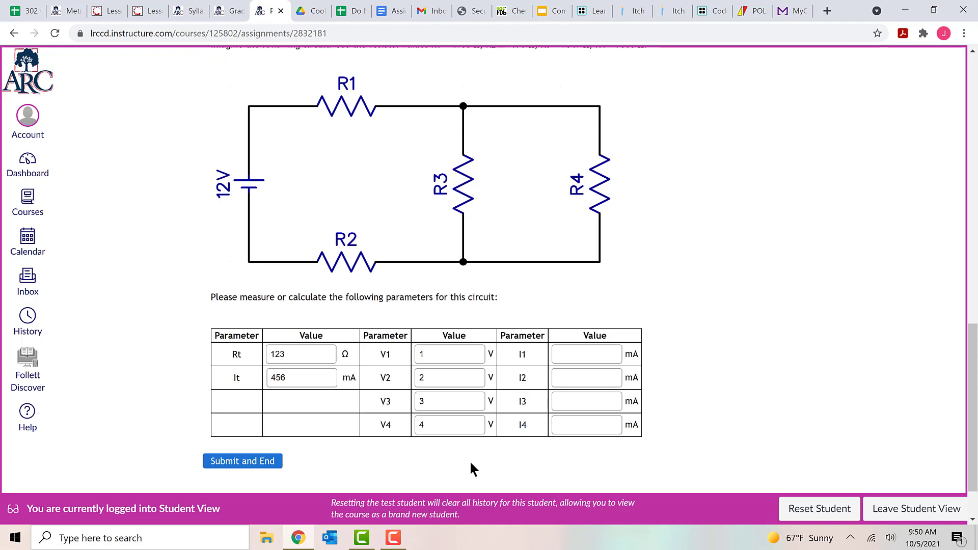
pyautogui.click(585, 354)
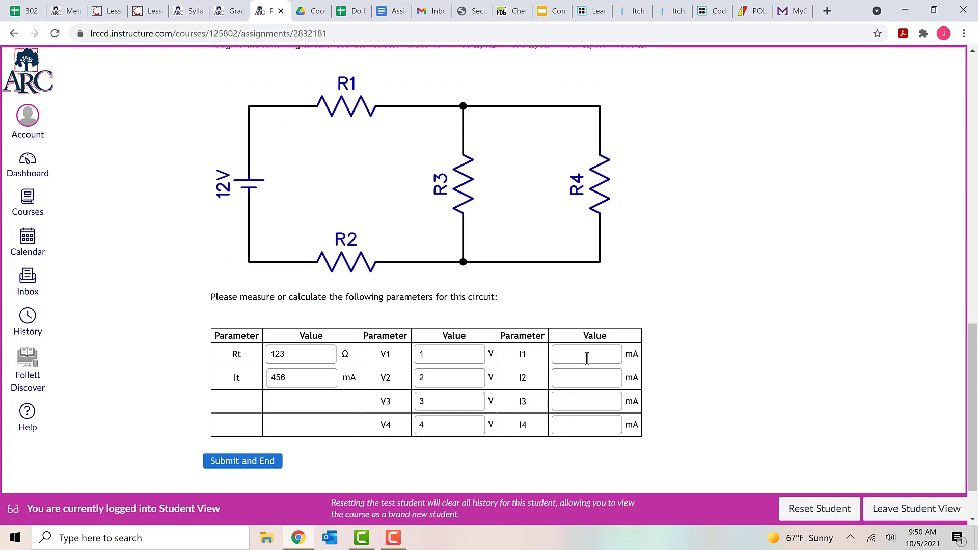
pyautogui.write('5')
pyautogui.write('6')
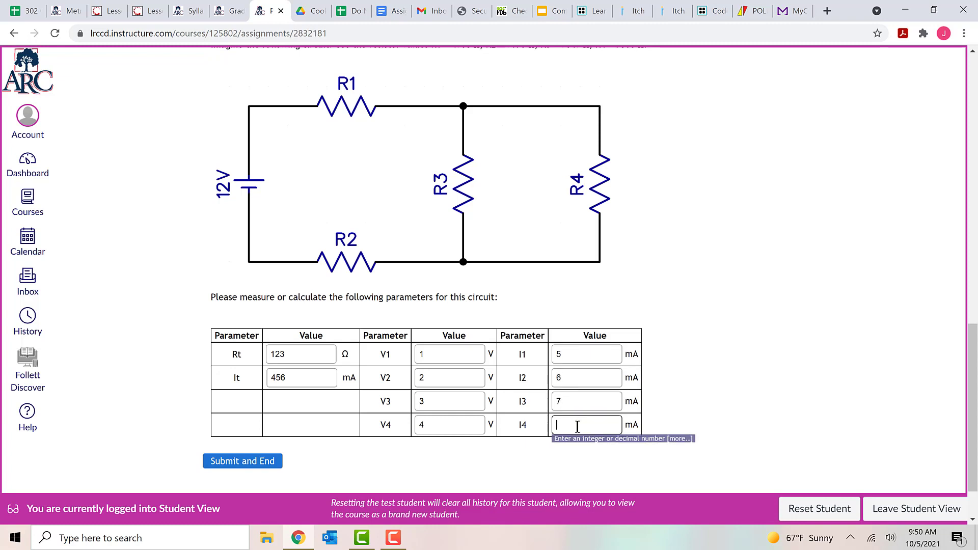
pyautogui.write('8')
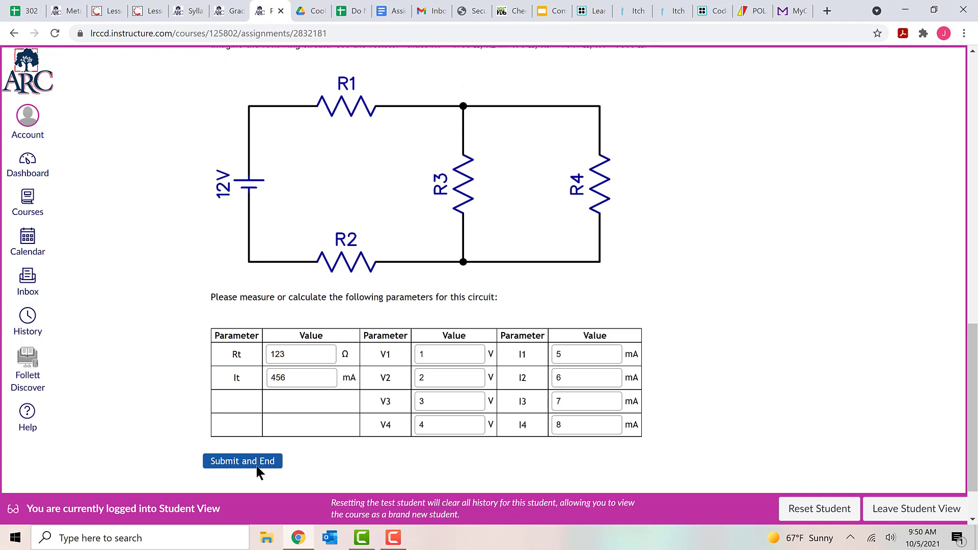
# Choose Submit and End at the bottom of the practice midterm.
pyautogui.click(242, 460)
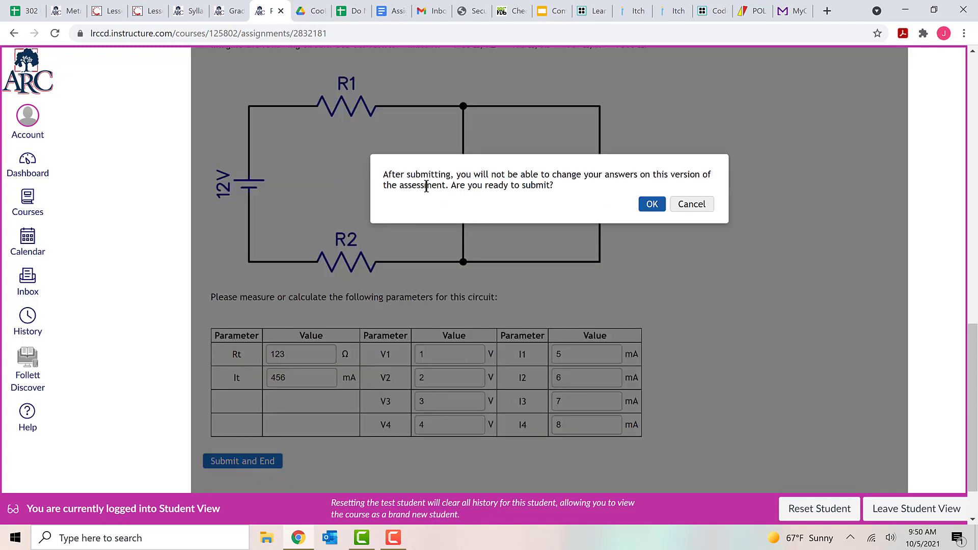
pyautogui.moveTo(490, 188)
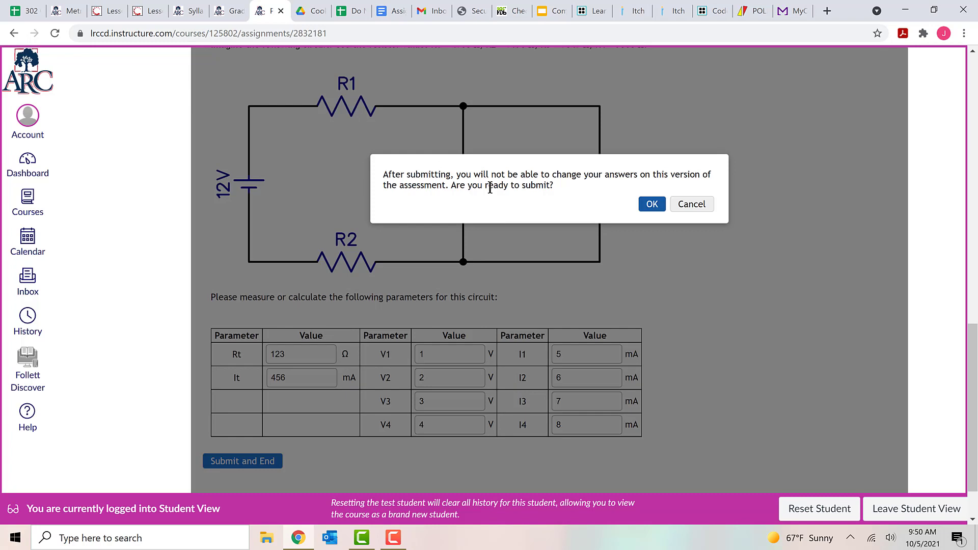
pyautogui.moveTo(639, 199)
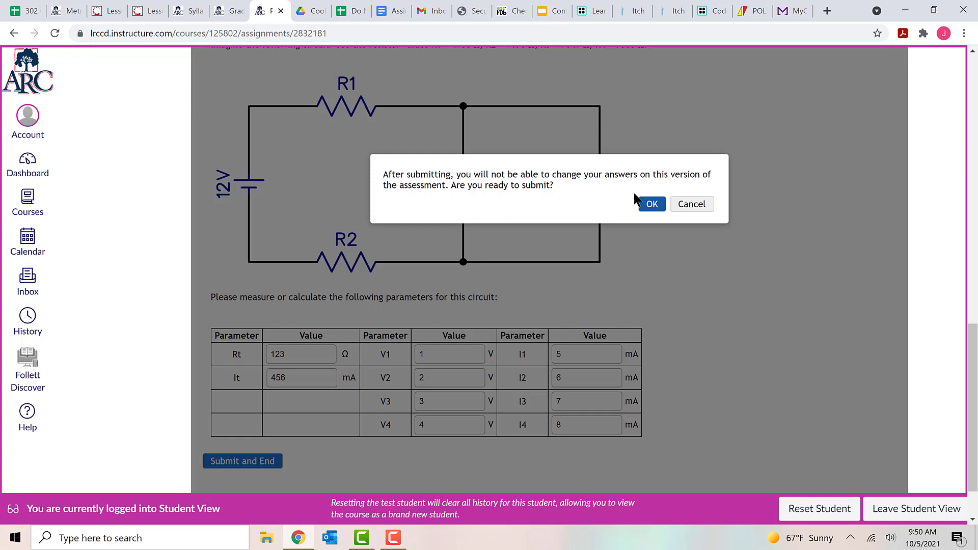
pyautogui.moveTo(651, 208)
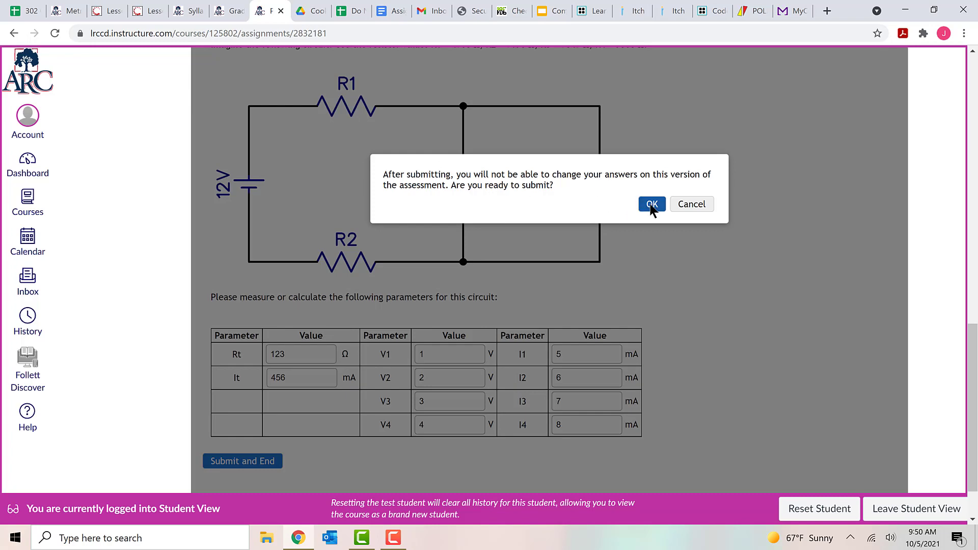
# Confirm the submission with OK, recording a 10% second attempt.
pyautogui.click(651, 203)
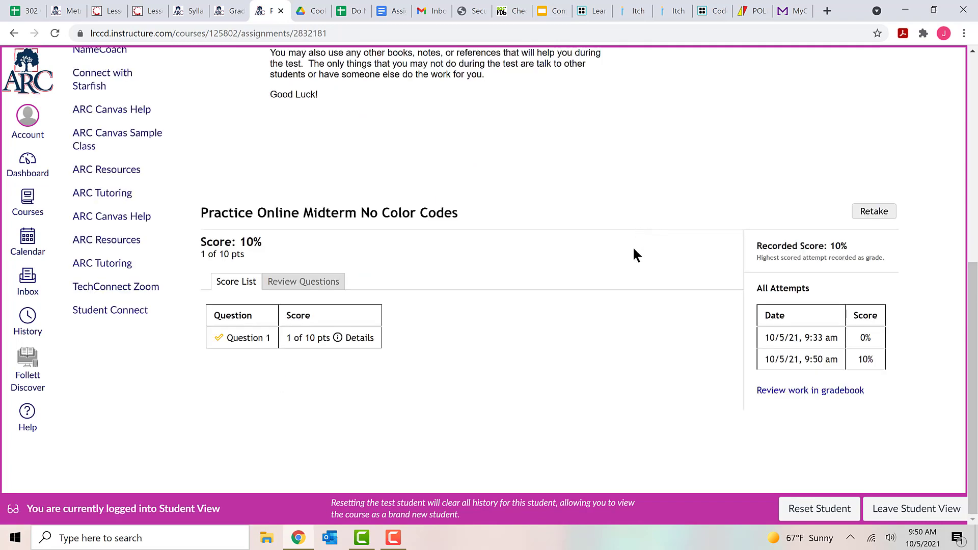
pyautogui.moveTo(815, 278)
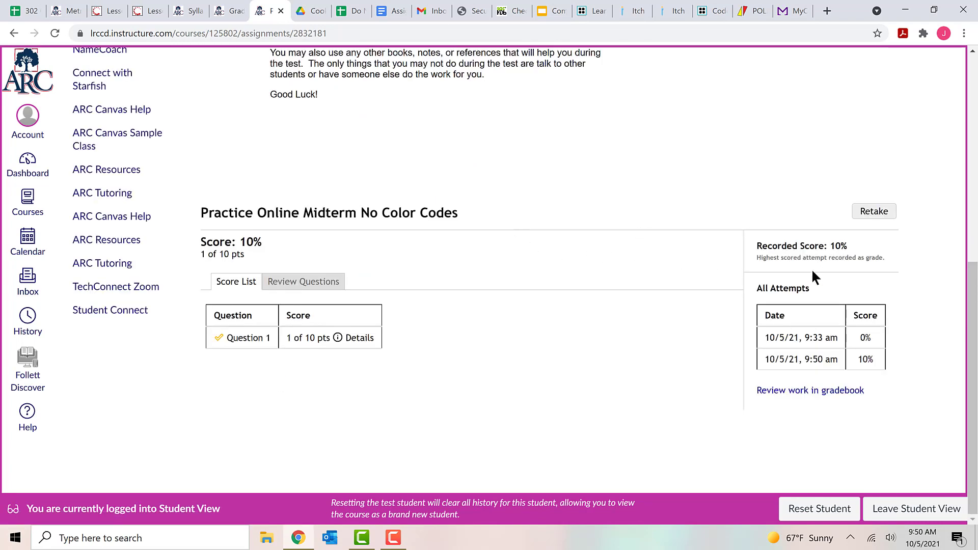
pyautogui.moveTo(853, 275)
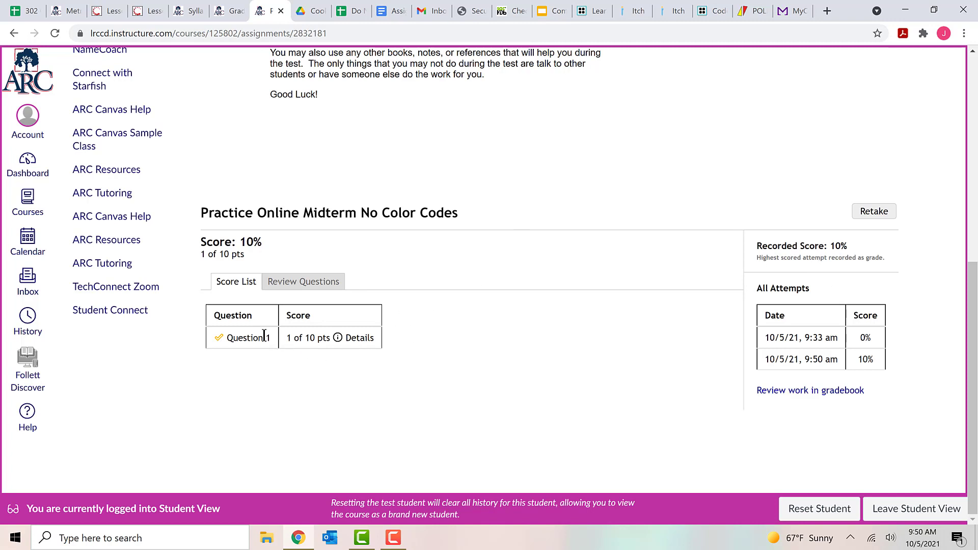
pyautogui.moveTo(848, 260)
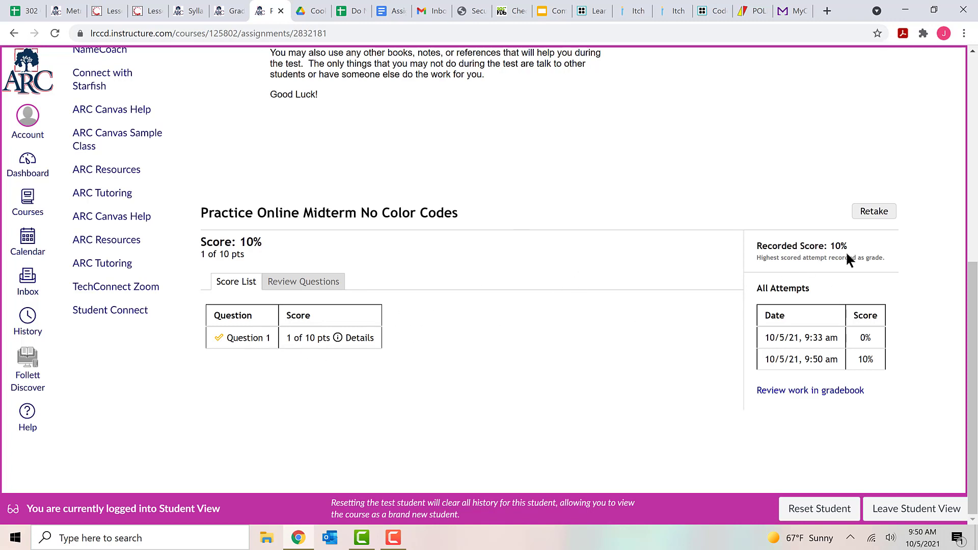
pyautogui.moveTo(375, 302)
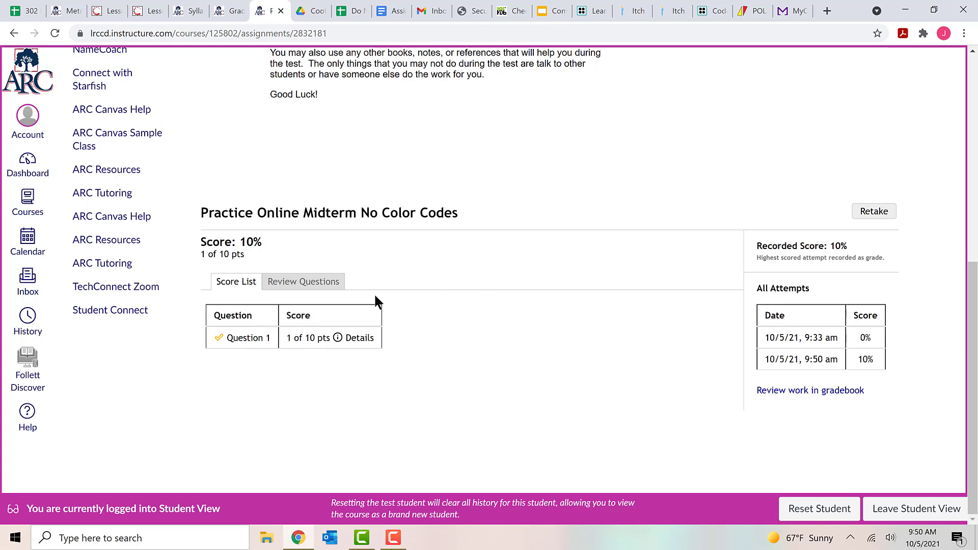
pyautogui.moveTo(317, 318)
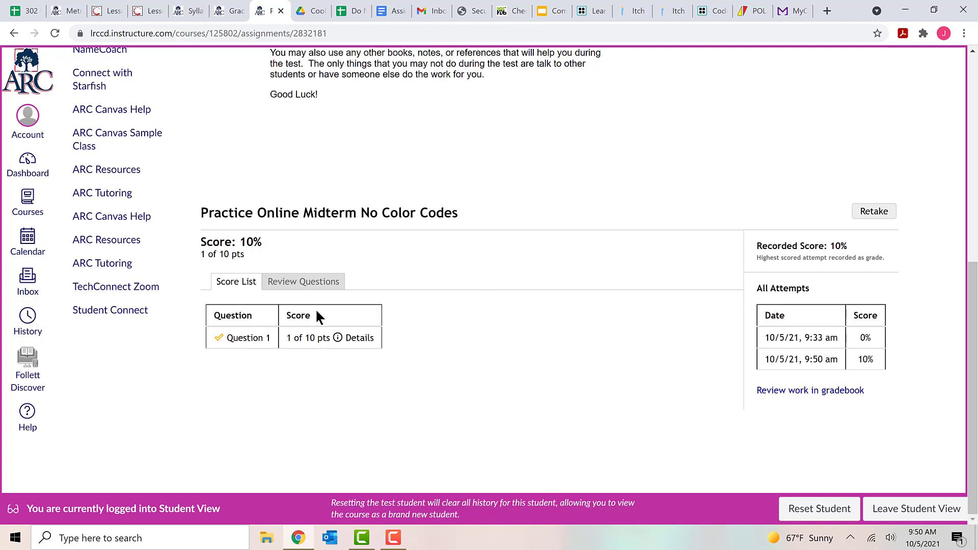
pyautogui.moveTo(399, 418)
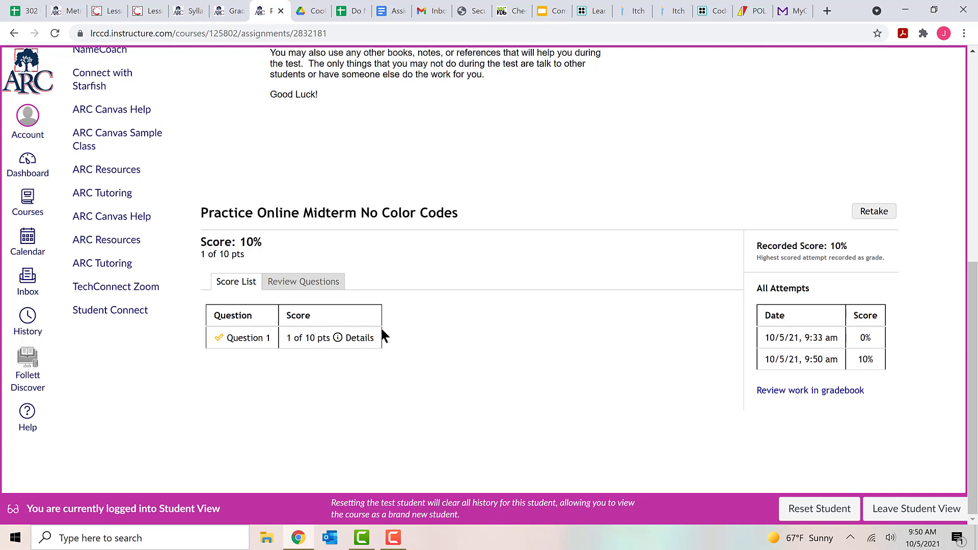
pyautogui.moveTo(380, 287)
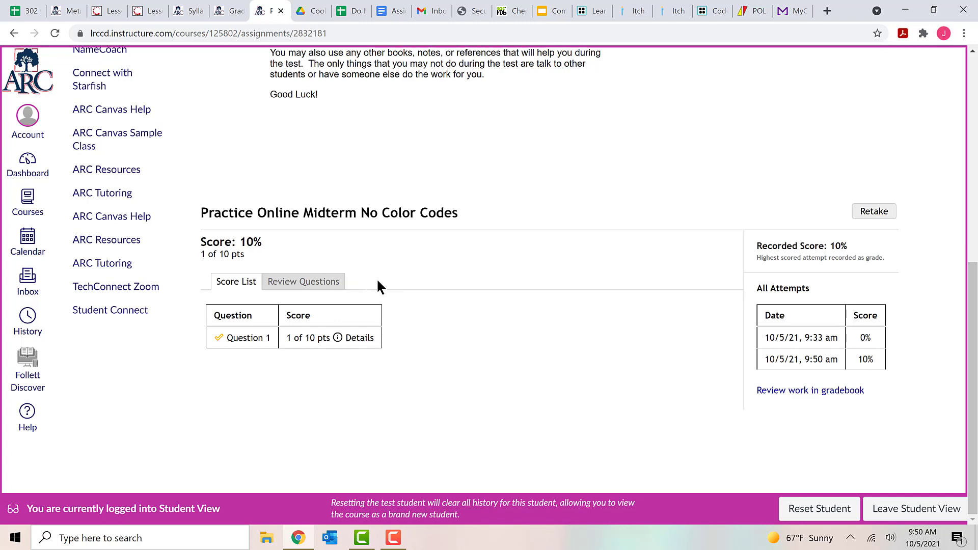
pyautogui.moveTo(289, 284)
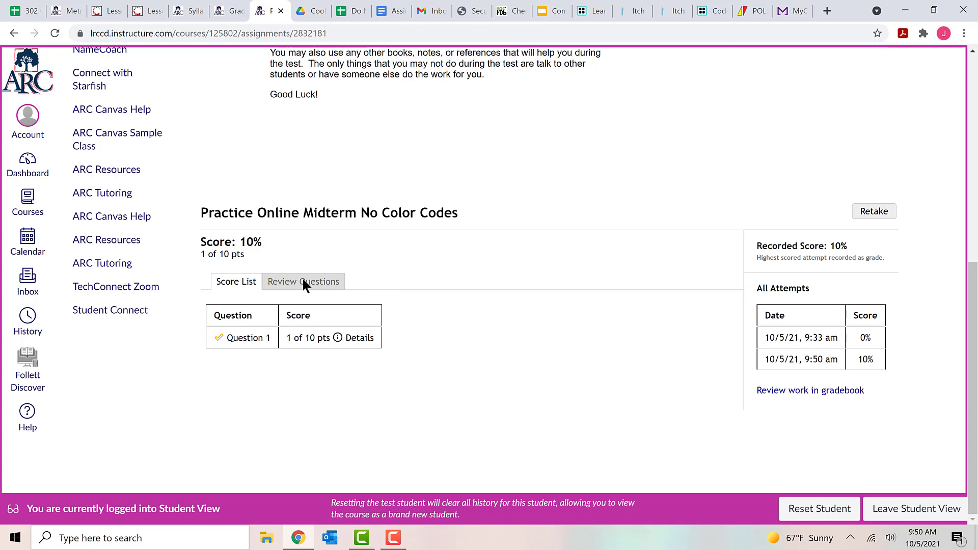
# Show graded answers and scroll to Question 1's table, where only V3 is correct.
pyautogui.click(303, 281)
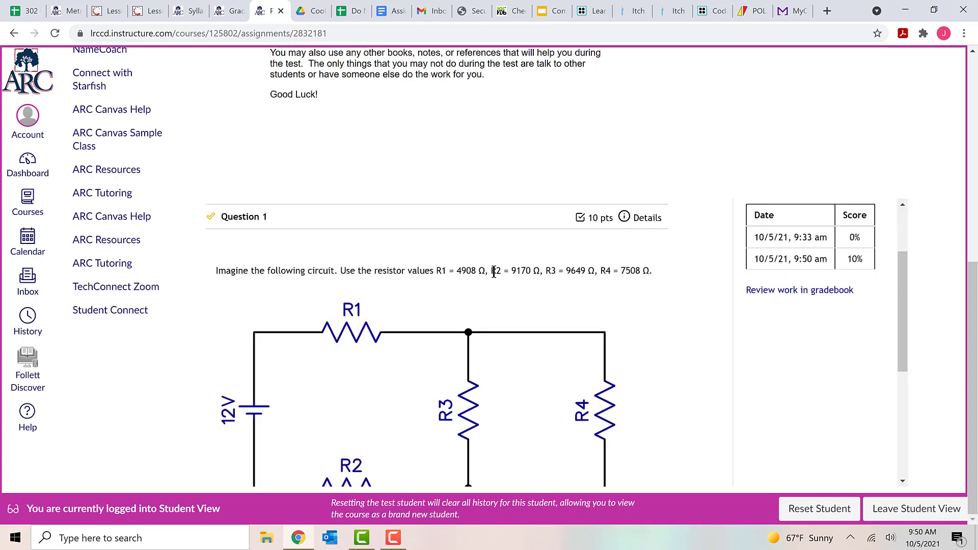
pyautogui.scroll(-3)
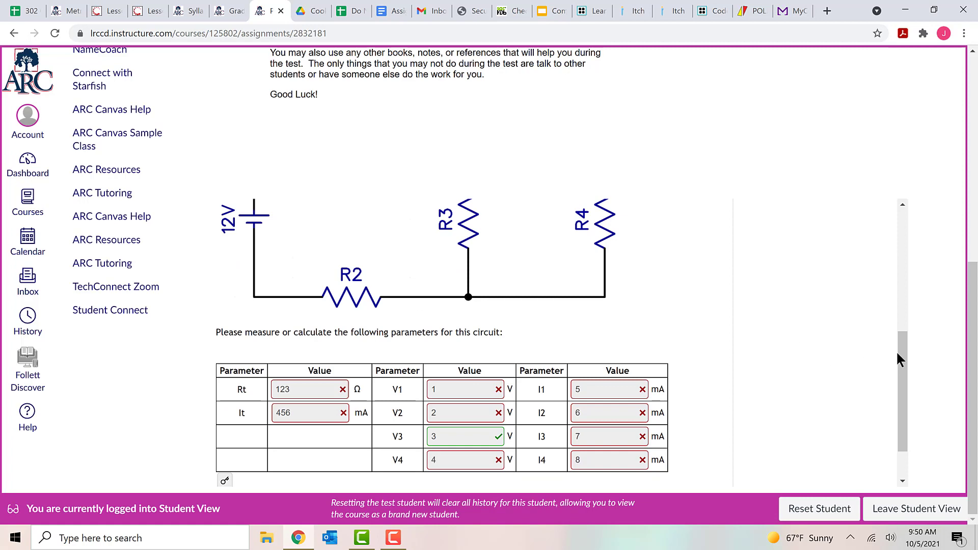
pyautogui.scroll(-3)
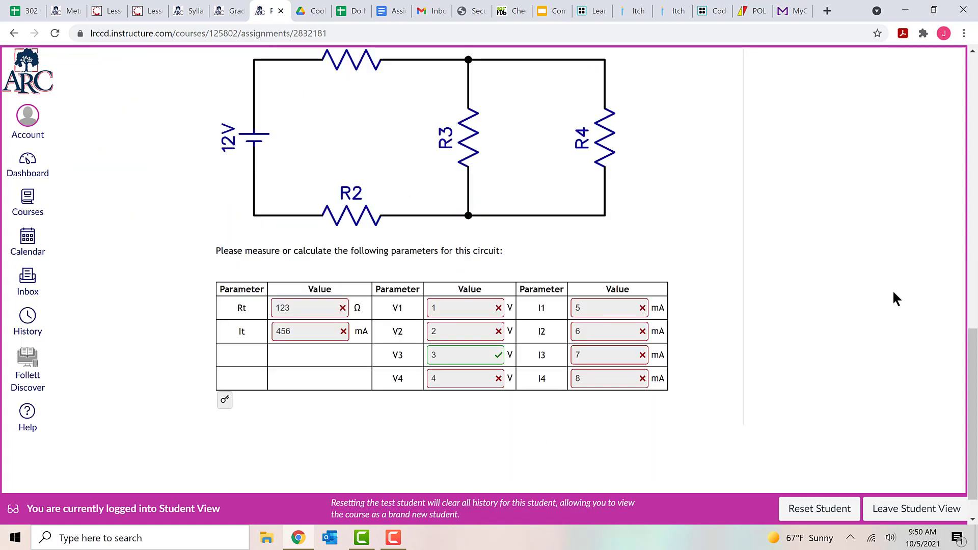
pyautogui.scroll(3)
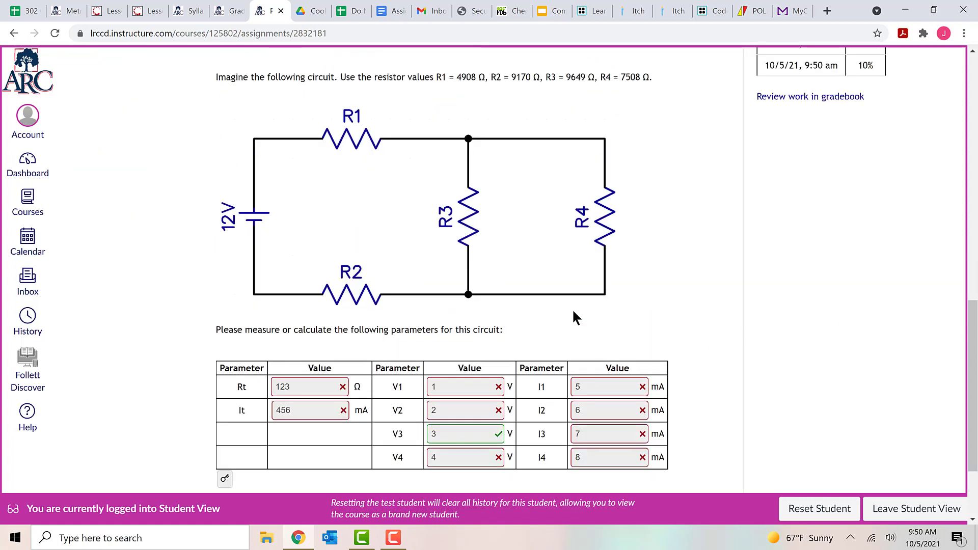
pyautogui.scroll(3)
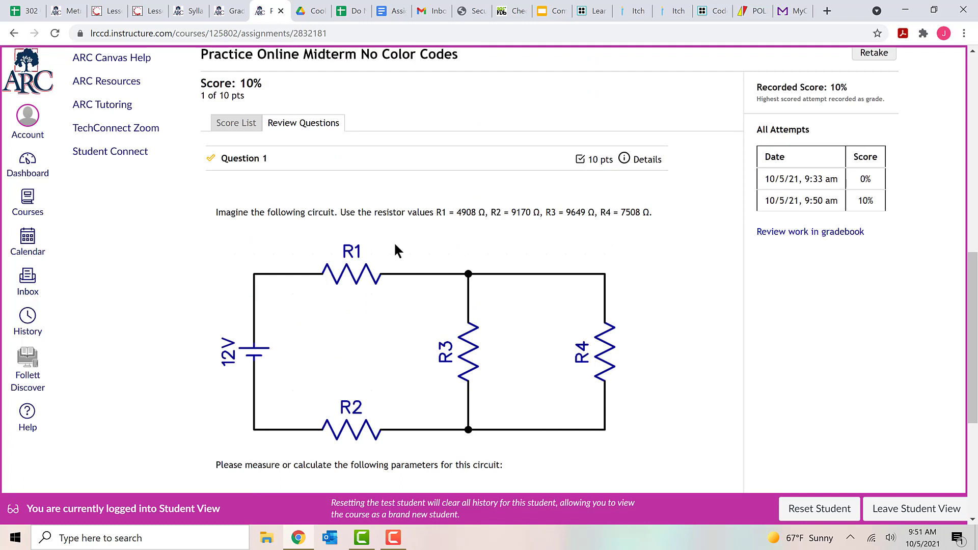
pyautogui.moveTo(331, 377)
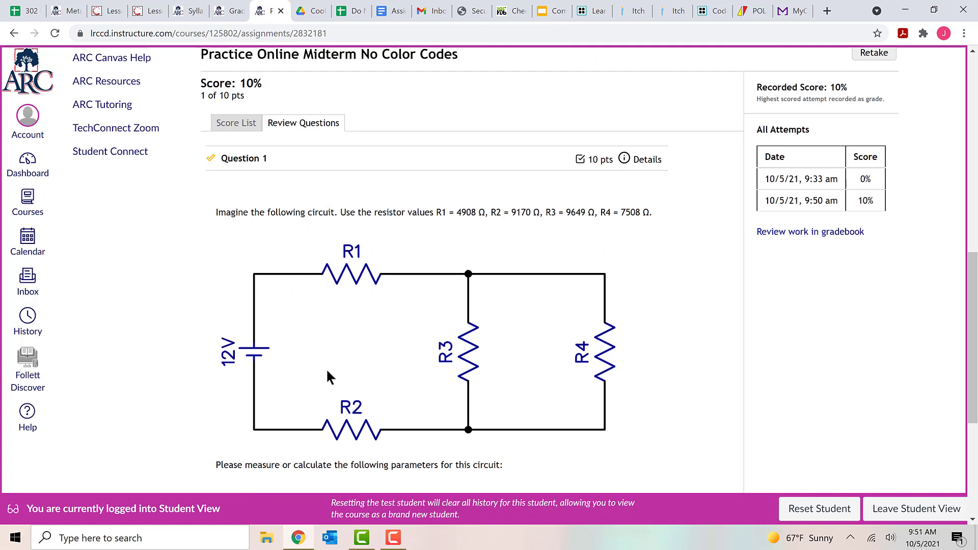
pyautogui.moveTo(454, 230)
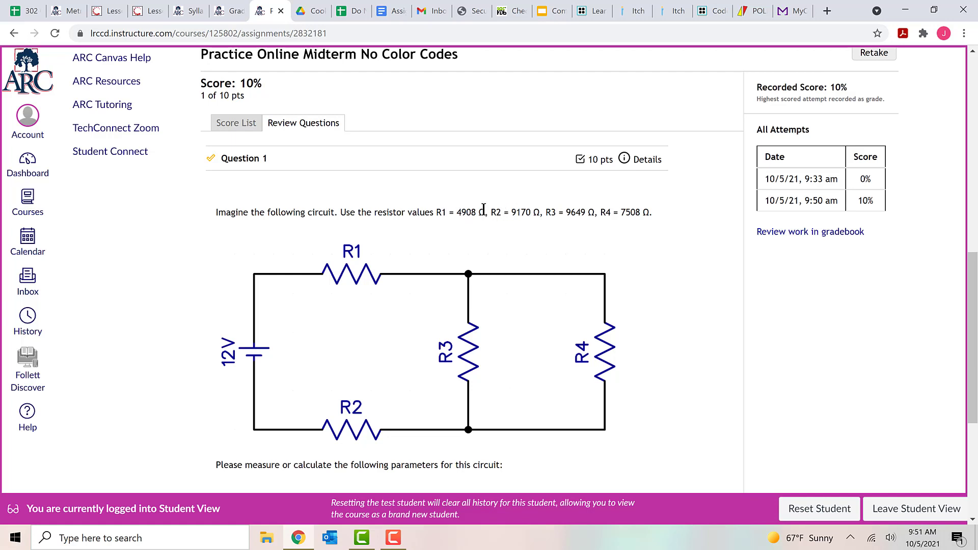
pyautogui.moveTo(608, 212)
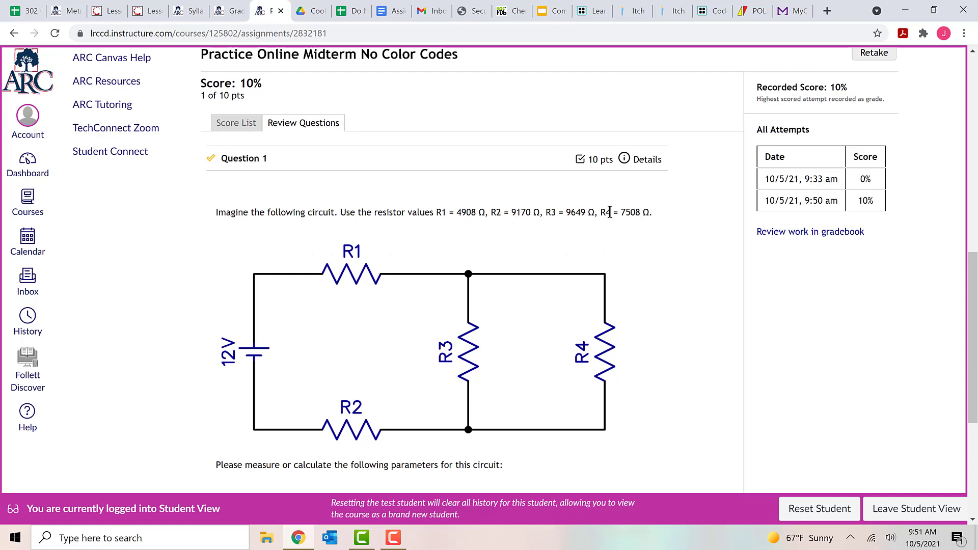
pyautogui.scroll(-3)
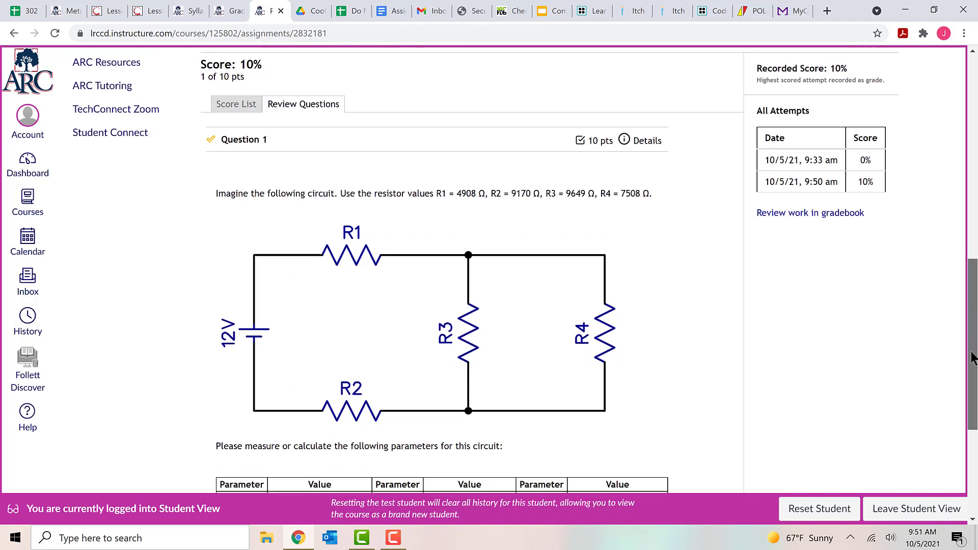
pyautogui.scroll(-3)
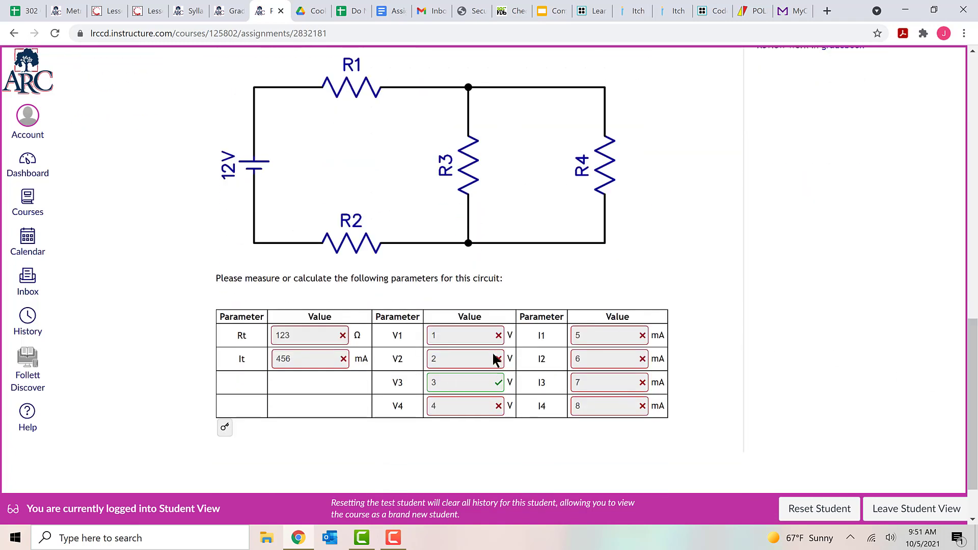
pyautogui.moveTo(348, 353)
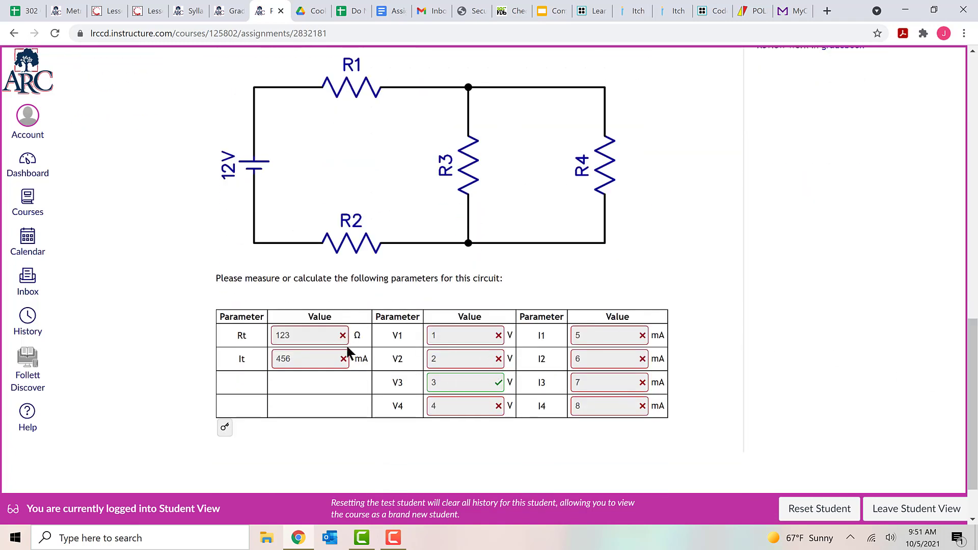
pyautogui.moveTo(548, 399)
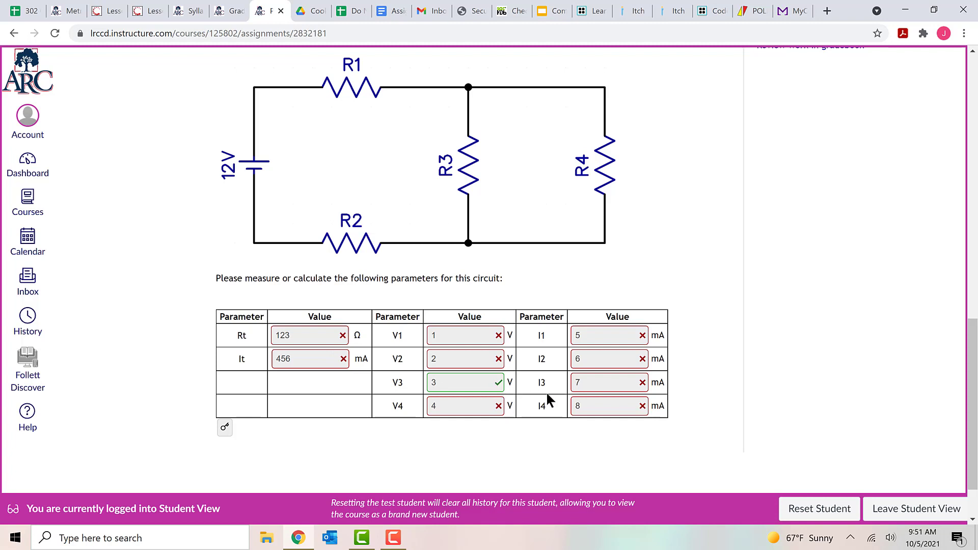
pyautogui.moveTo(519, 398)
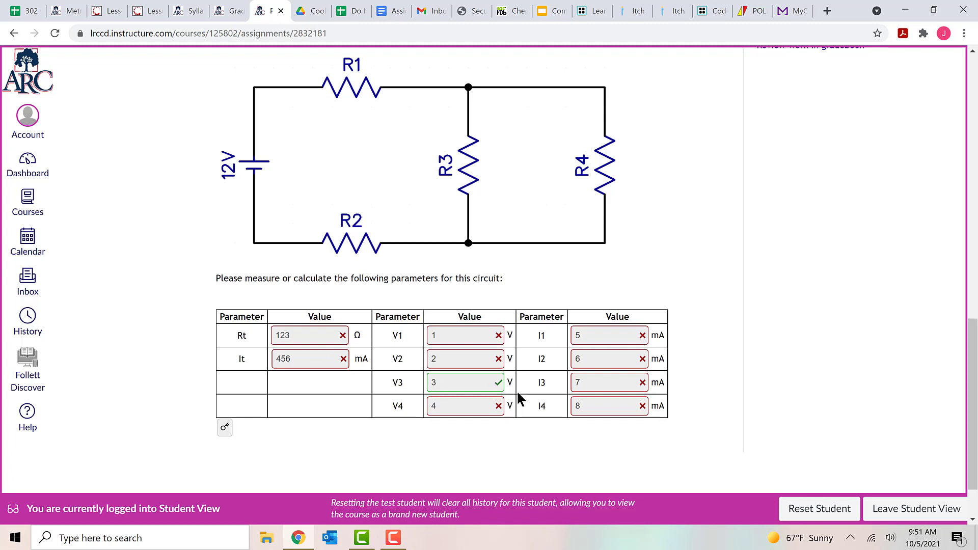
pyautogui.moveTo(404, 396)
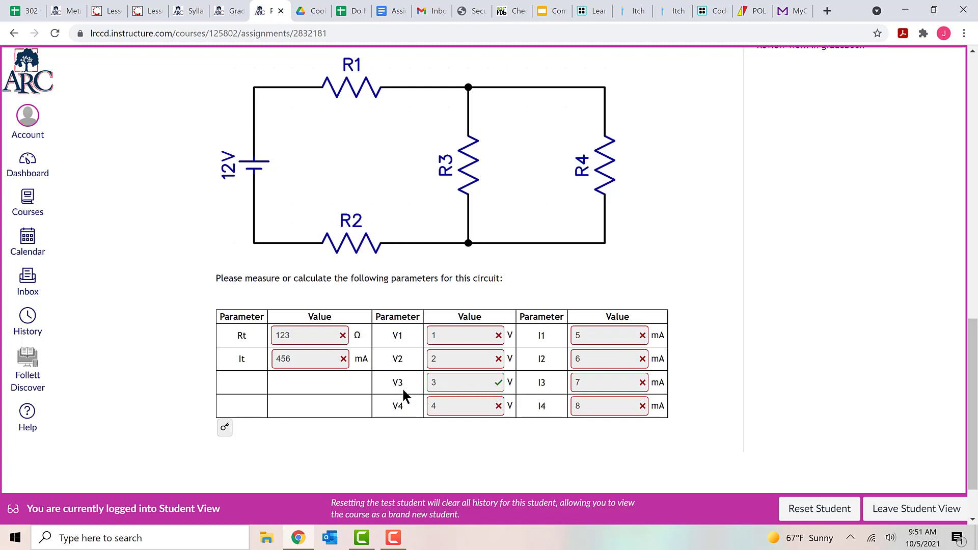
pyautogui.moveTo(417, 383)
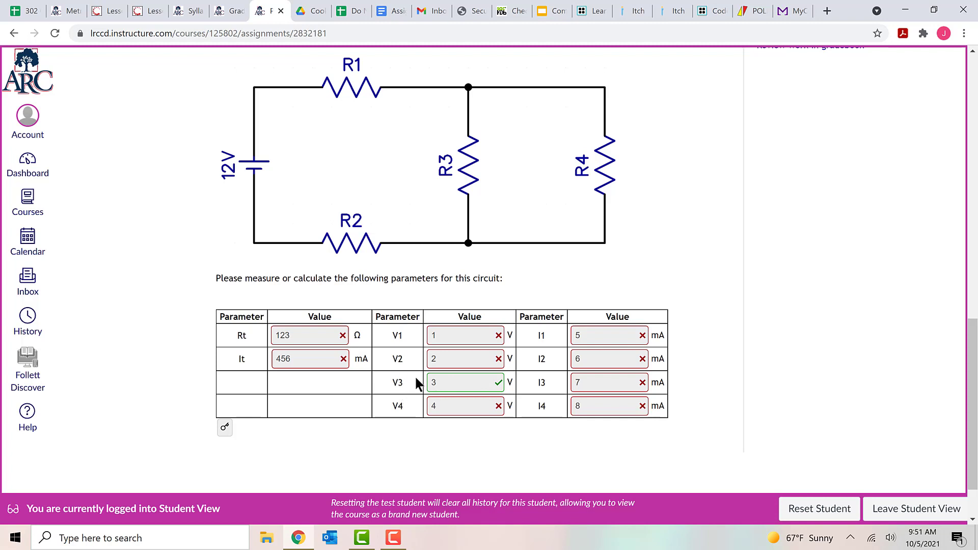
pyautogui.moveTo(408, 397)
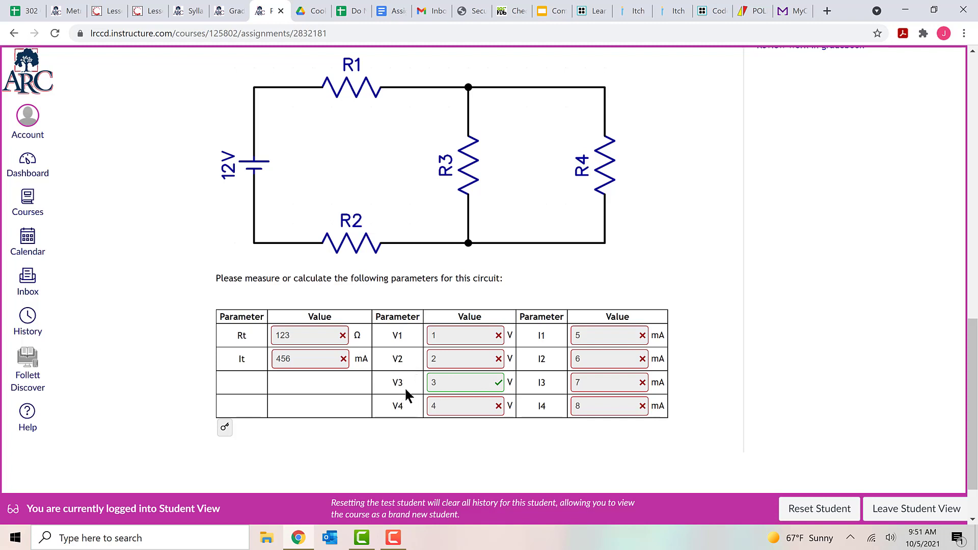
pyautogui.moveTo(853, 386)
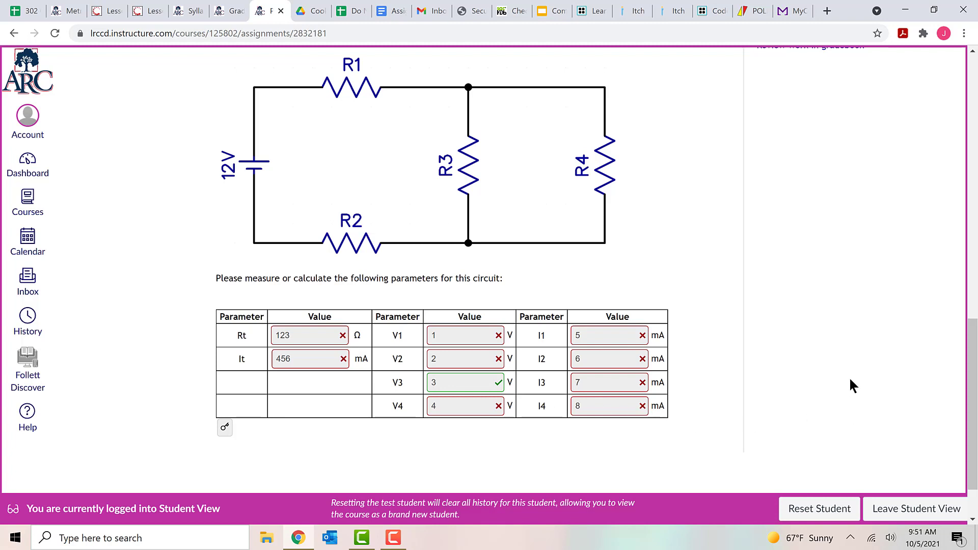
pyautogui.moveTo(947, 409)
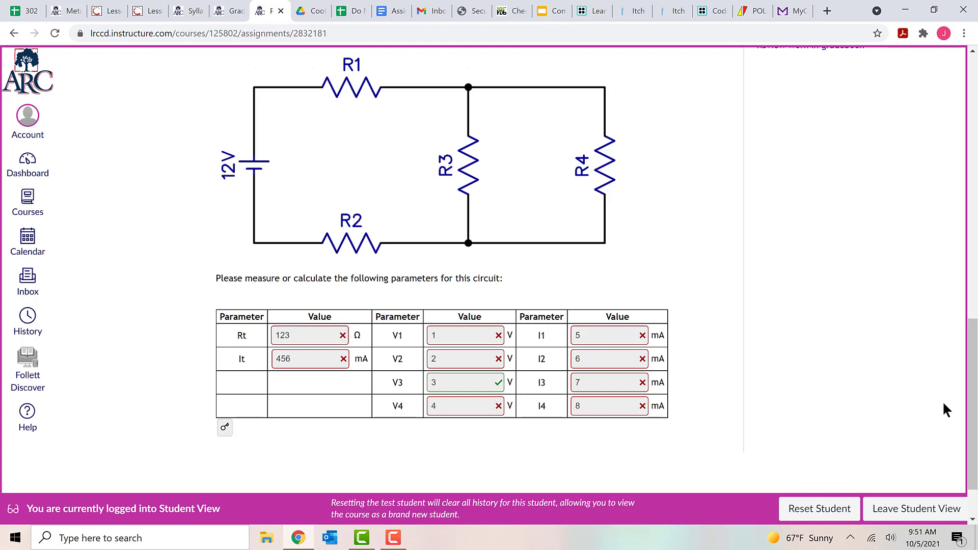
pyautogui.moveTo(564, 344)
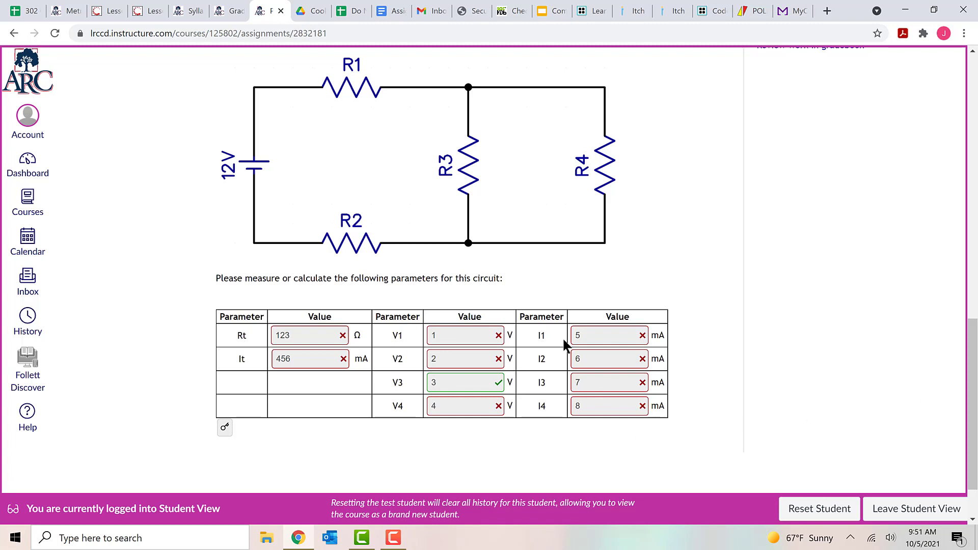
pyautogui.moveTo(935, 399)
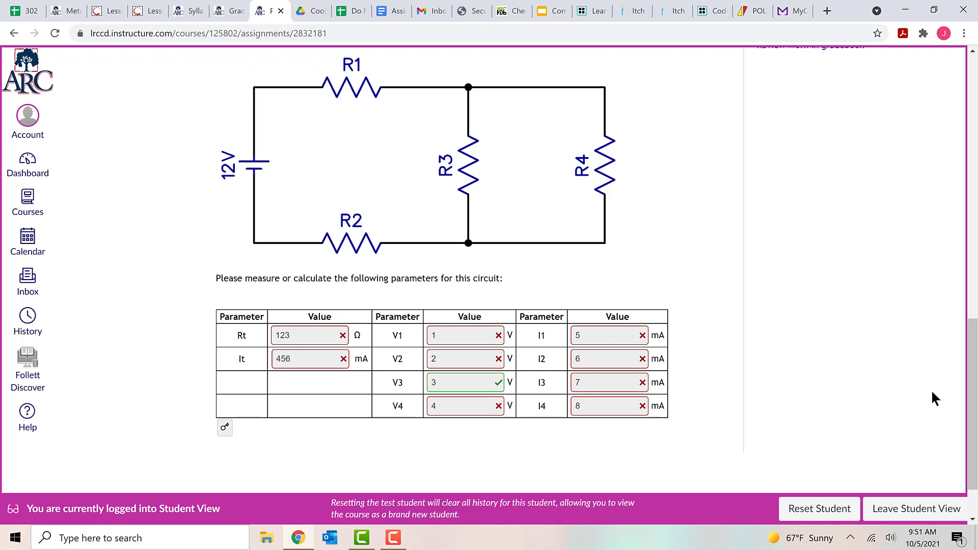
pyautogui.moveTo(878, 410)
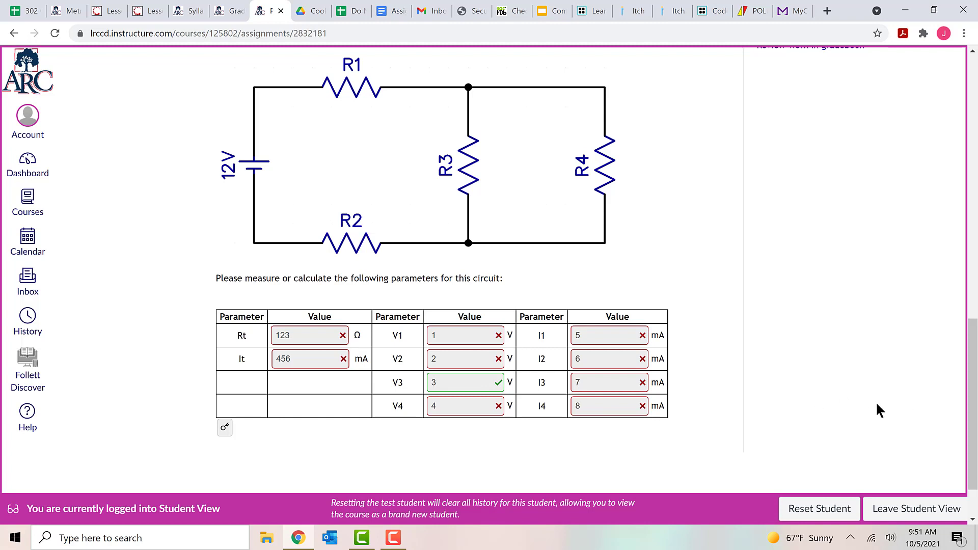
pyautogui.moveTo(236, 434)
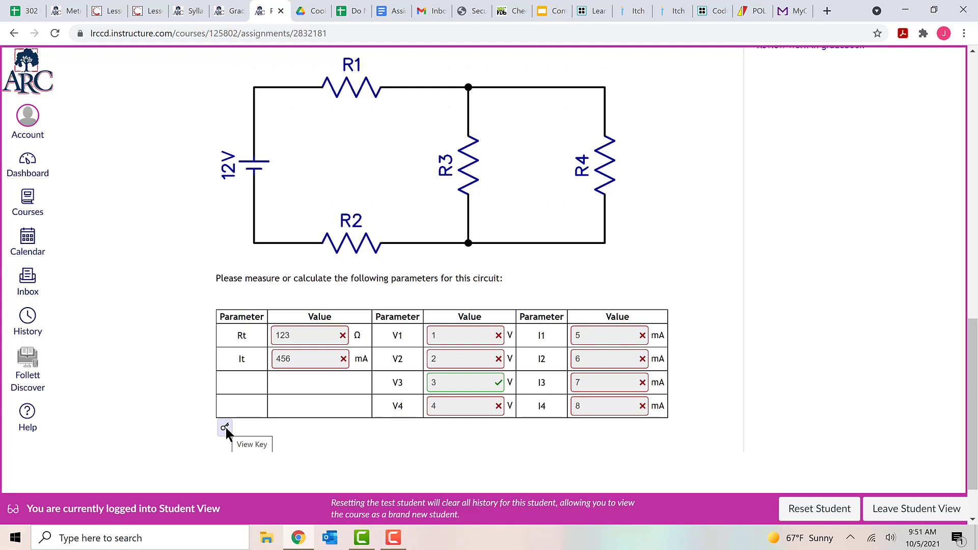
pyautogui.moveTo(231, 437)
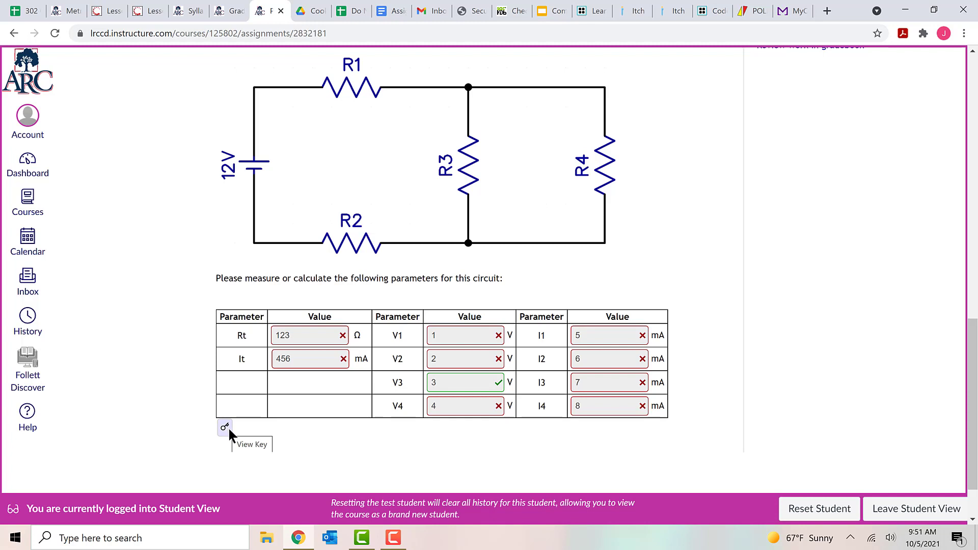
# Reveal Question 1's answer key, listing values like Rt 18,300 Ω and V3 2.77 V.
pyautogui.click(224, 427)
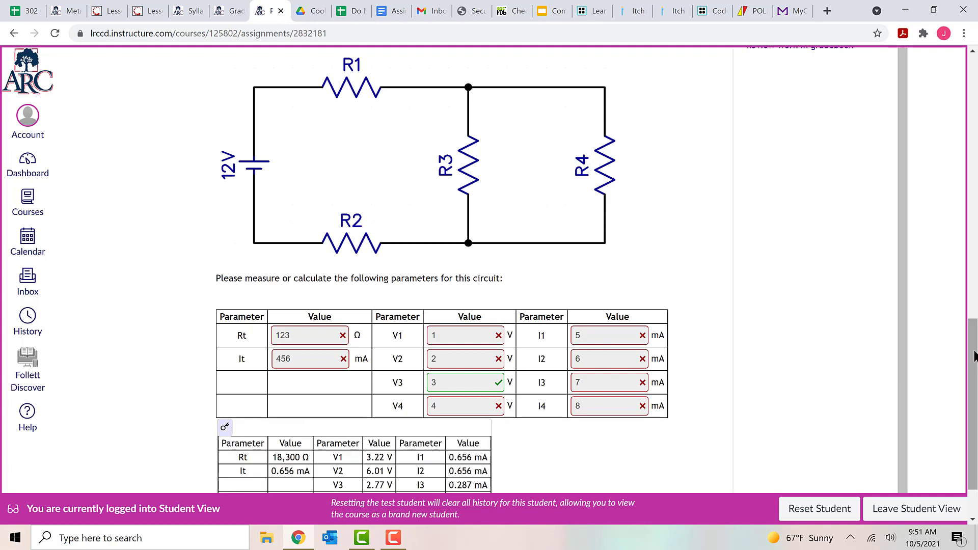
pyautogui.scroll(-3)
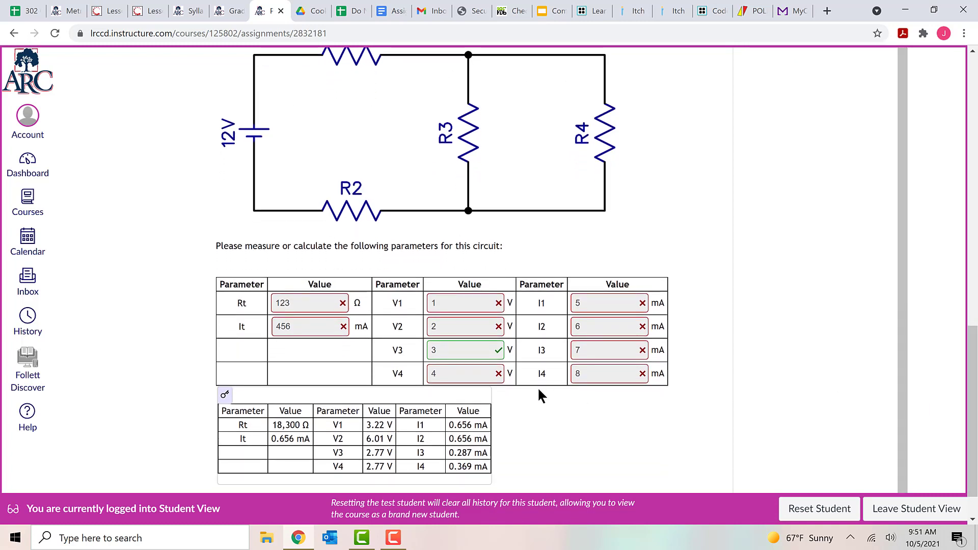
pyautogui.moveTo(306, 443)
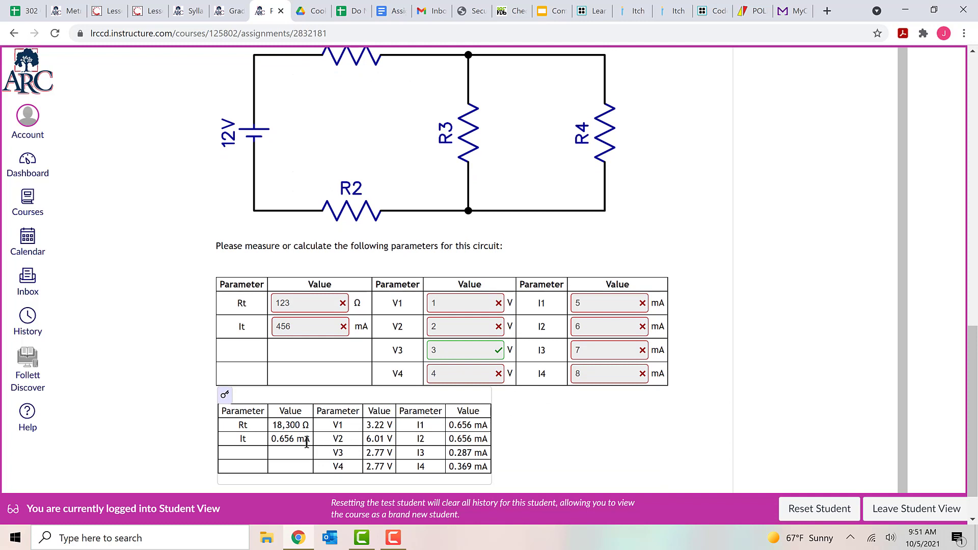
pyautogui.moveTo(269, 426)
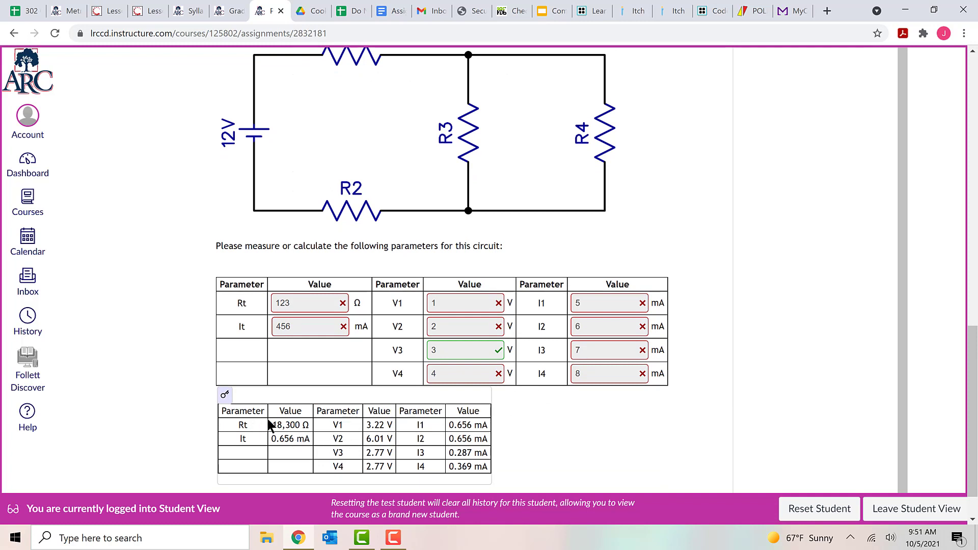
pyautogui.moveTo(314, 449)
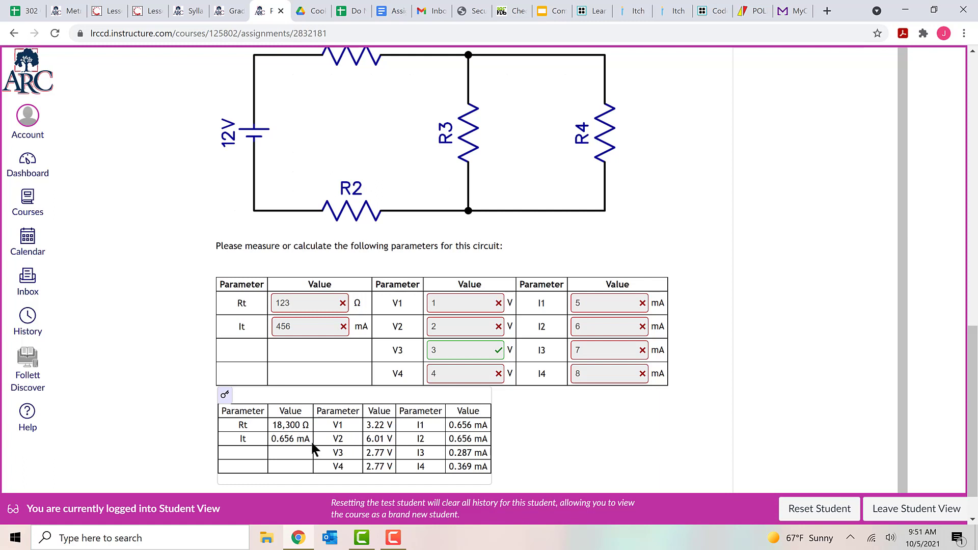
pyautogui.moveTo(330, 453)
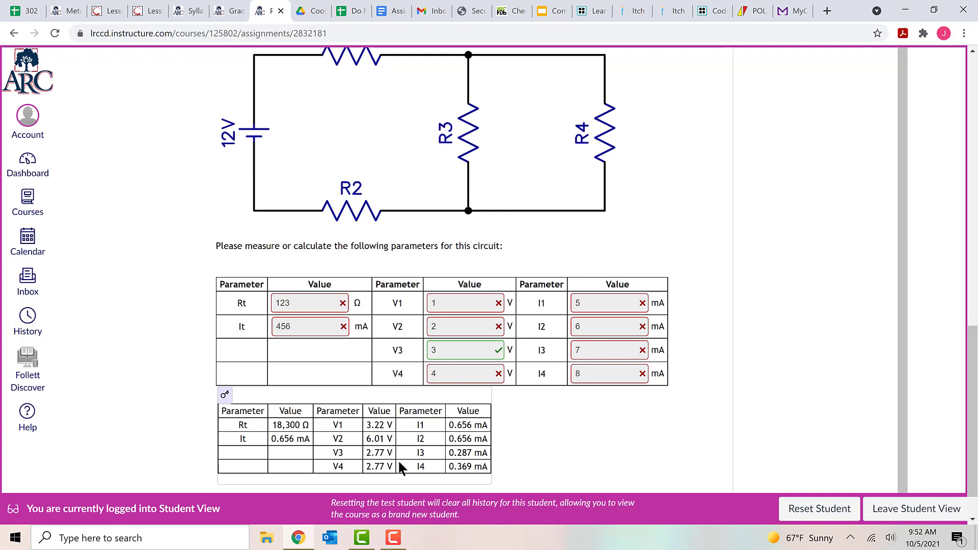
pyautogui.moveTo(456, 323)
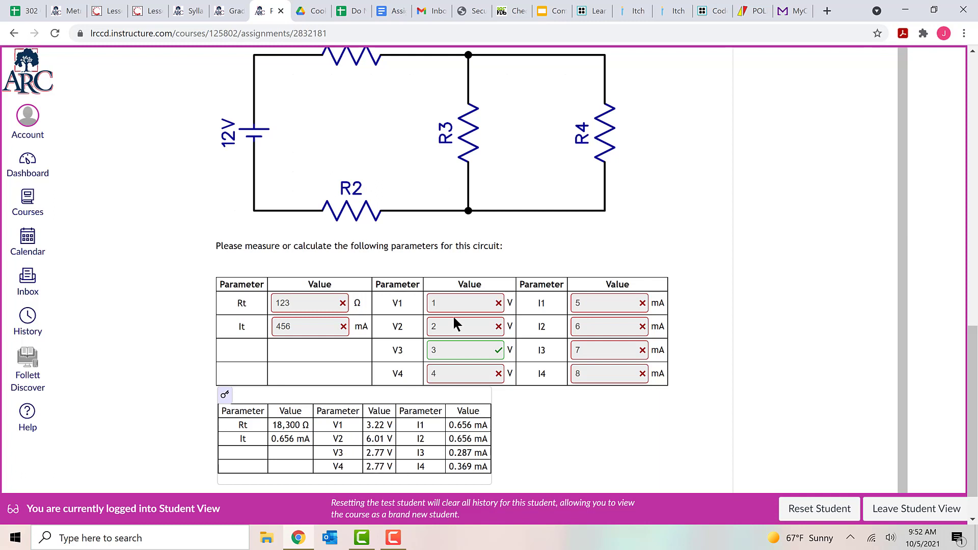
pyautogui.moveTo(366, 462)
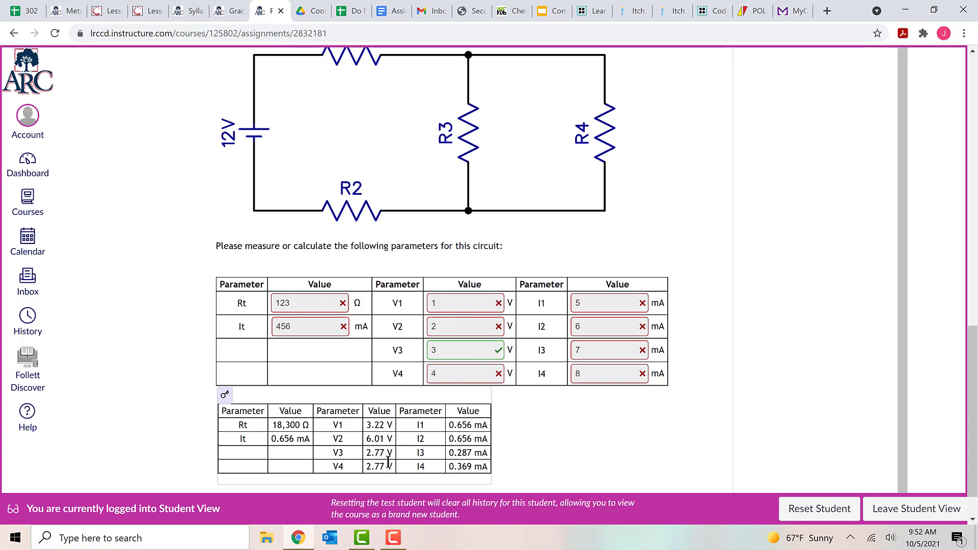
pyautogui.moveTo(366, 467)
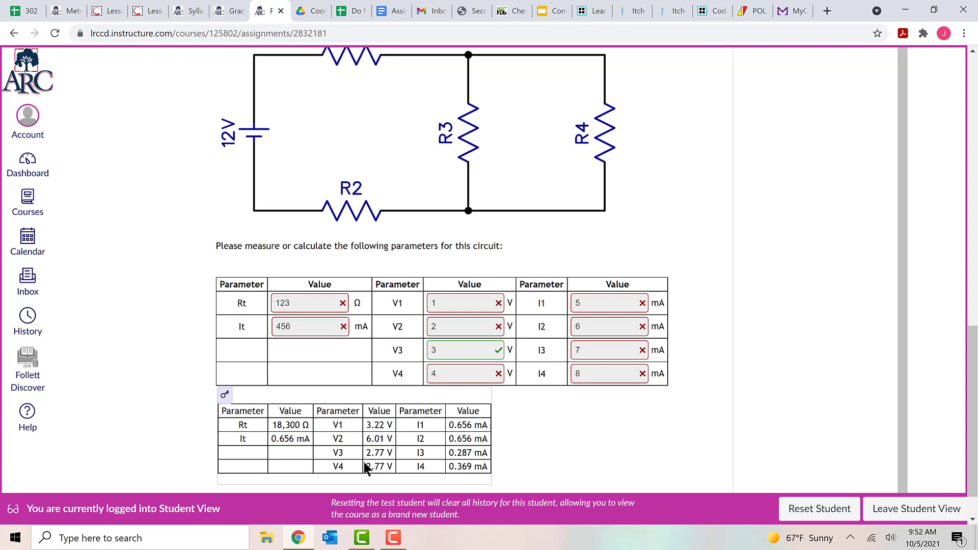
pyautogui.moveTo(374, 452)
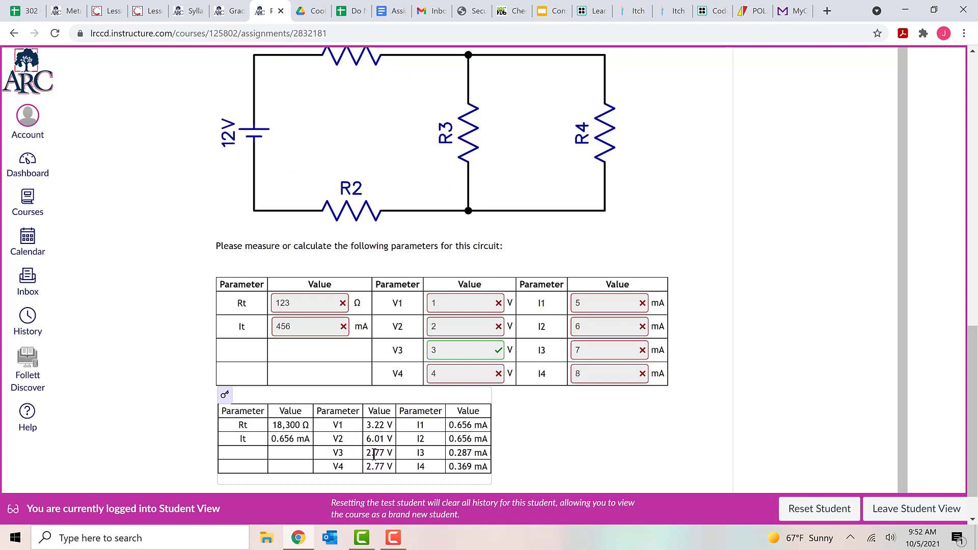
pyautogui.moveTo(367, 456)
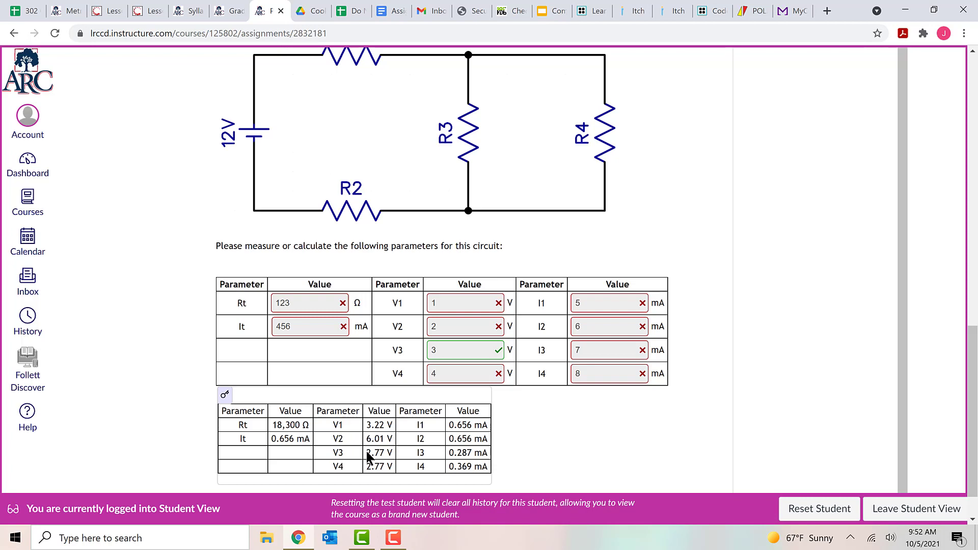
pyautogui.moveTo(400, 467)
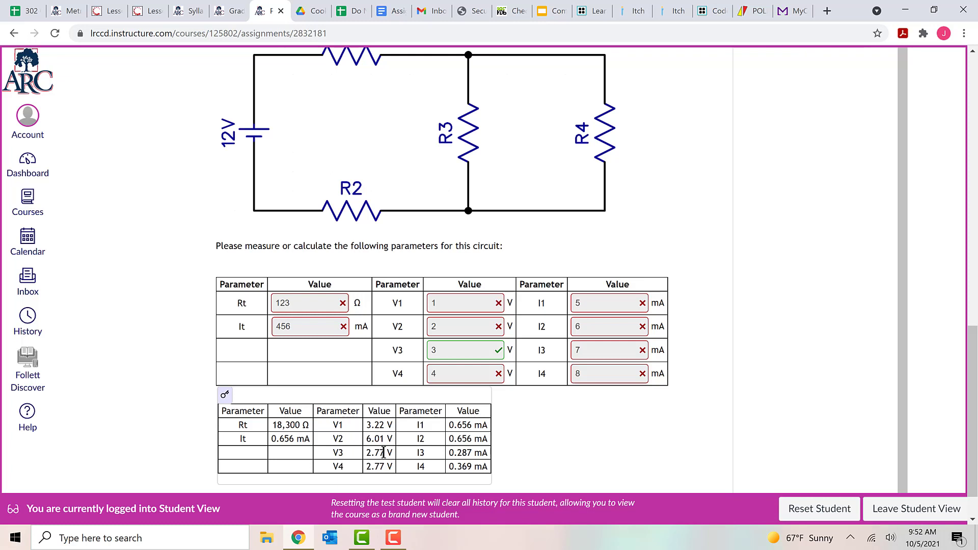
pyautogui.moveTo(406, 458)
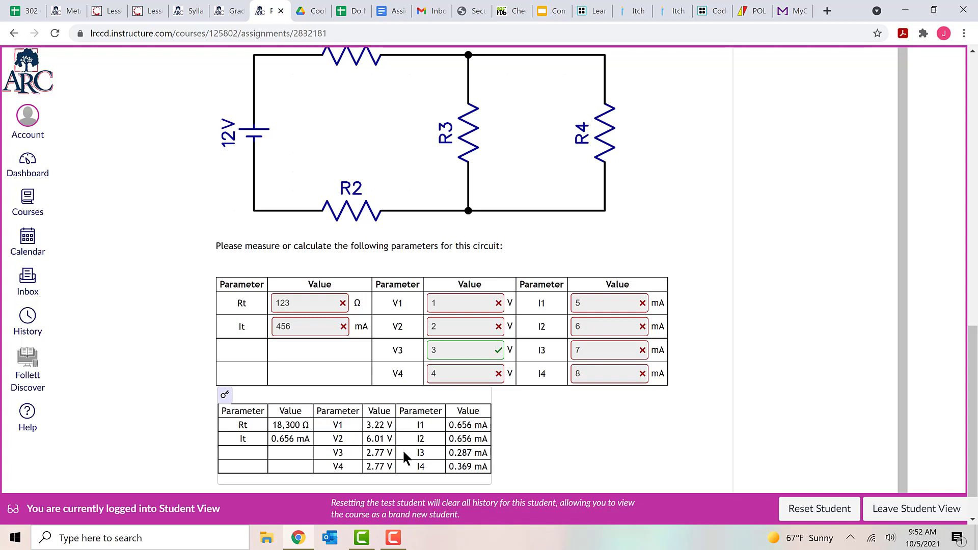
pyautogui.moveTo(368, 459)
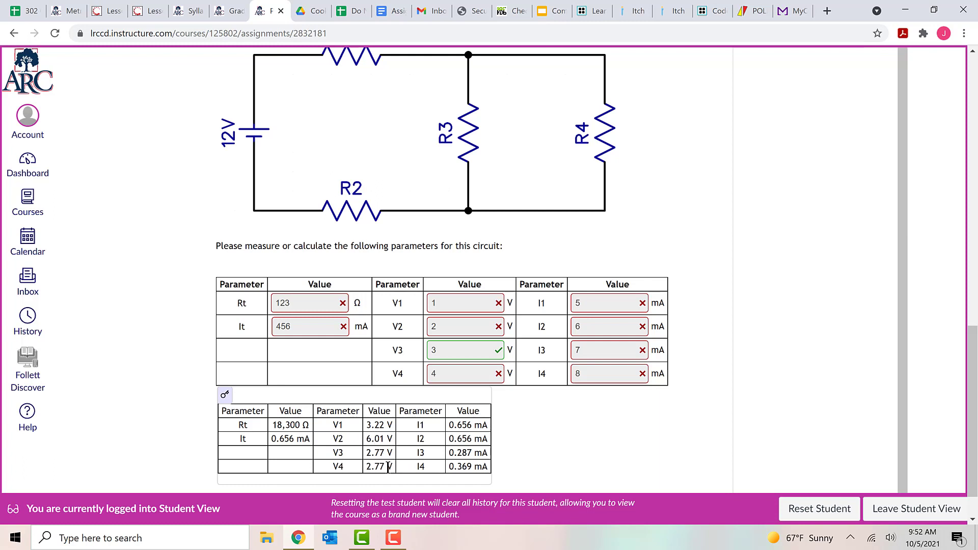
pyautogui.moveTo(383, 466)
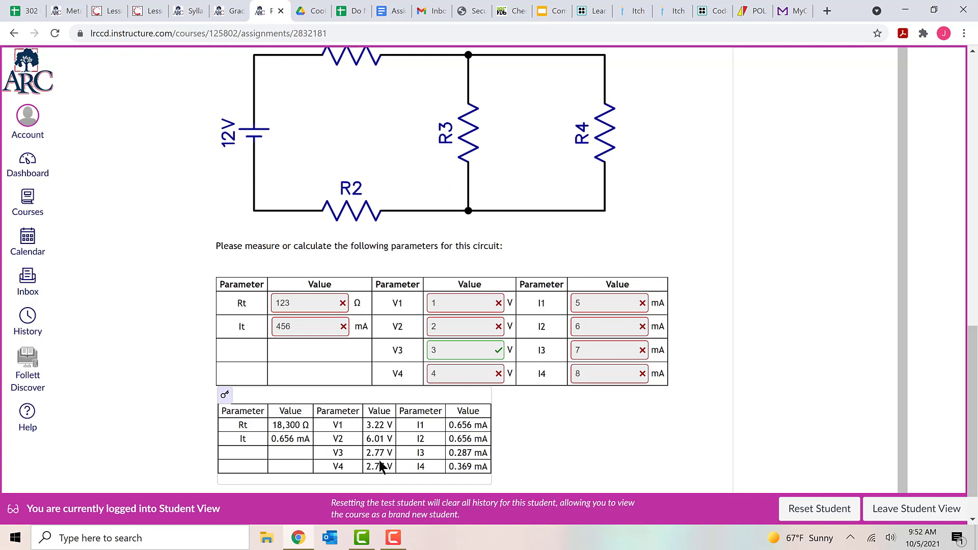
pyautogui.moveTo(397, 493)
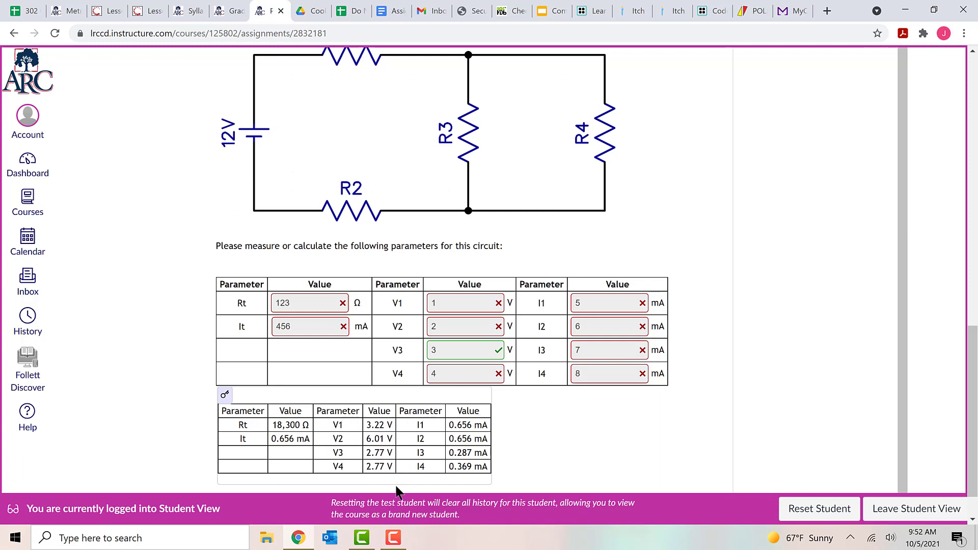
pyautogui.moveTo(400, 440)
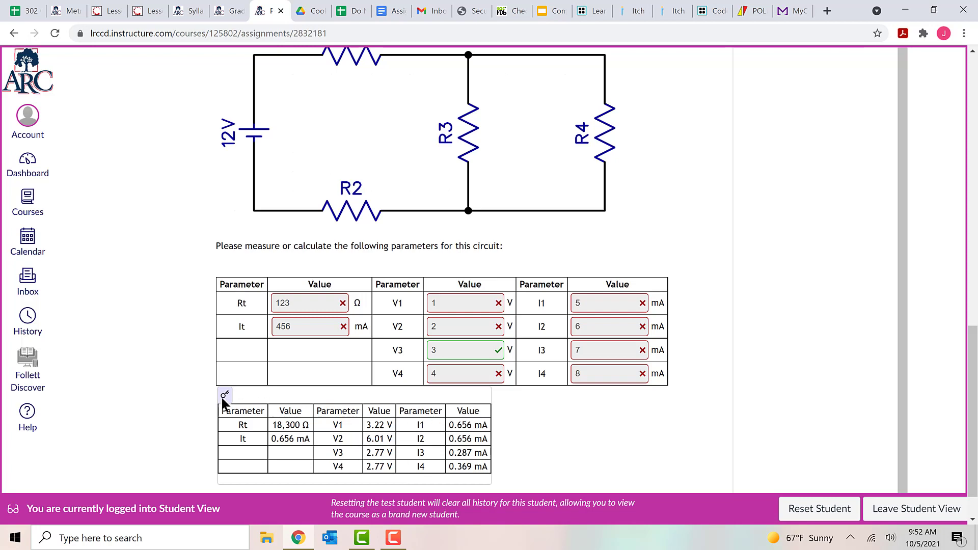
pyautogui.moveTo(489, 427)
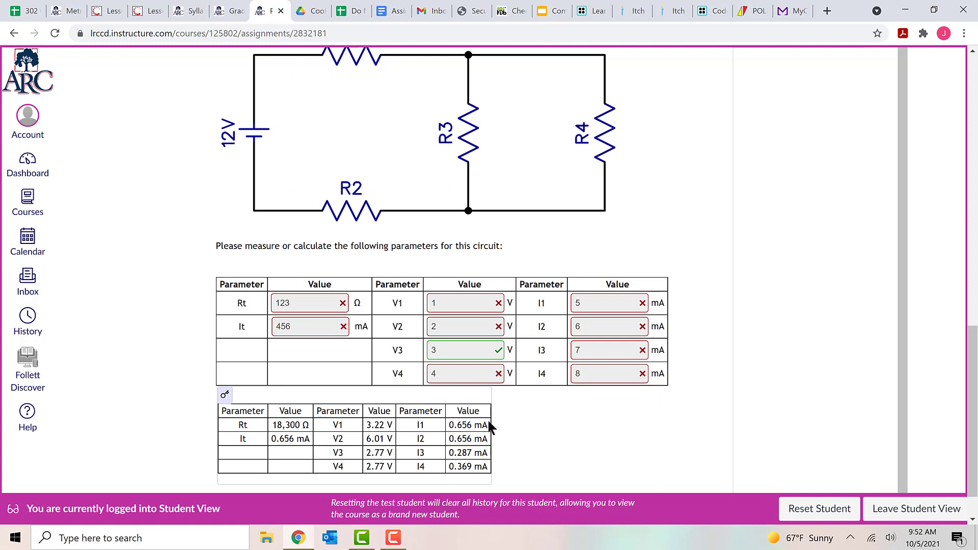
pyautogui.moveTo(545, 458)
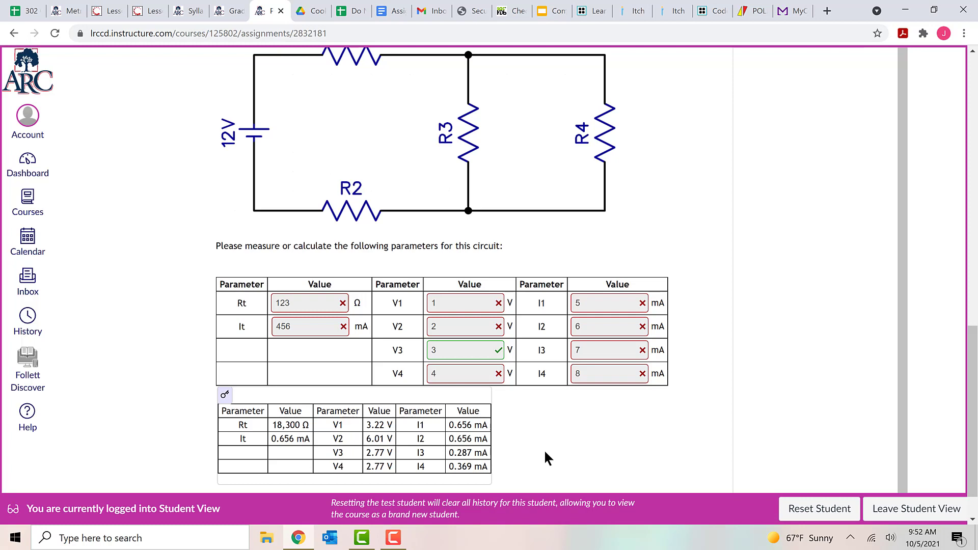
pyautogui.moveTo(521, 442)
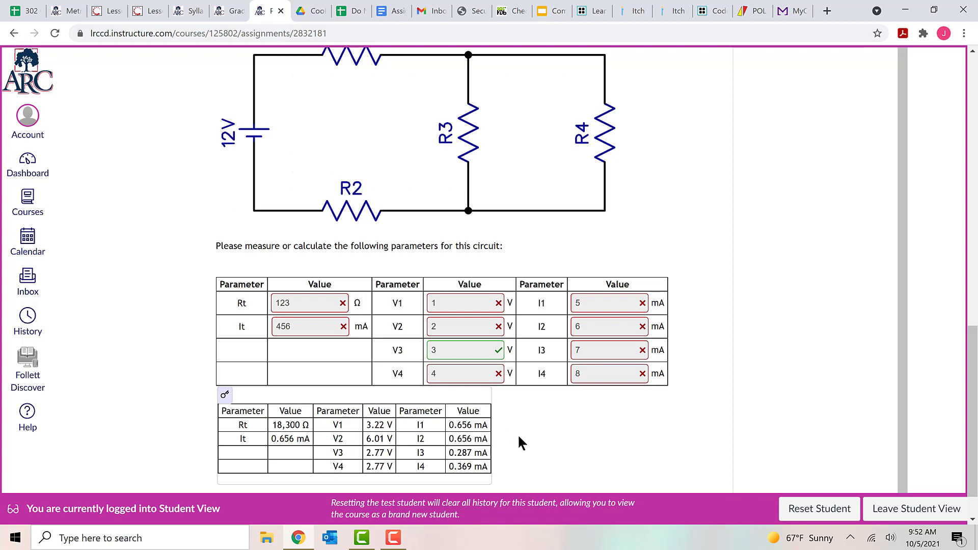
pyautogui.moveTo(540, 439)
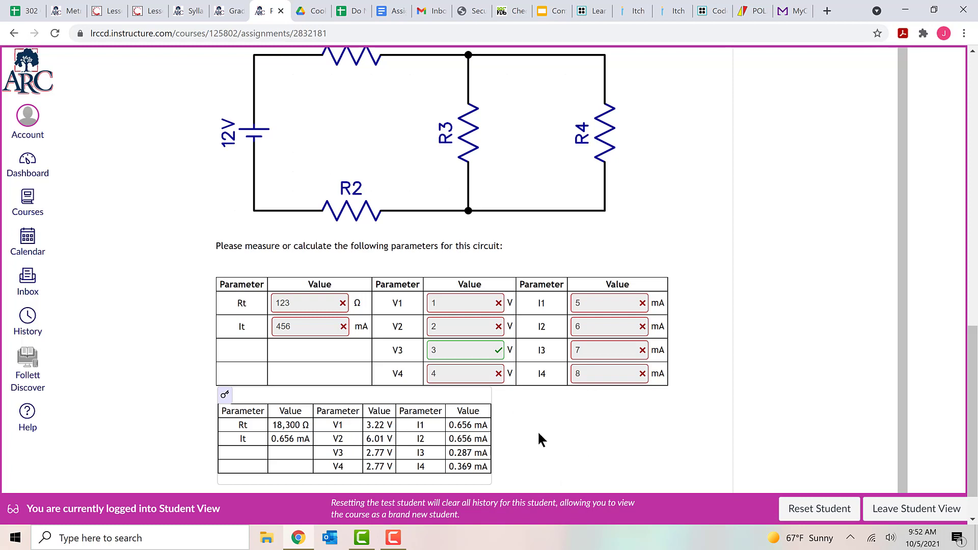
pyautogui.moveTo(645, 437)
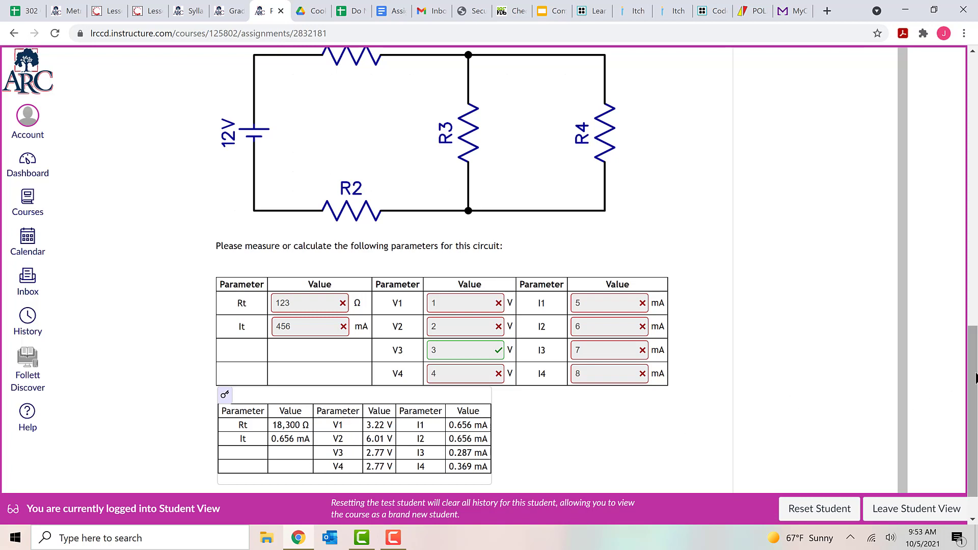
# Return to the quiz header and retake the practice midterm, with 98 attempts remaining.
pyautogui.scroll(-3)
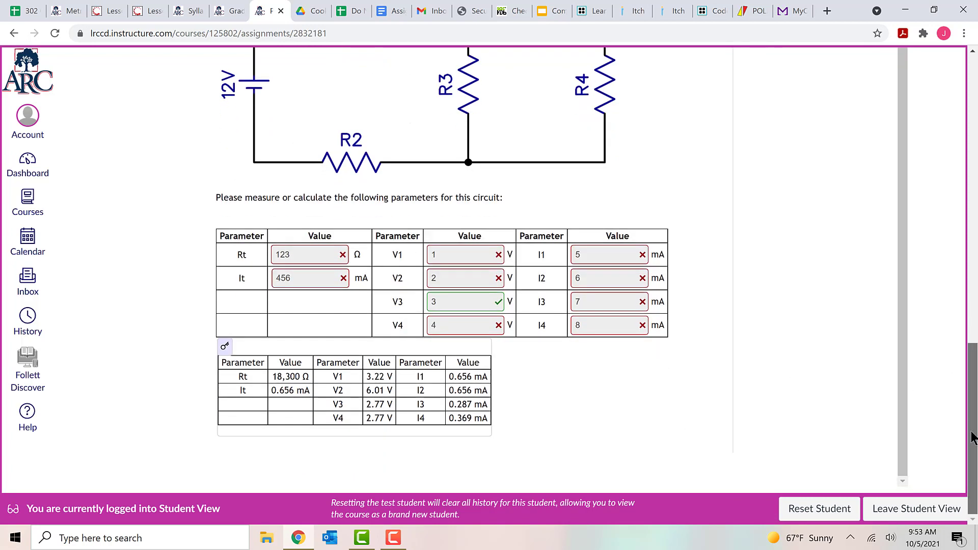
pyautogui.scroll(3)
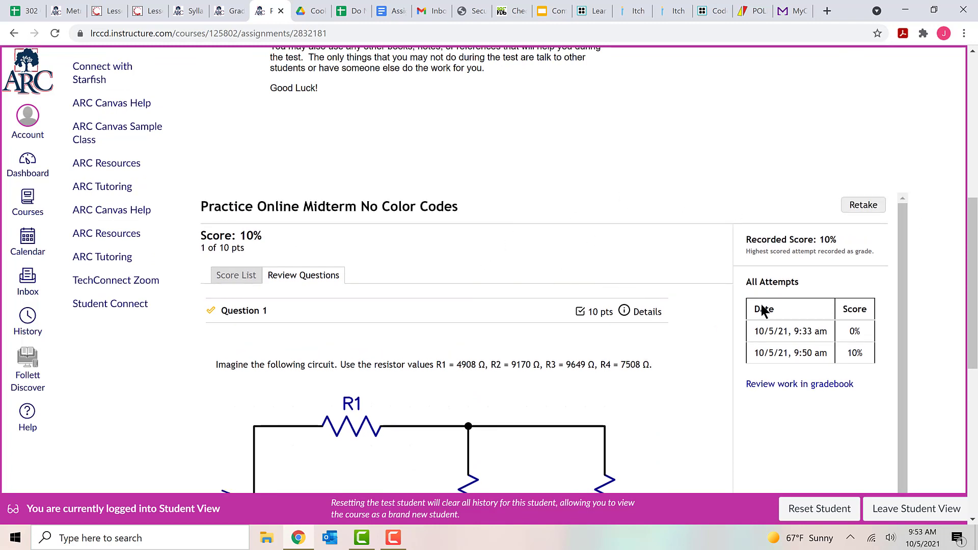
pyautogui.moveTo(907, 237)
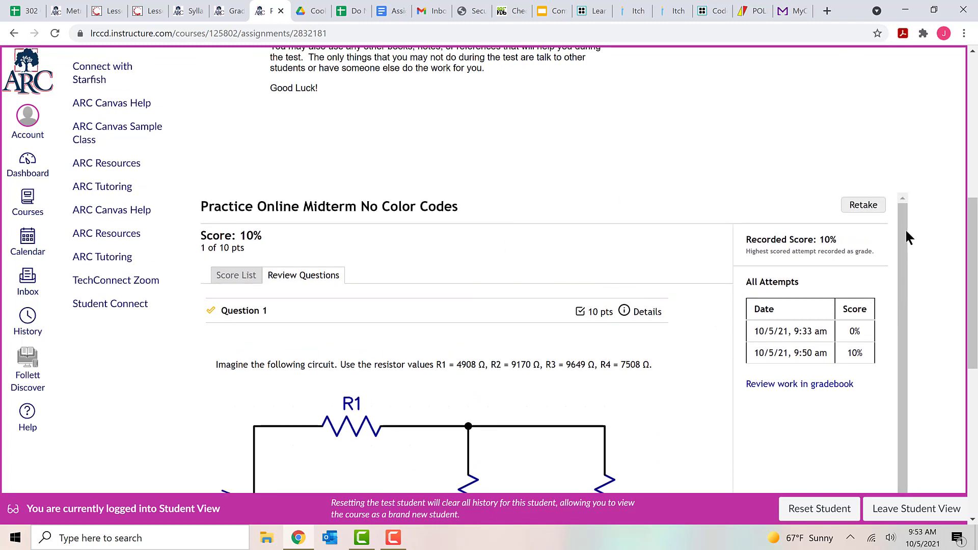
pyautogui.moveTo(863, 205)
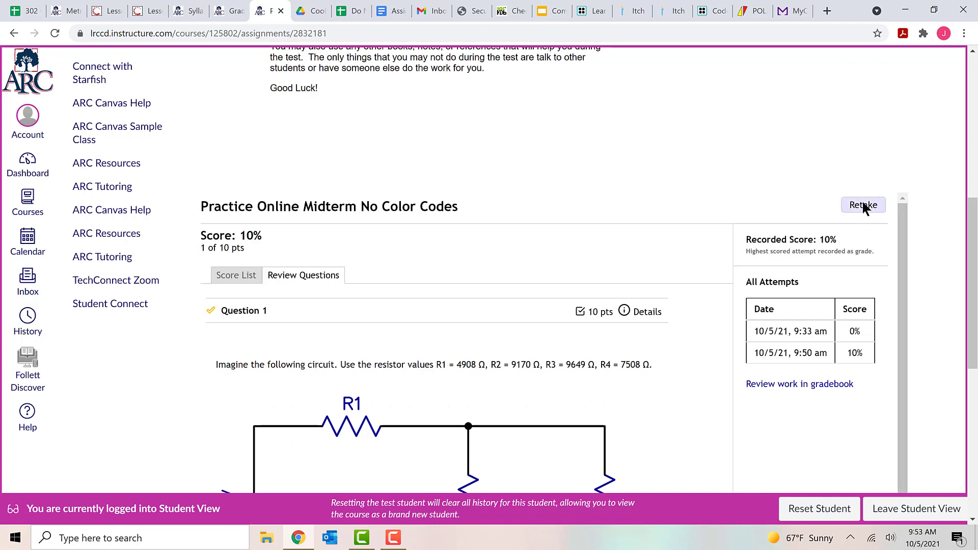
pyautogui.click(862, 205)
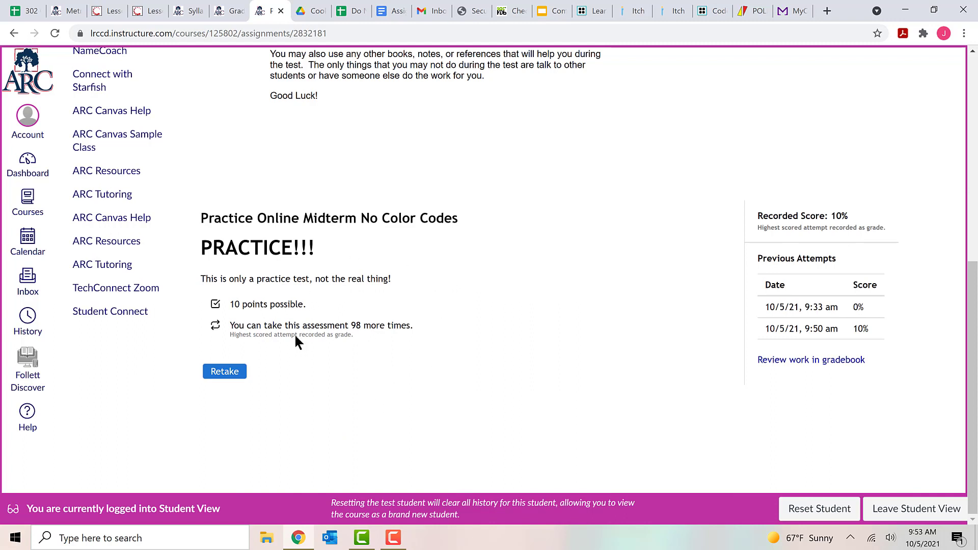
pyautogui.moveTo(485, 324)
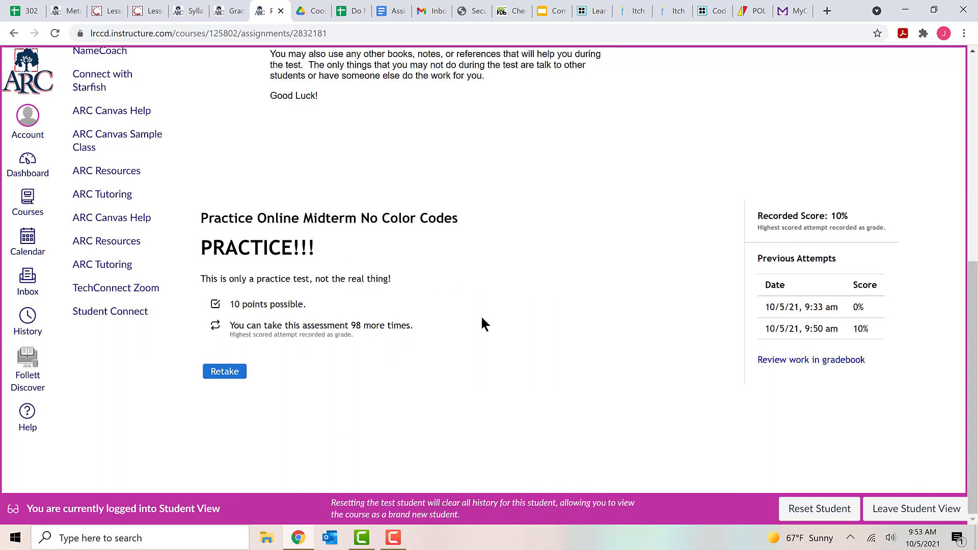